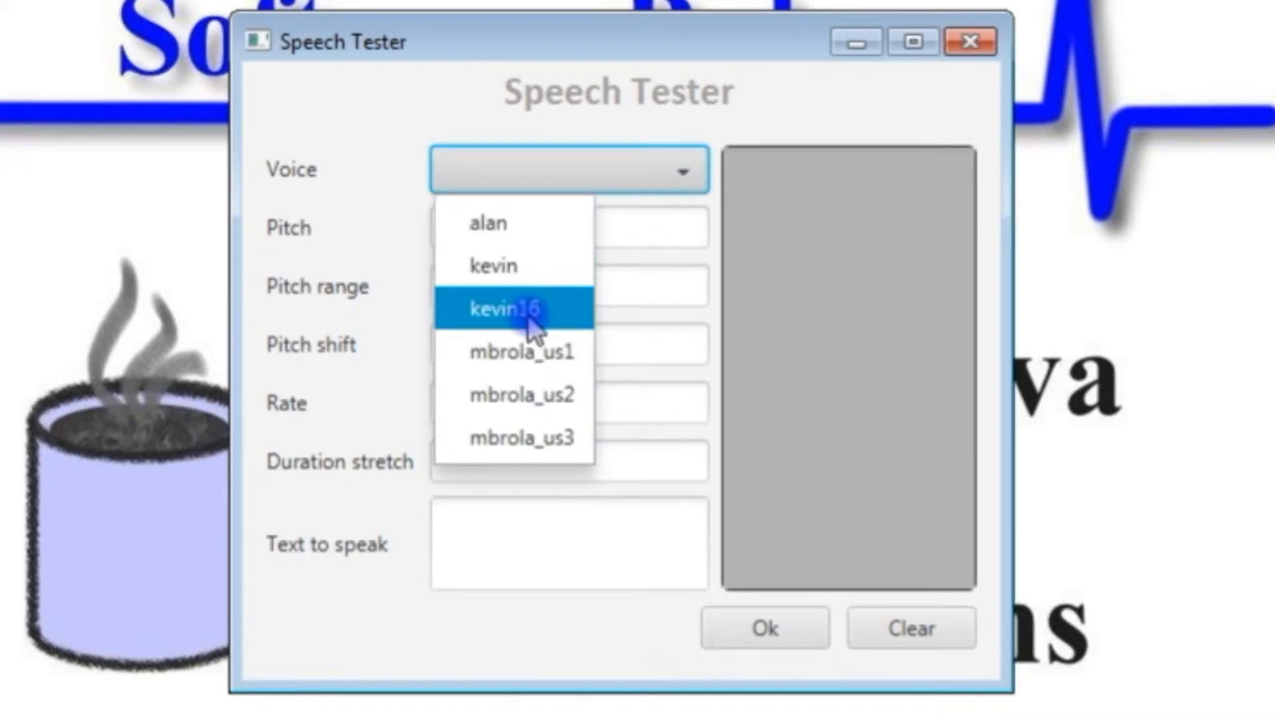
- Speak 'Anyone who has never made a mistake has never tried anything' with kevin16, then clear the form
left_click(518, 310)
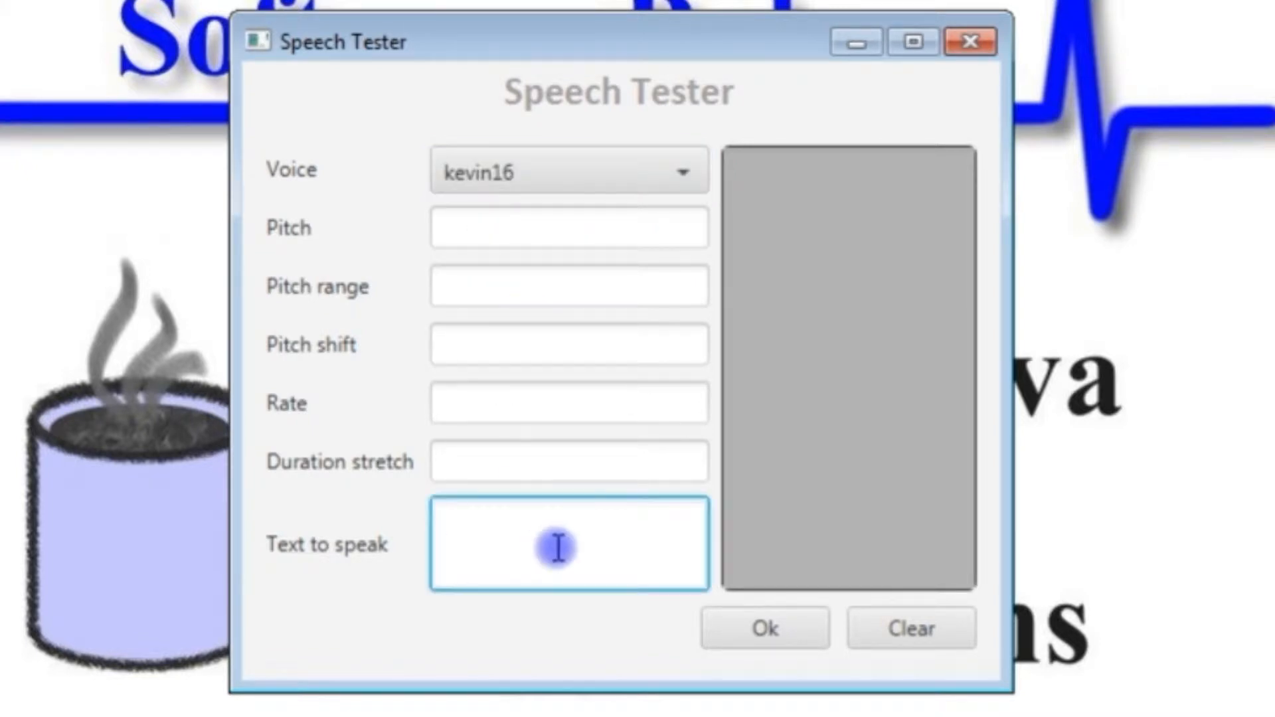
type("Anyone who has never made a mistake has never tried anything")
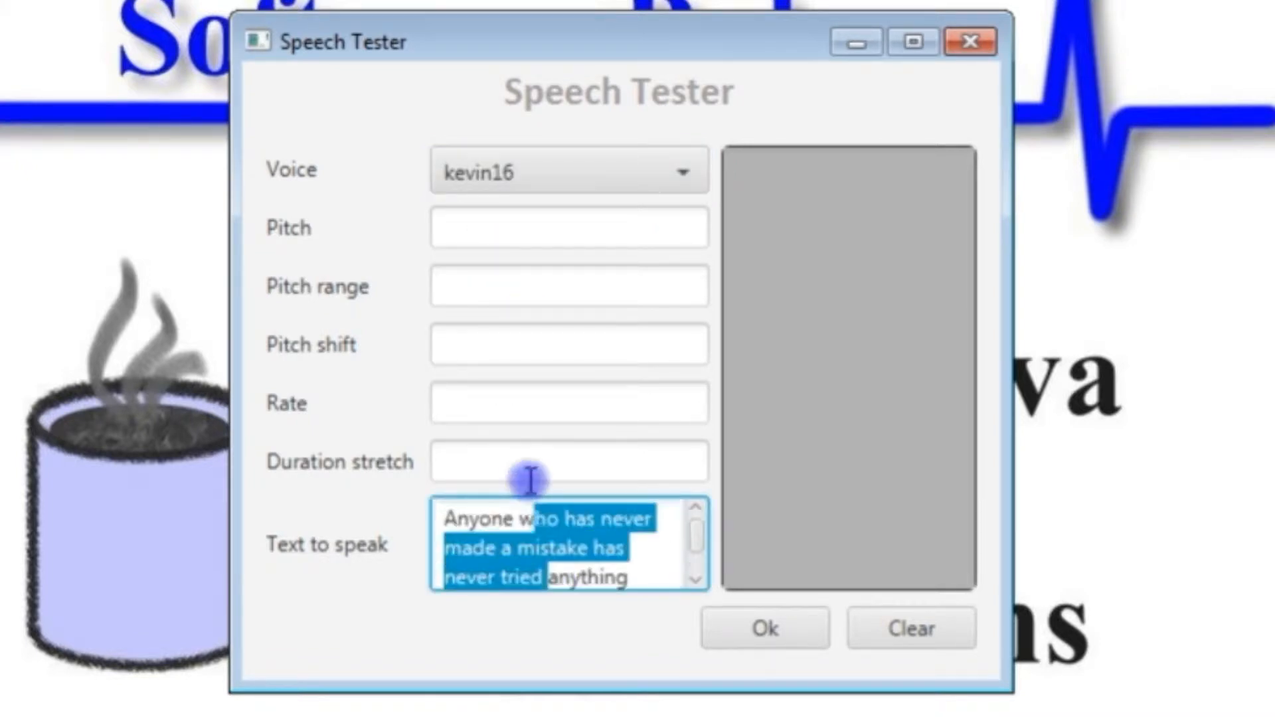
left_click(642, 565)
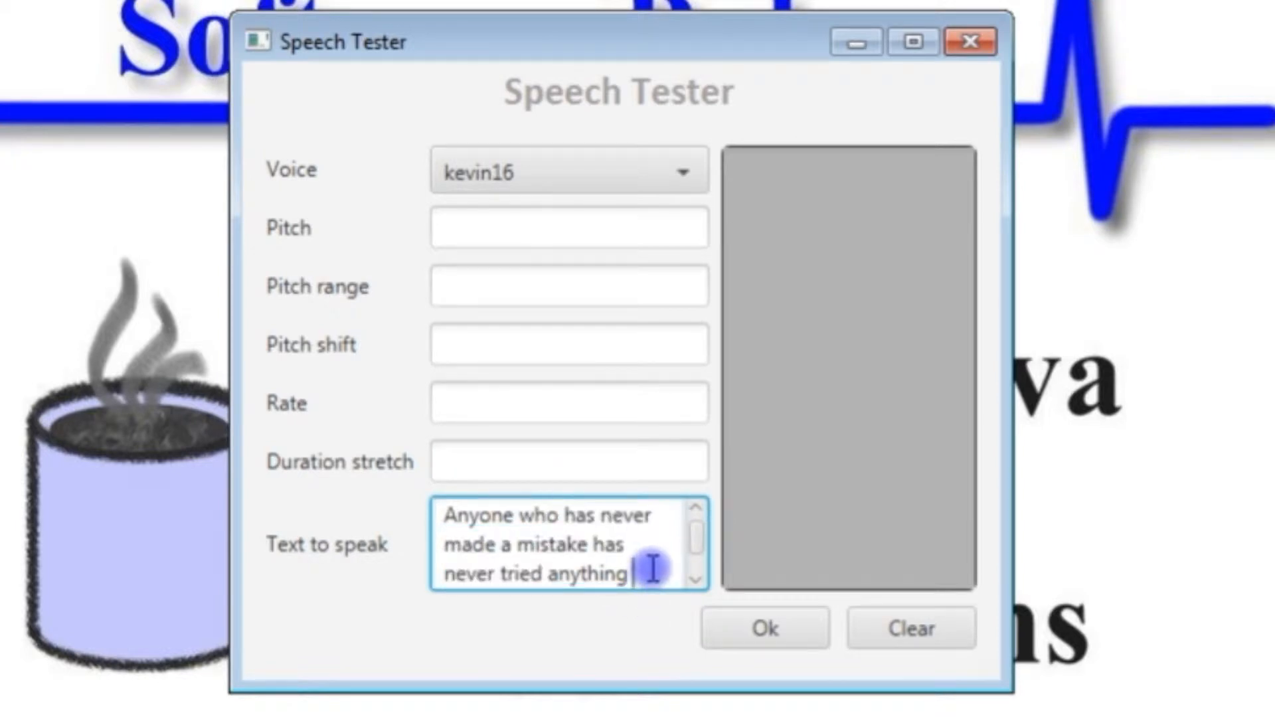
left_click(763, 628)
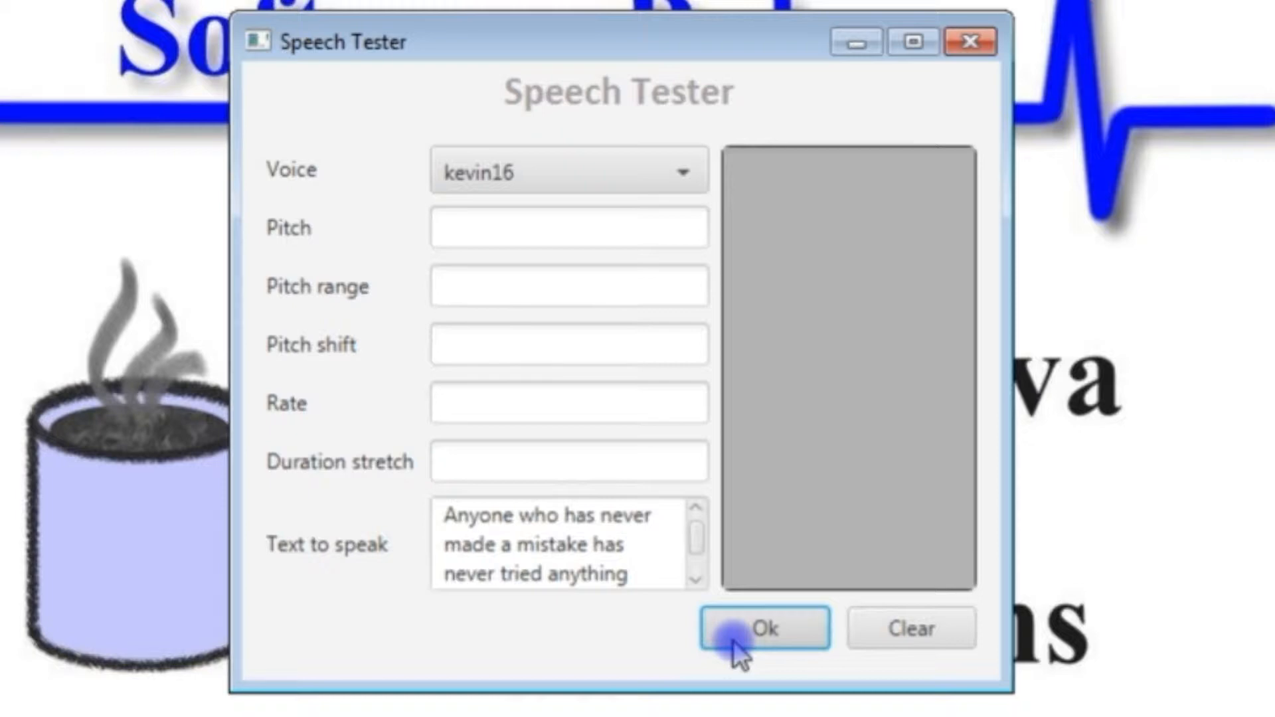
left_click(762, 629)
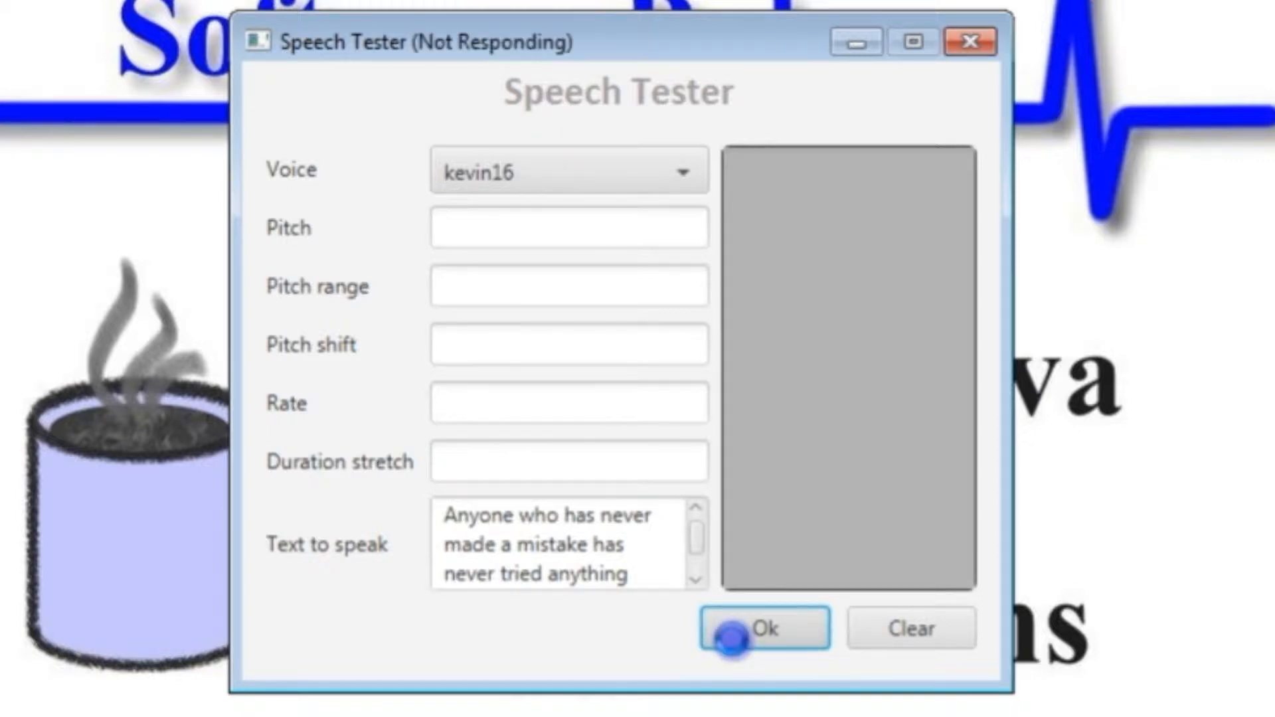
left_click(763, 627)
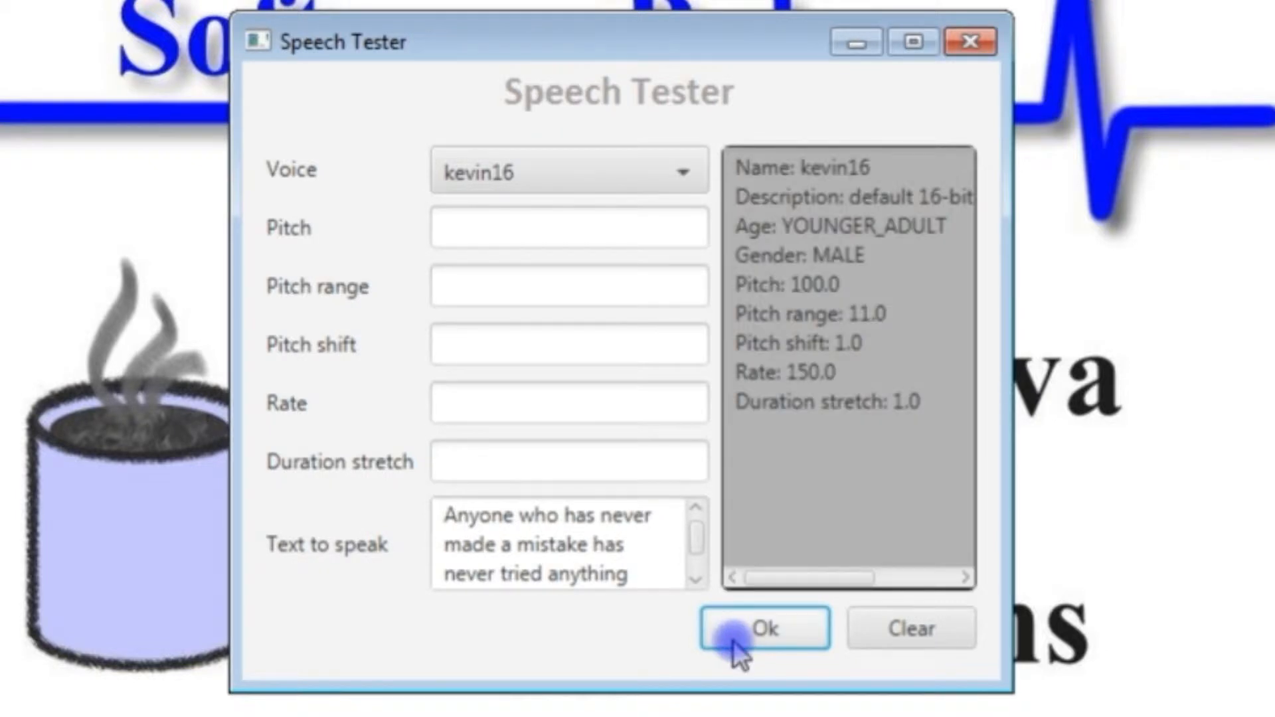
left_click(910, 628)
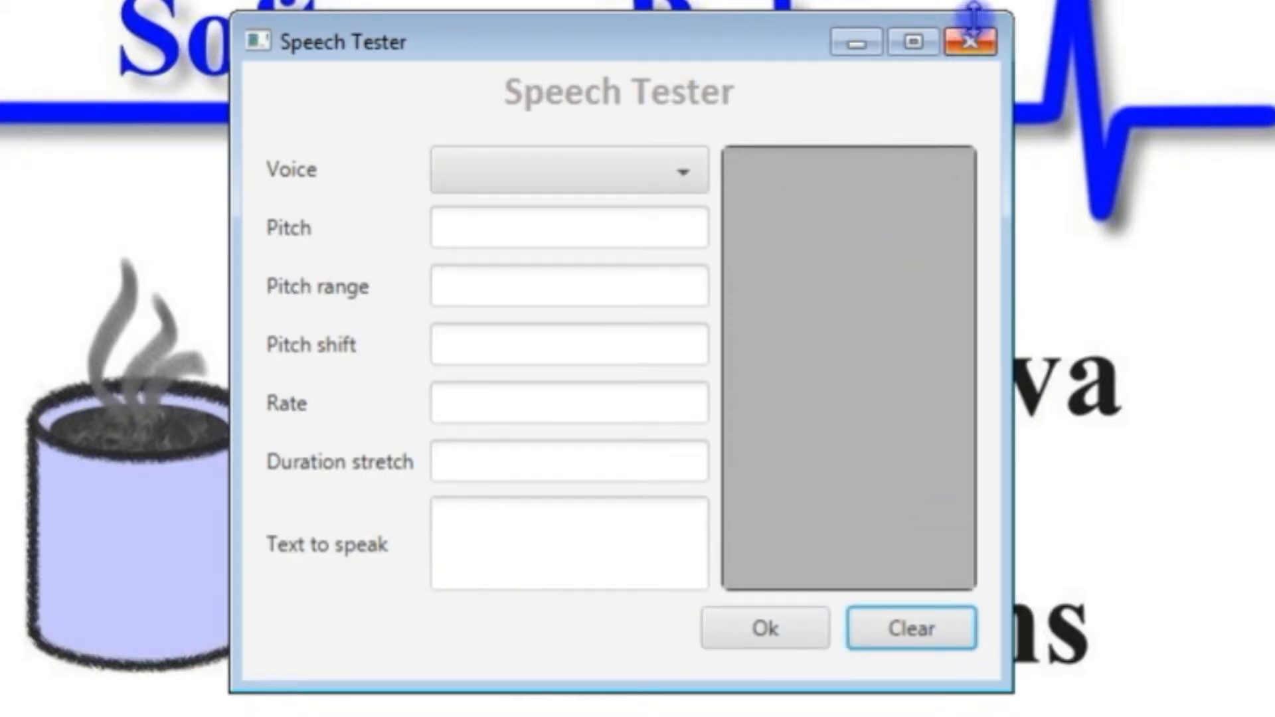
mouse_move(971, 42)
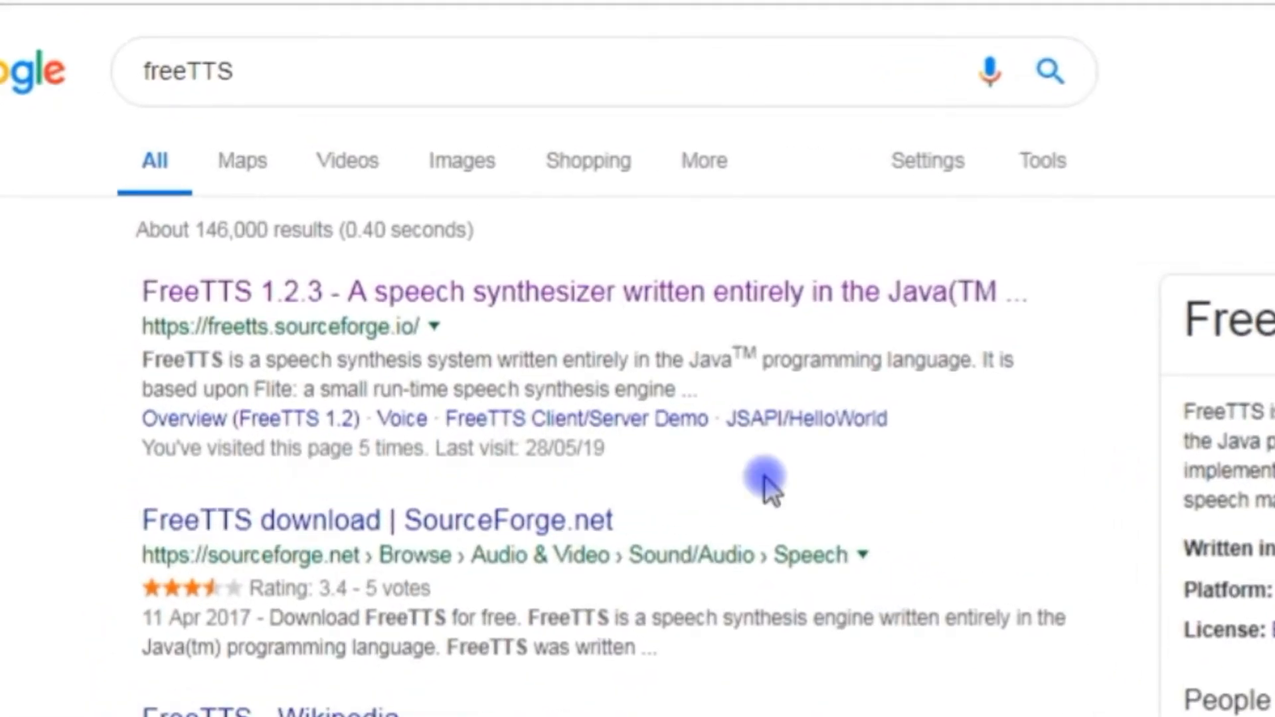
mouse_move(479, 293)
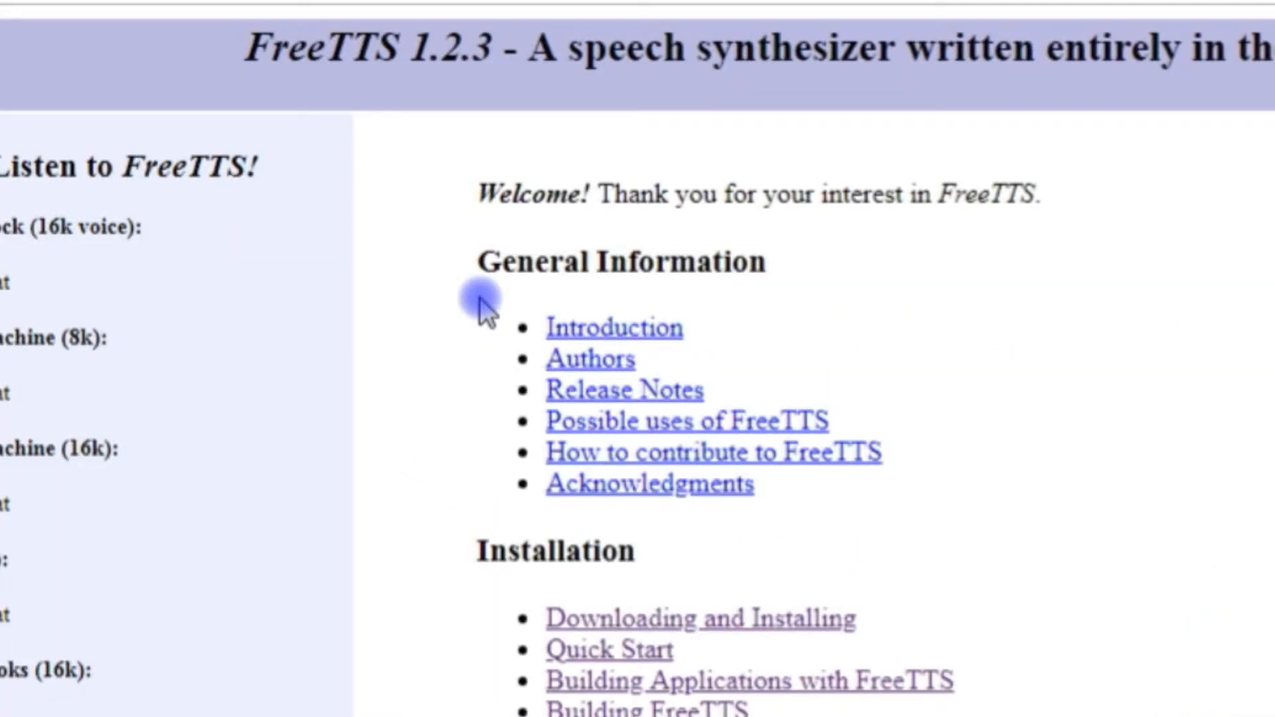
mouse_move(760, 605)
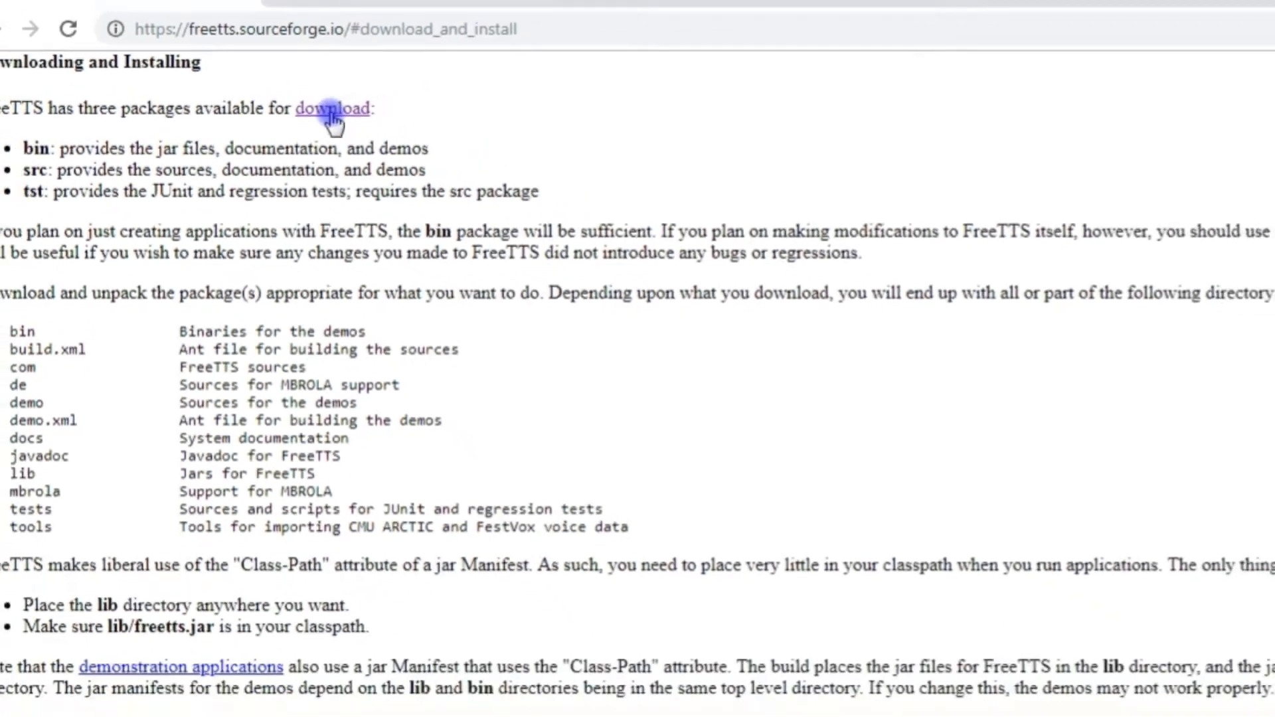
- Go to the FreeTTS download files on SourceForge and open the FreeTTS folder
left_click(331, 108)
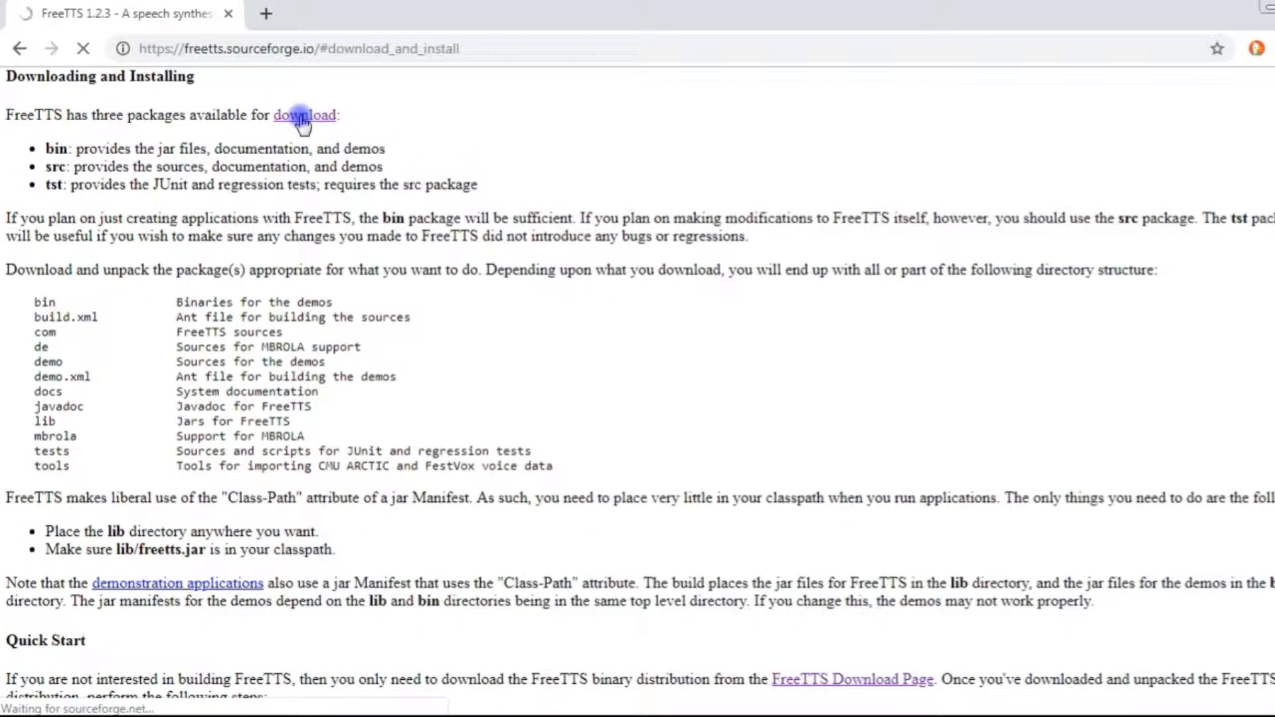
left_click(304, 114)
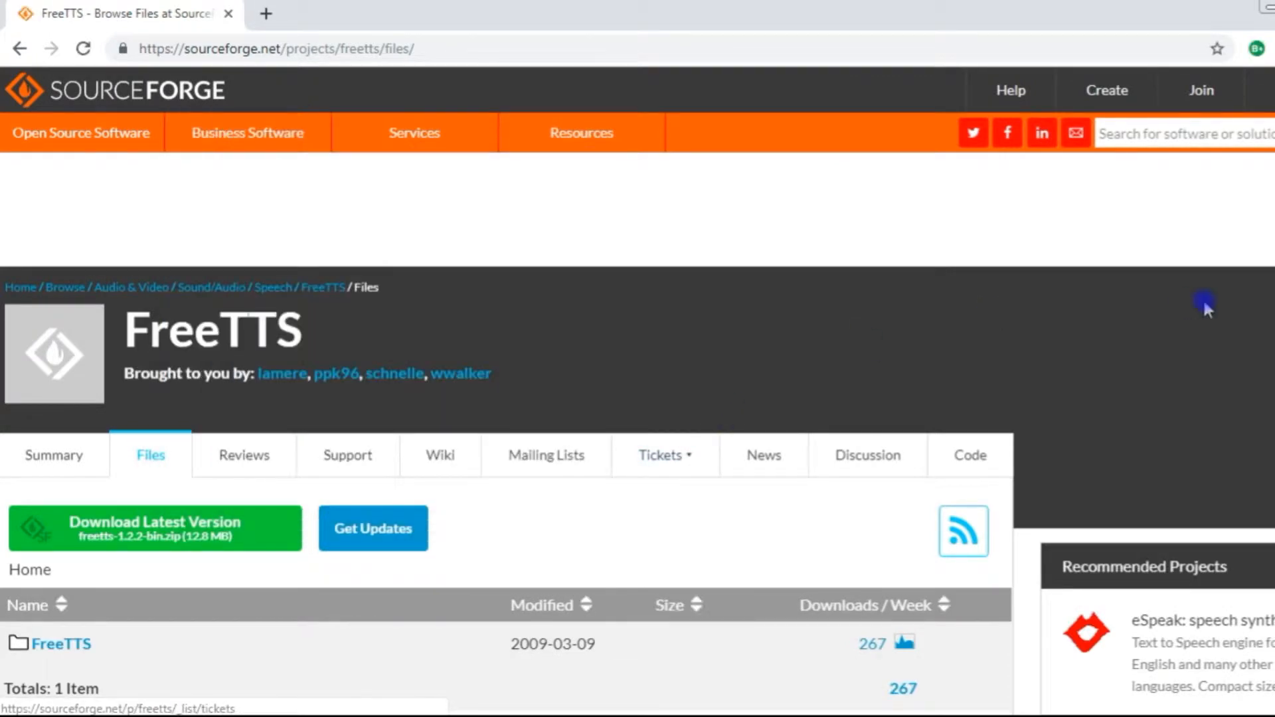
scroll("down", 3)
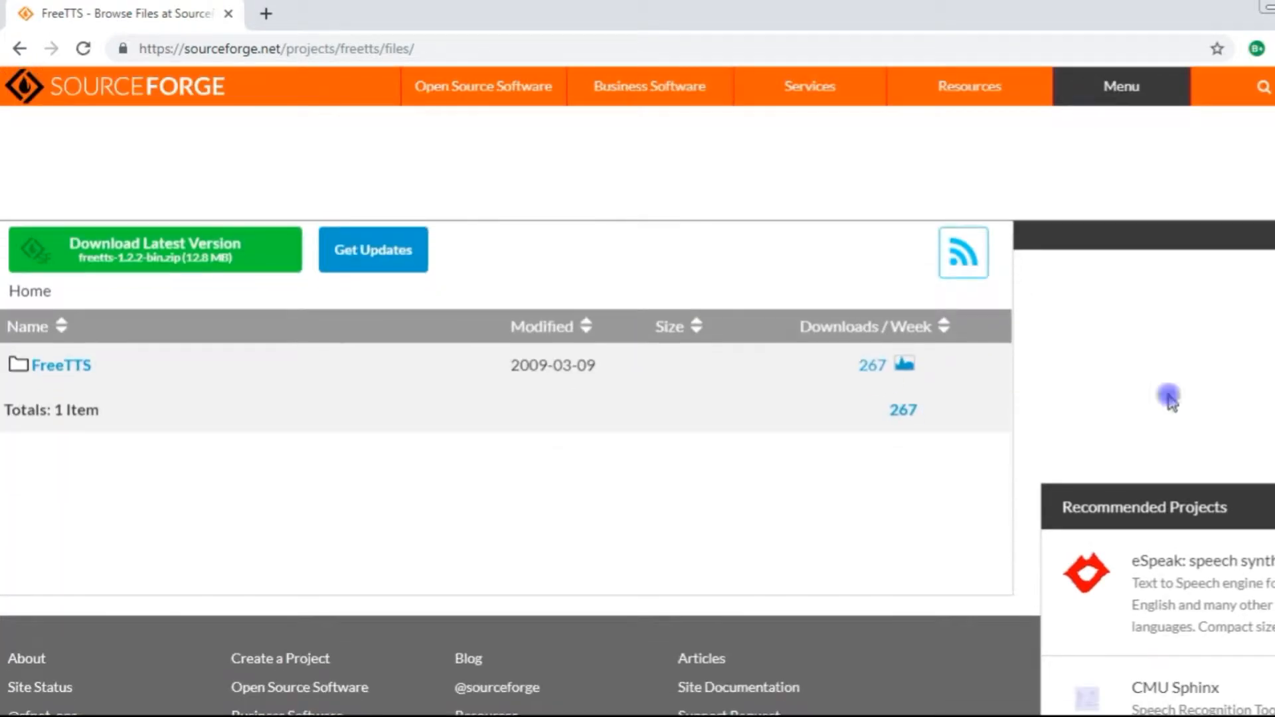
left_click(61, 365)
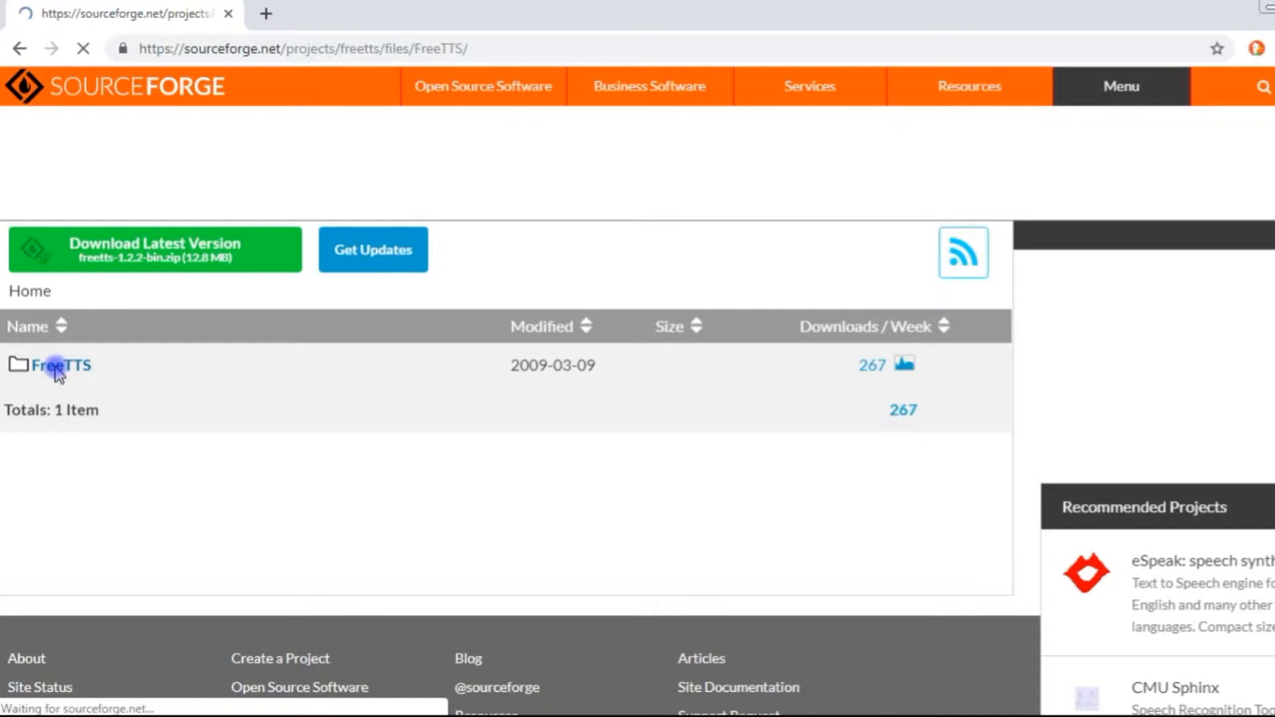
left_click(59, 366)
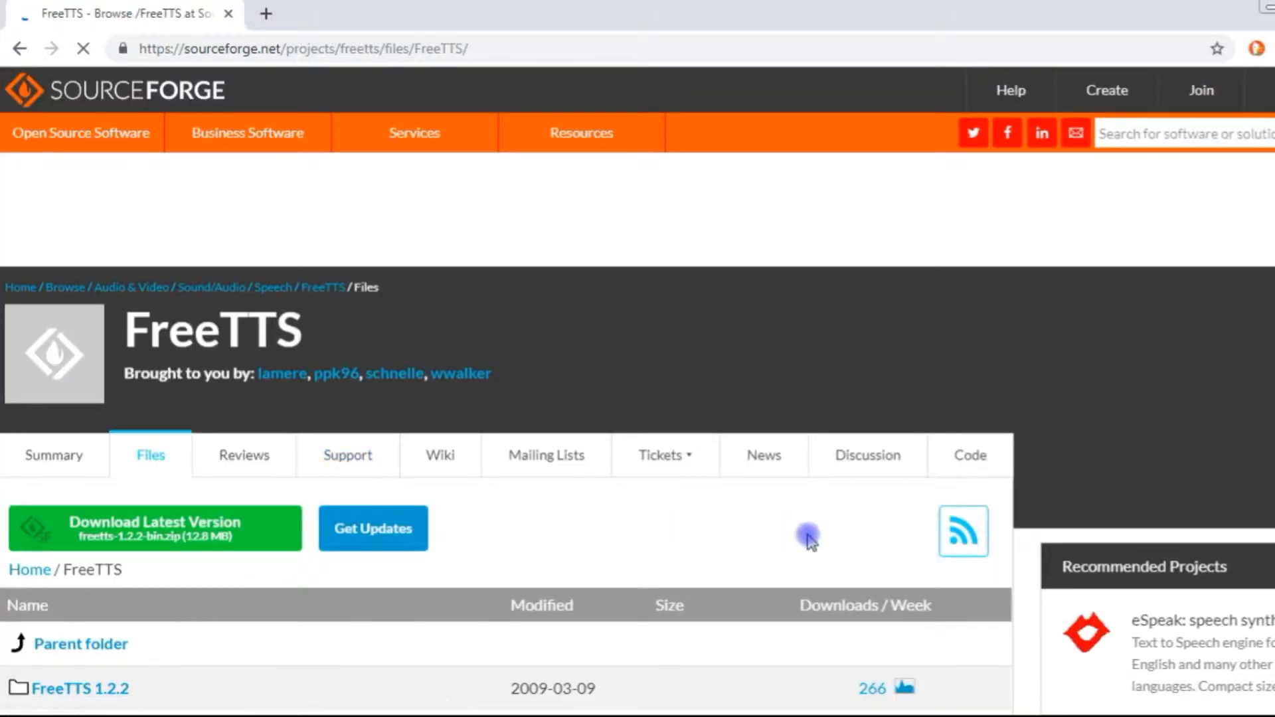
- Open the FreeTTS 1.2.2 release folder and download freetts-1.2.2-bin.zip
scroll("down", 3)
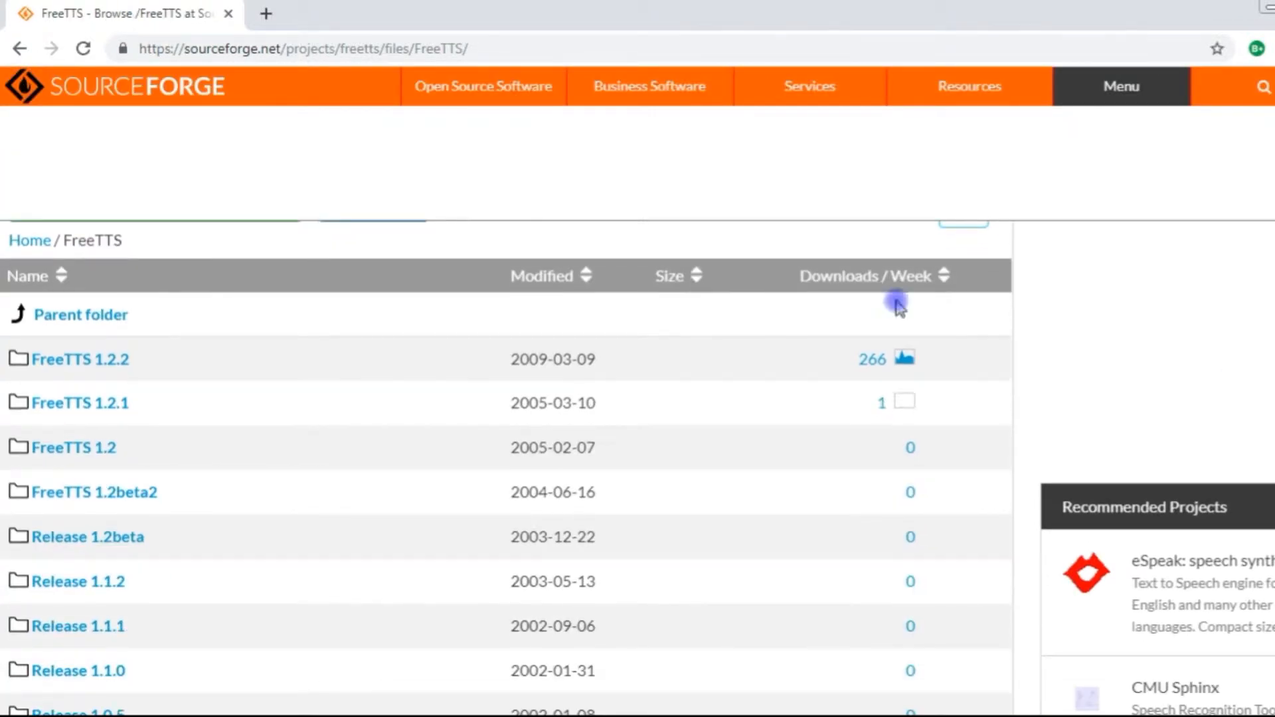
left_click(79, 359)
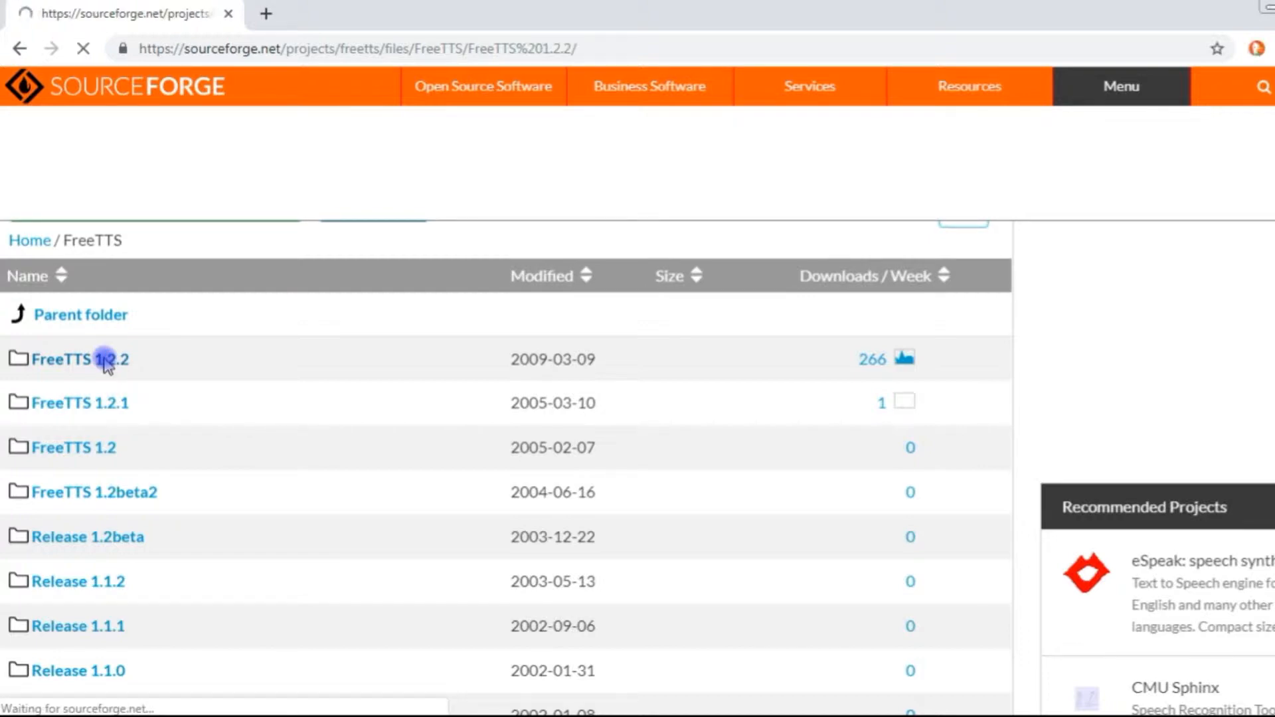
left_click(80, 360)
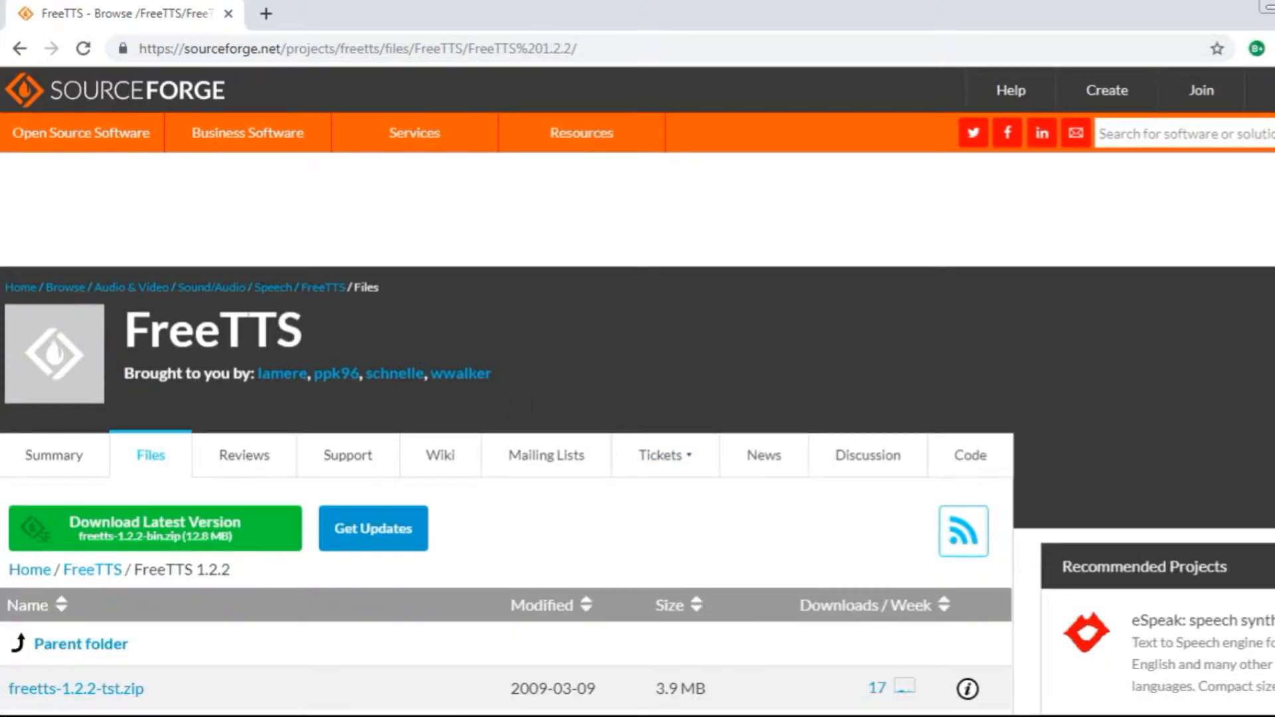
scroll("down", 3)
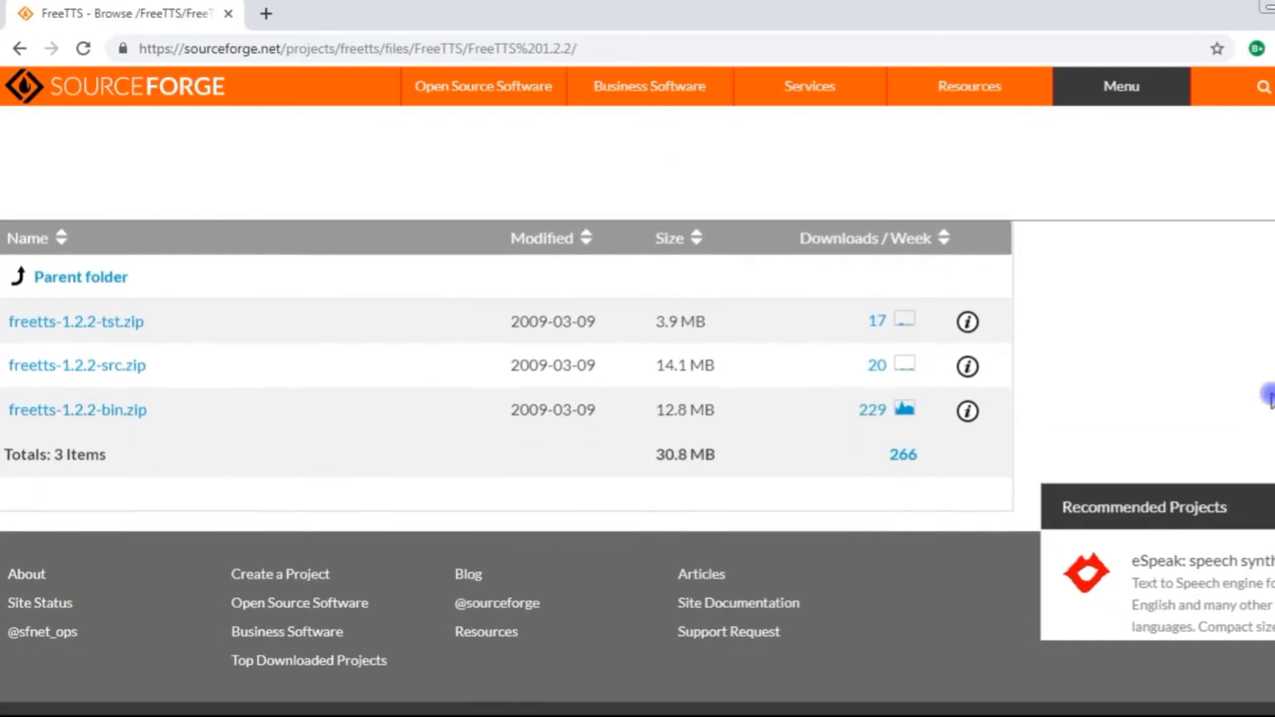
mouse_move(78, 410)
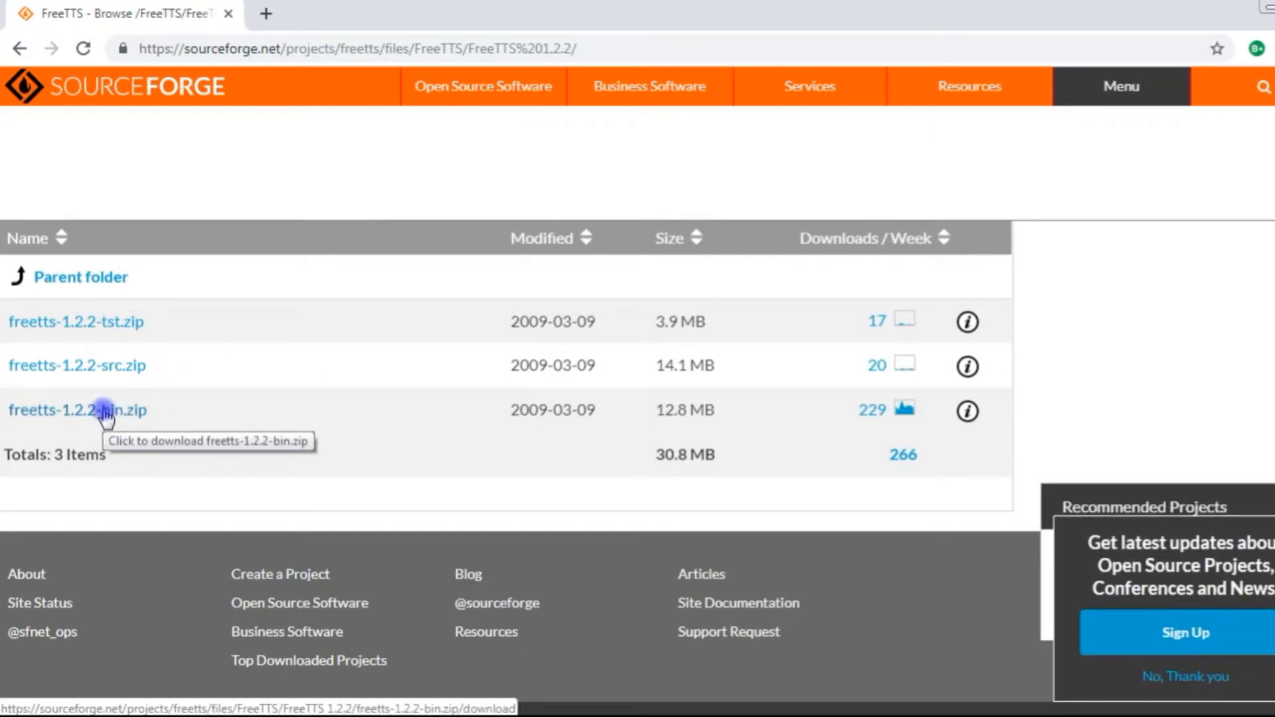
left_click(77, 409)
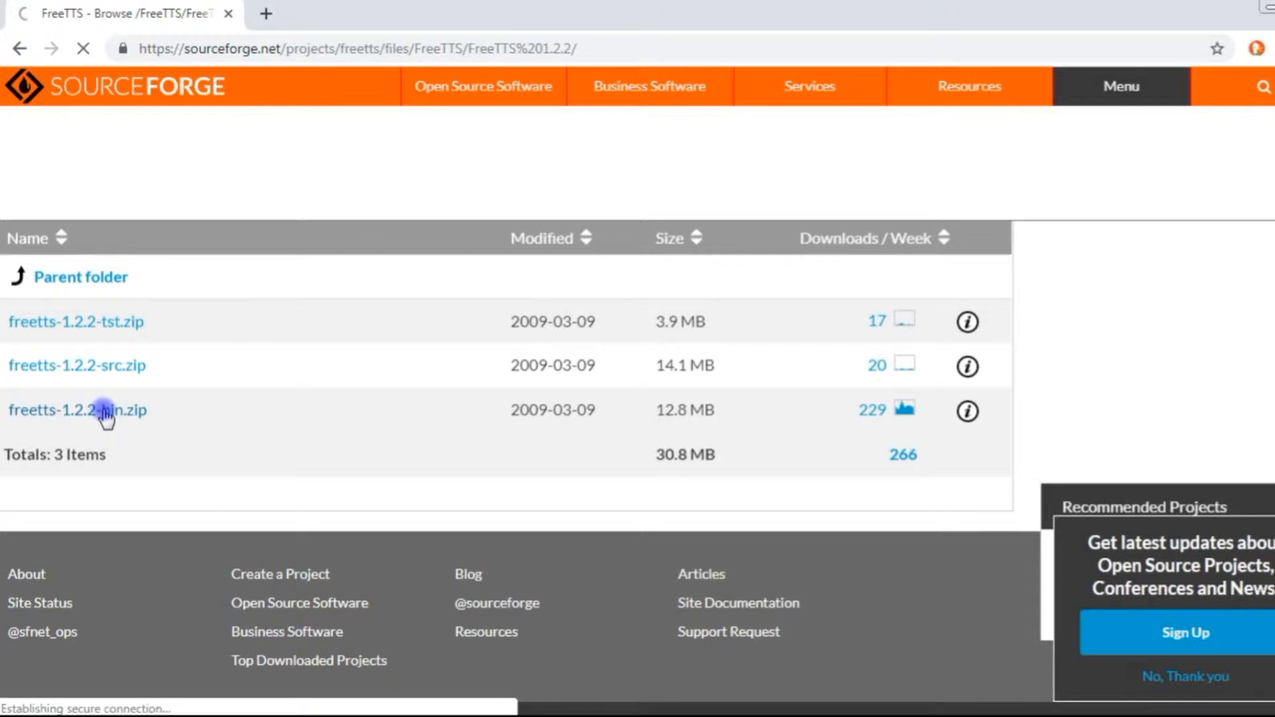
left_click(77, 410)
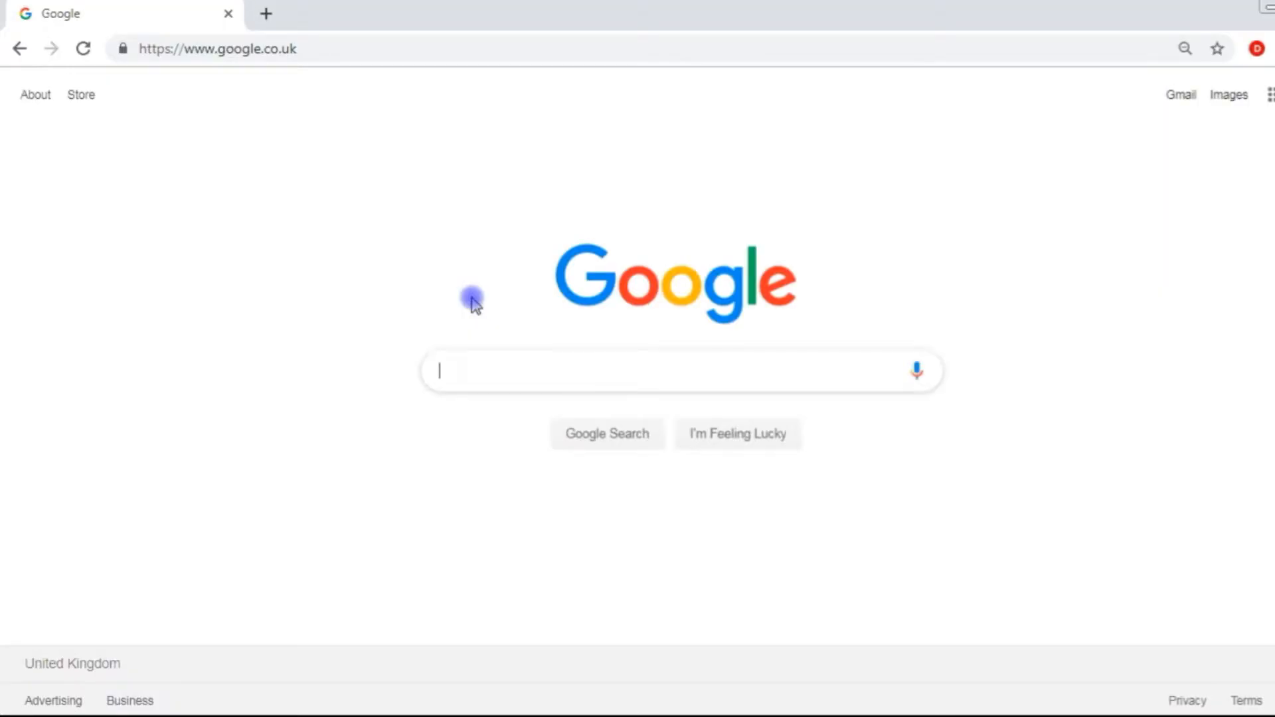
- Start typing the MBROLA search query into Google
type("MRO")
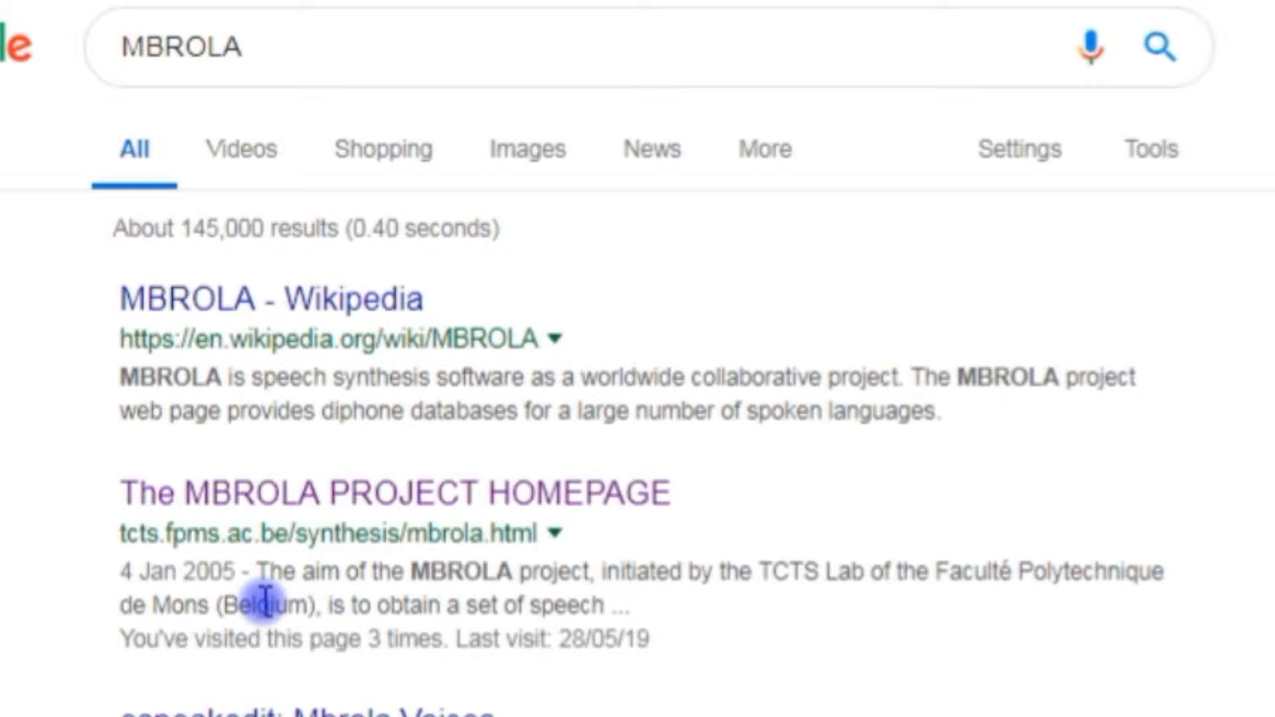
mouse_move(435, 569)
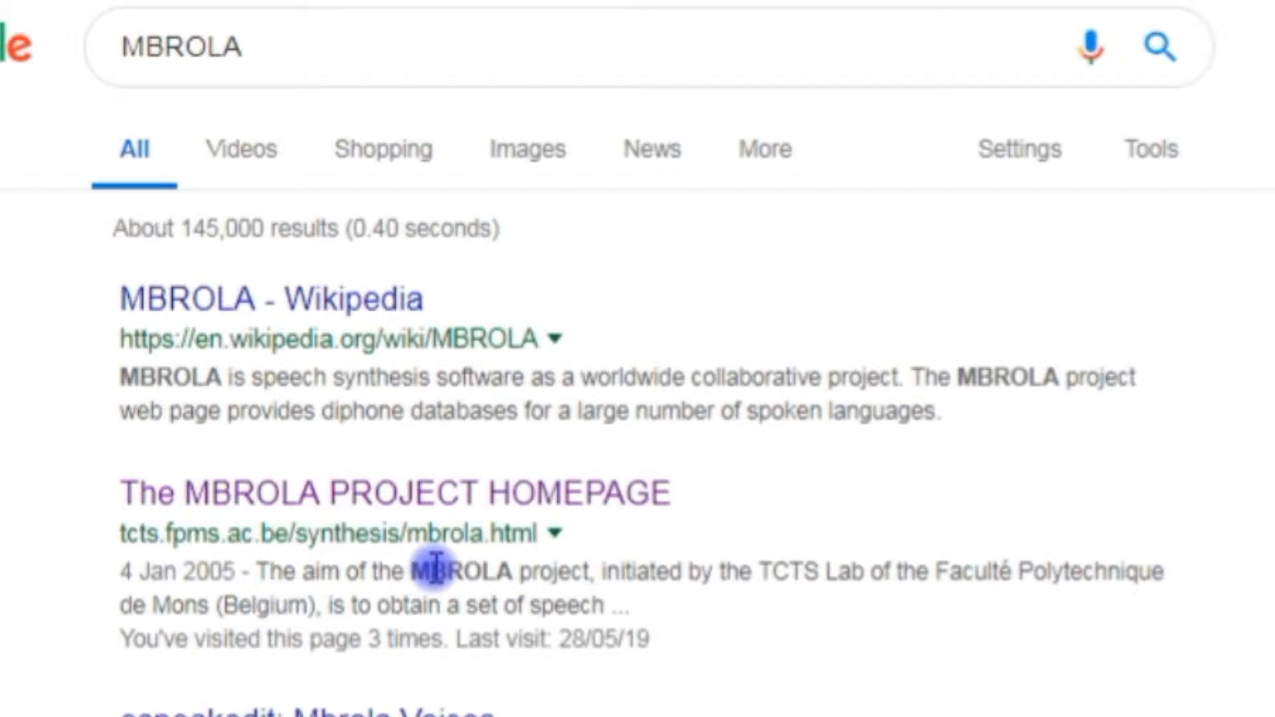
mouse_move(395, 492)
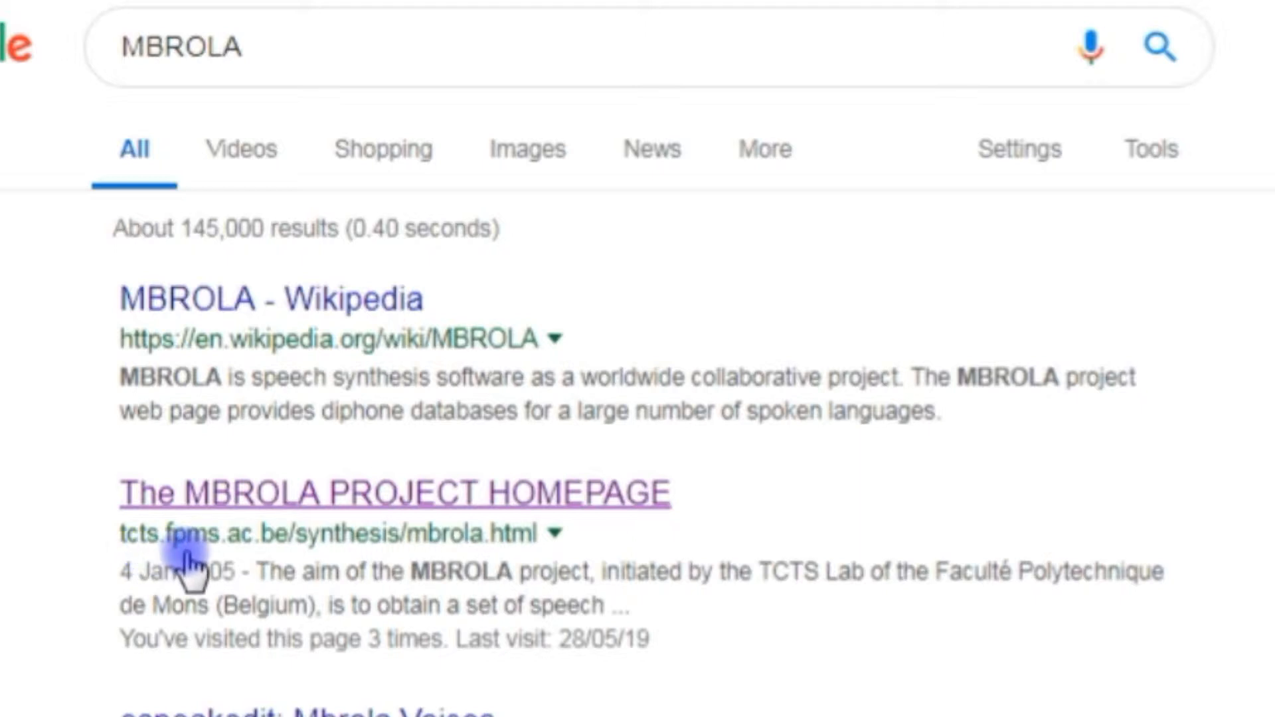
mouse_move(257, 561)
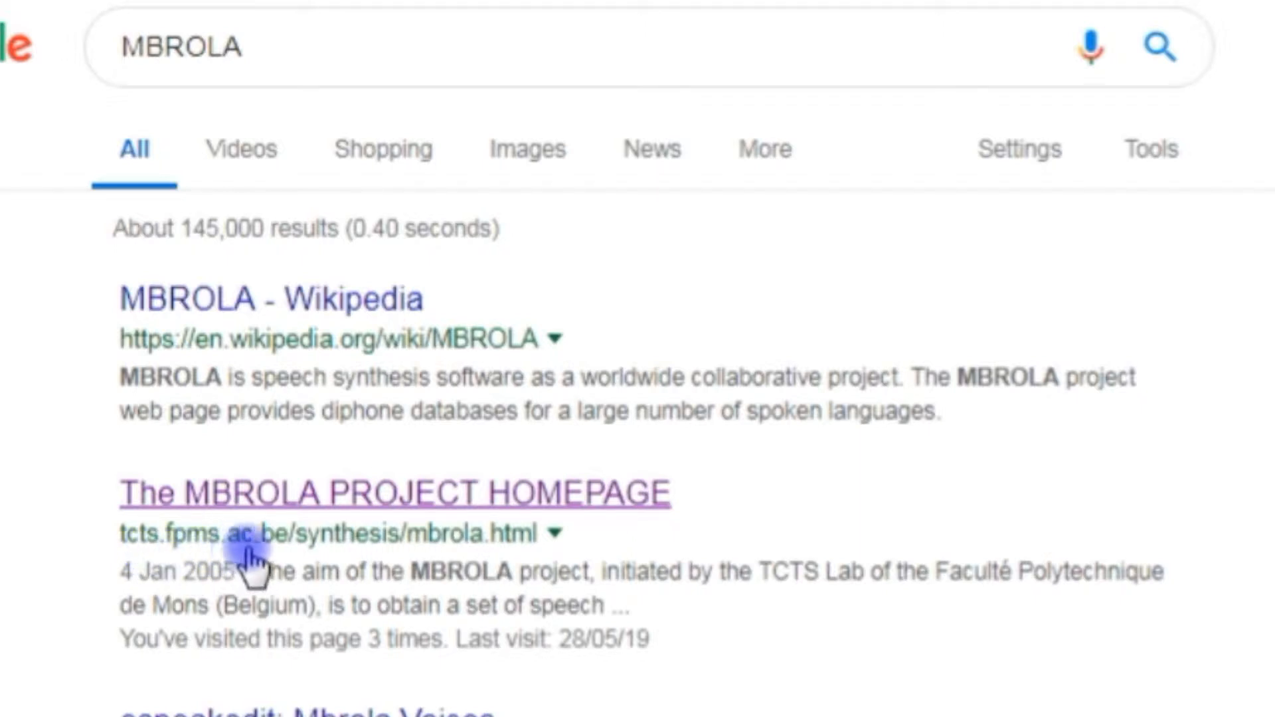
mouse_move(309, 492)
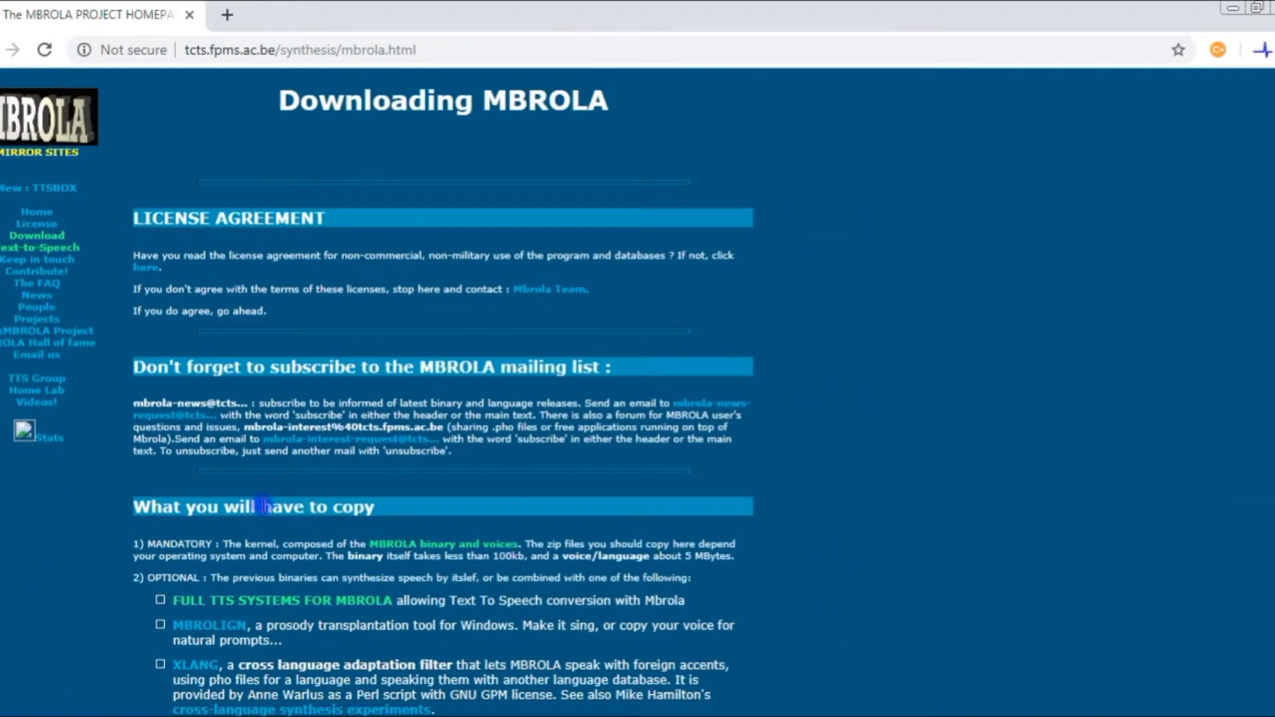
mouse_move(416, 550)
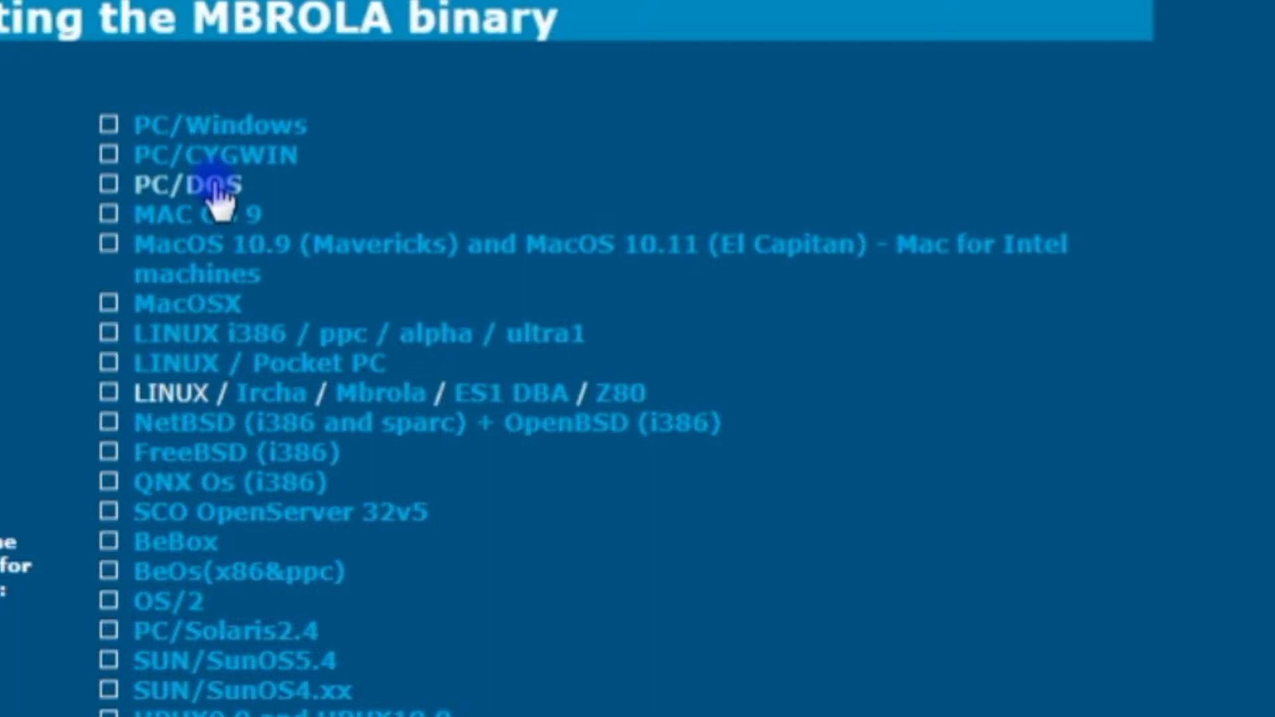
mouse_move(289, 199)
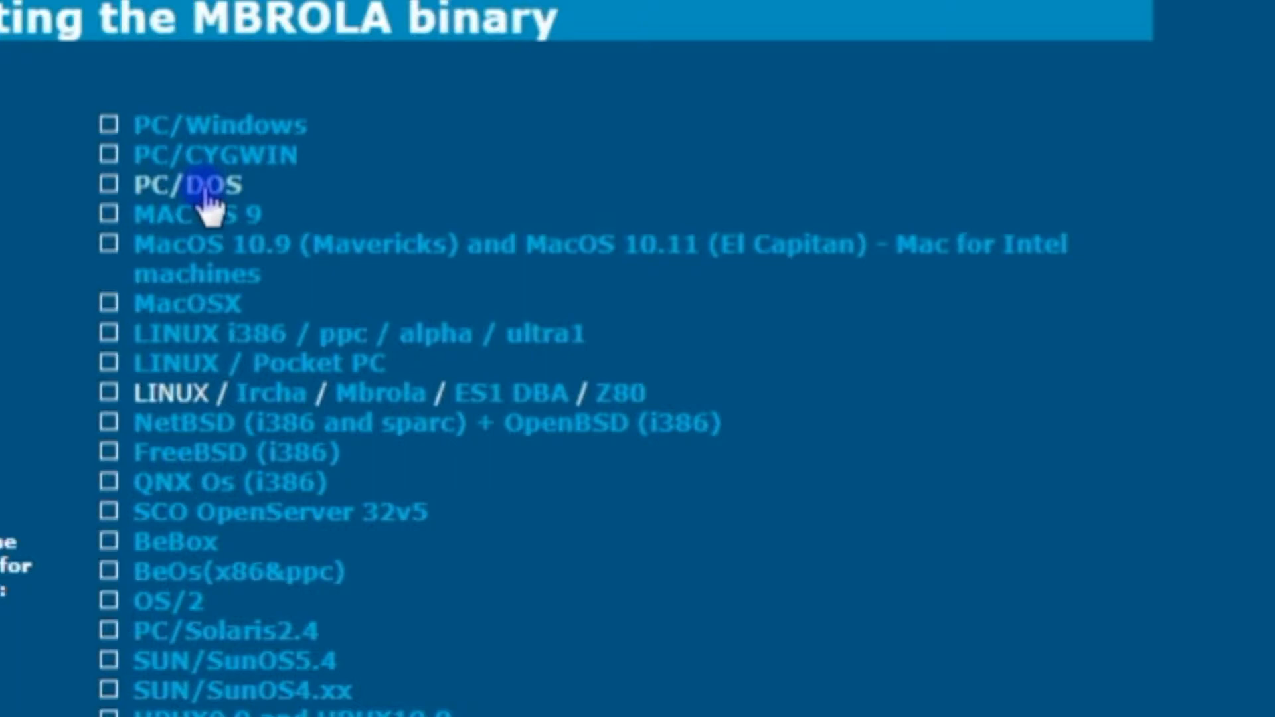
- Scroll through the MBROLA voice list to view voices such as en1 and us1
scroll("up", 3)
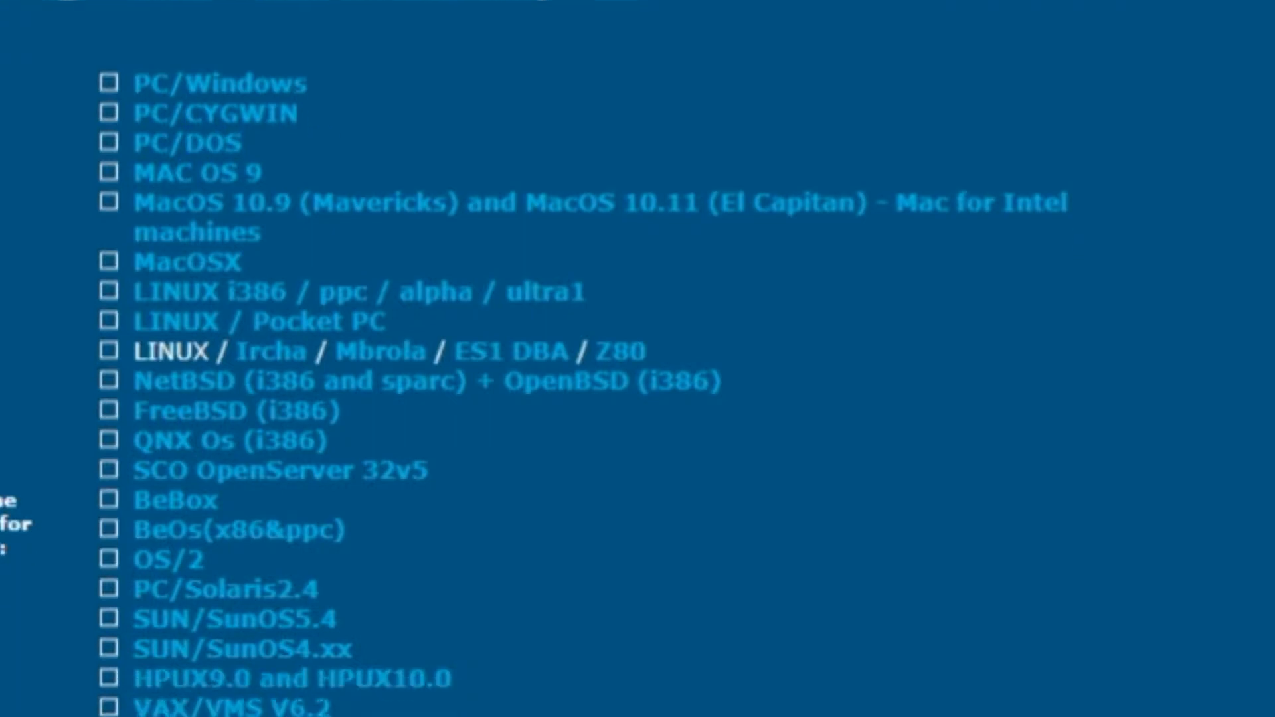
scroll("down", 3)
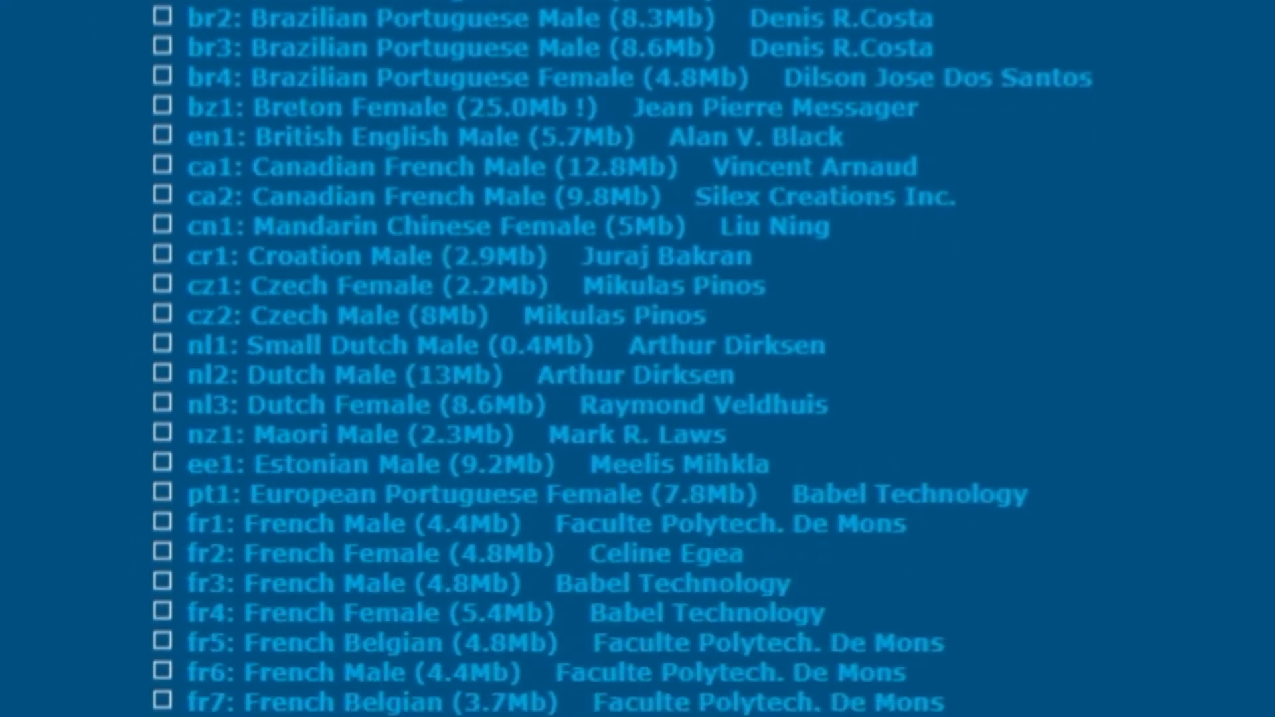
scroll("down", 3)
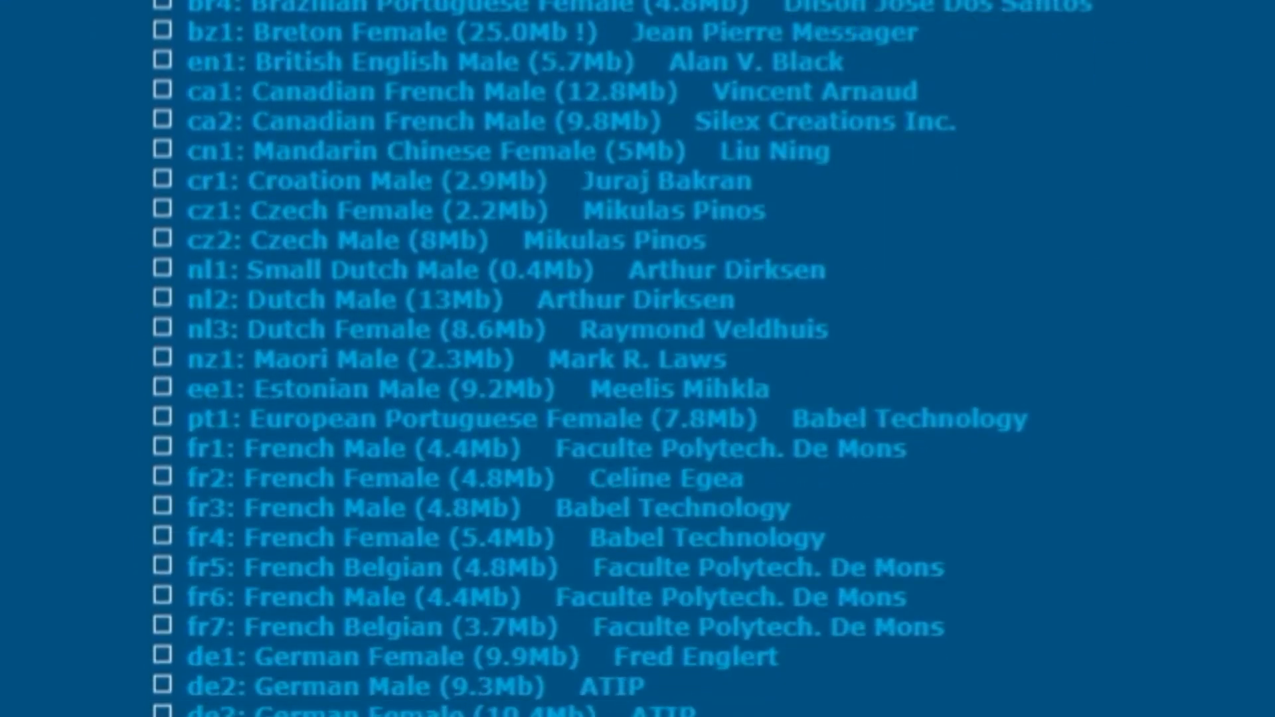
mouse_move(346, 16)
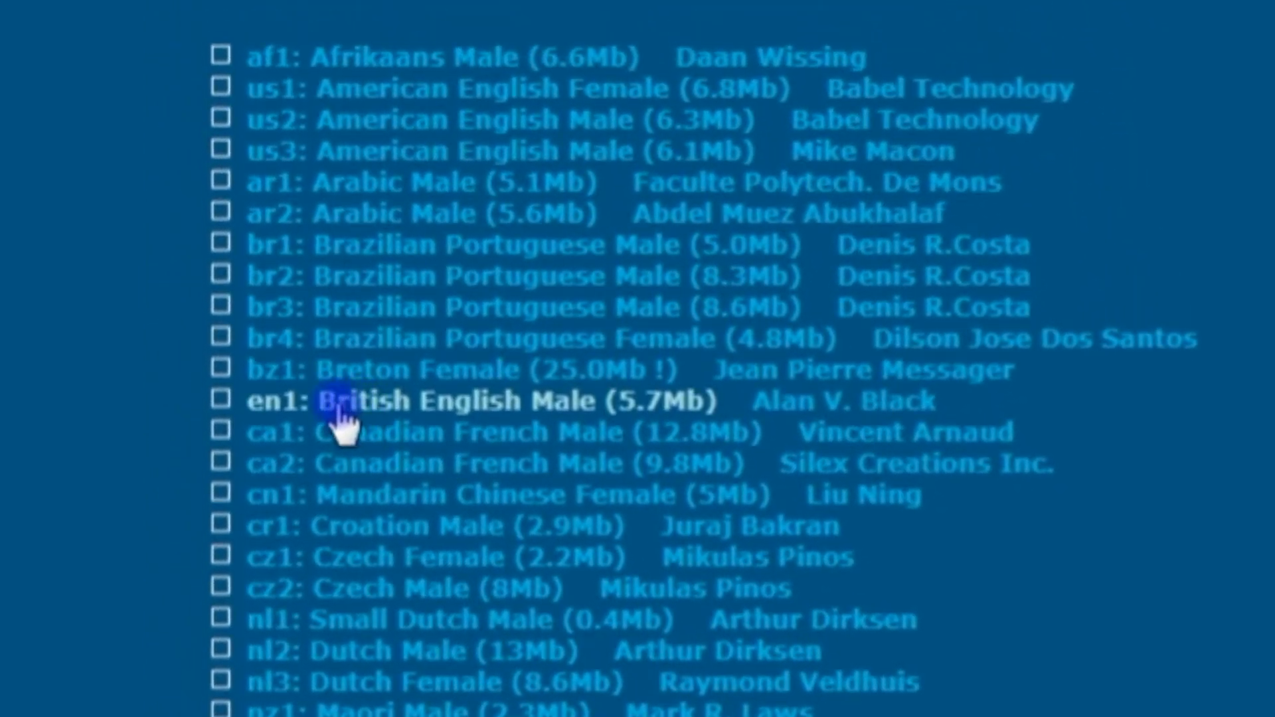
mouse_move(476, 415)
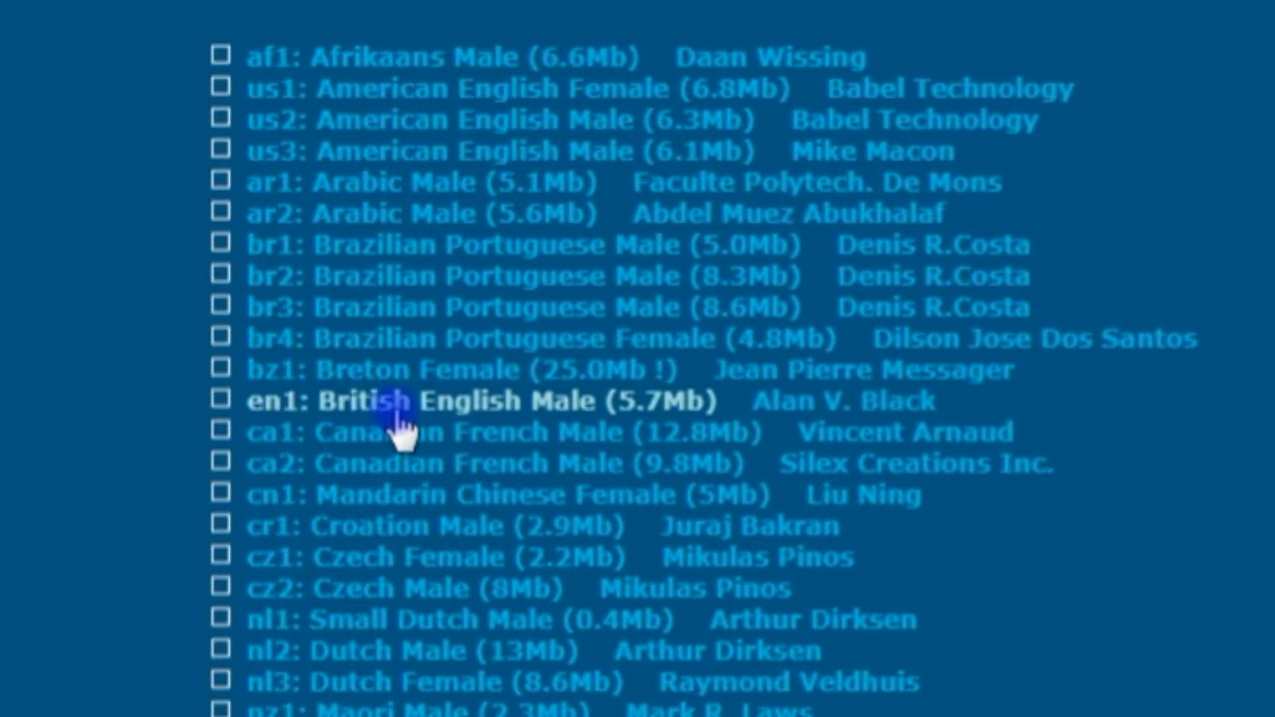
mouse_move(301, 88)
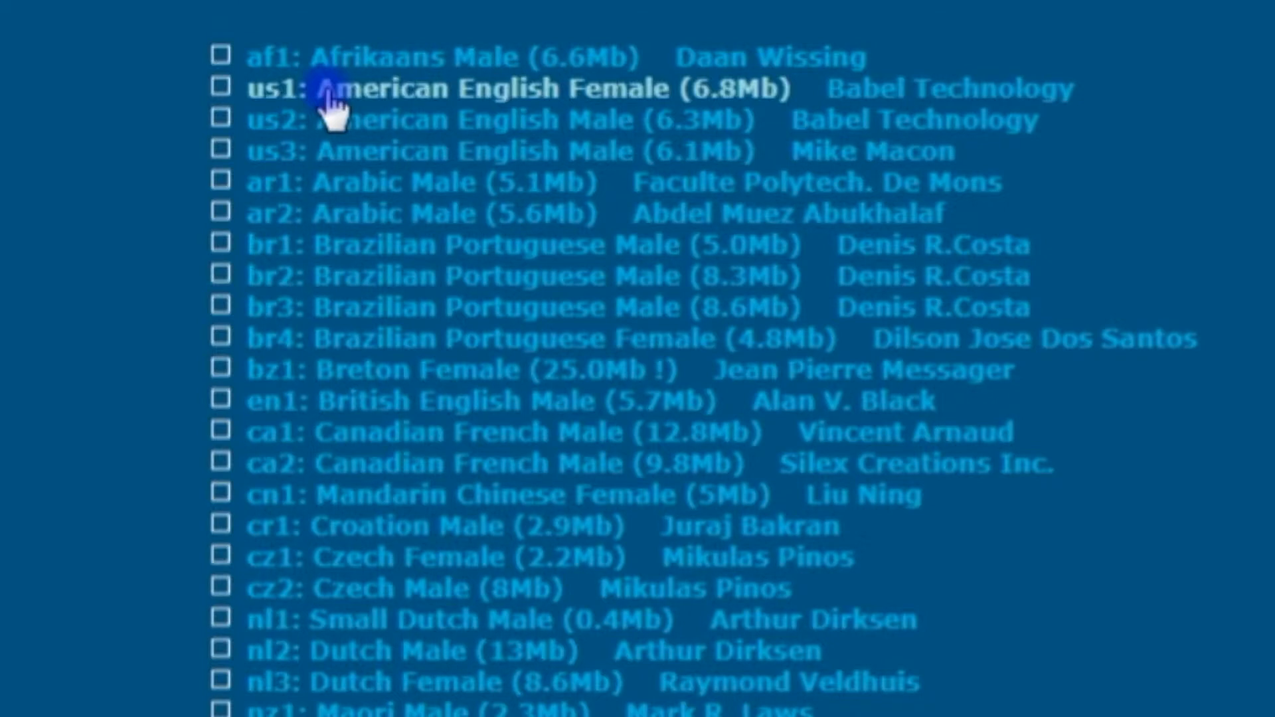
mouse_move(362, 130)
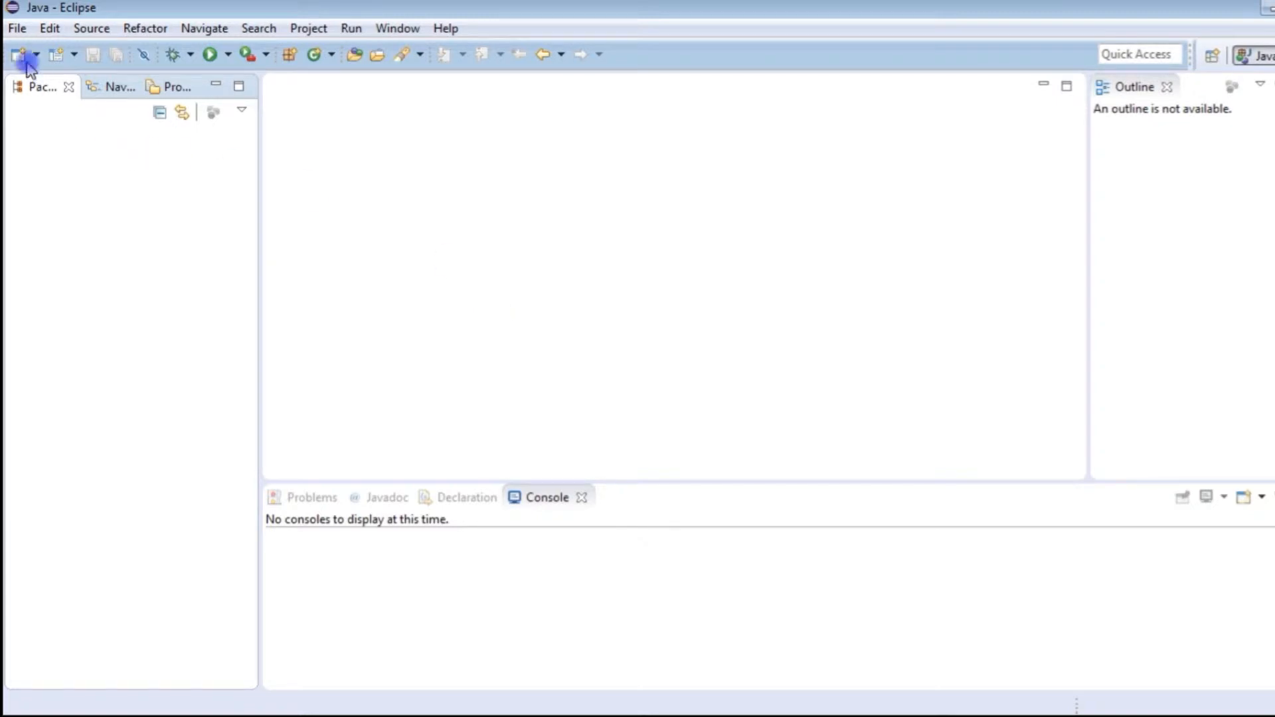
- Create a Java project named Speech_One with default settings
left_click(37, 54)
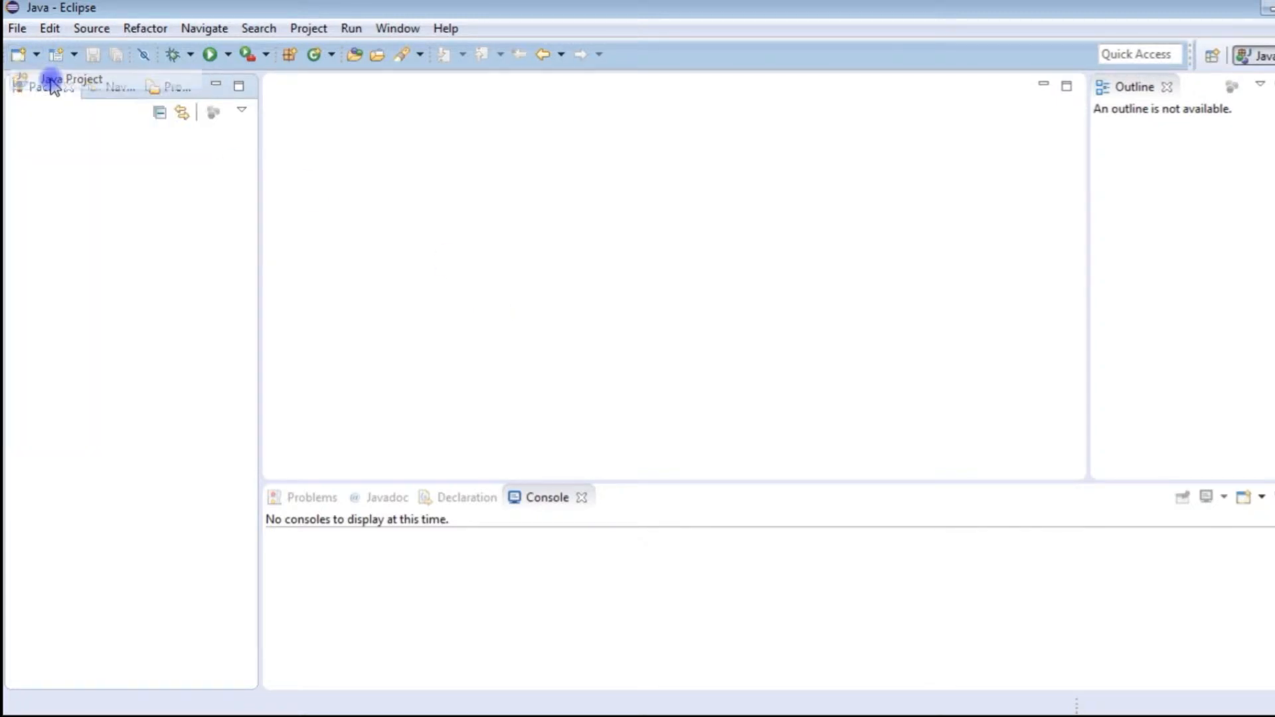
left_click(51, 80)
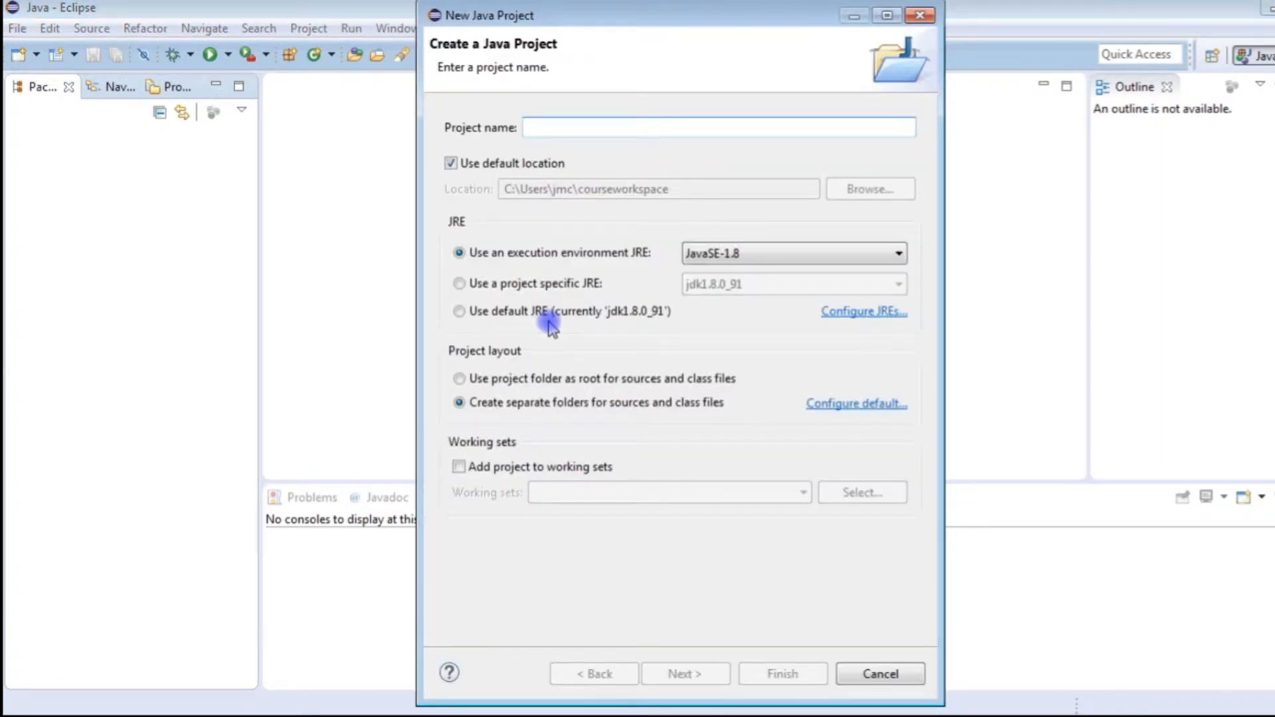
type("S")
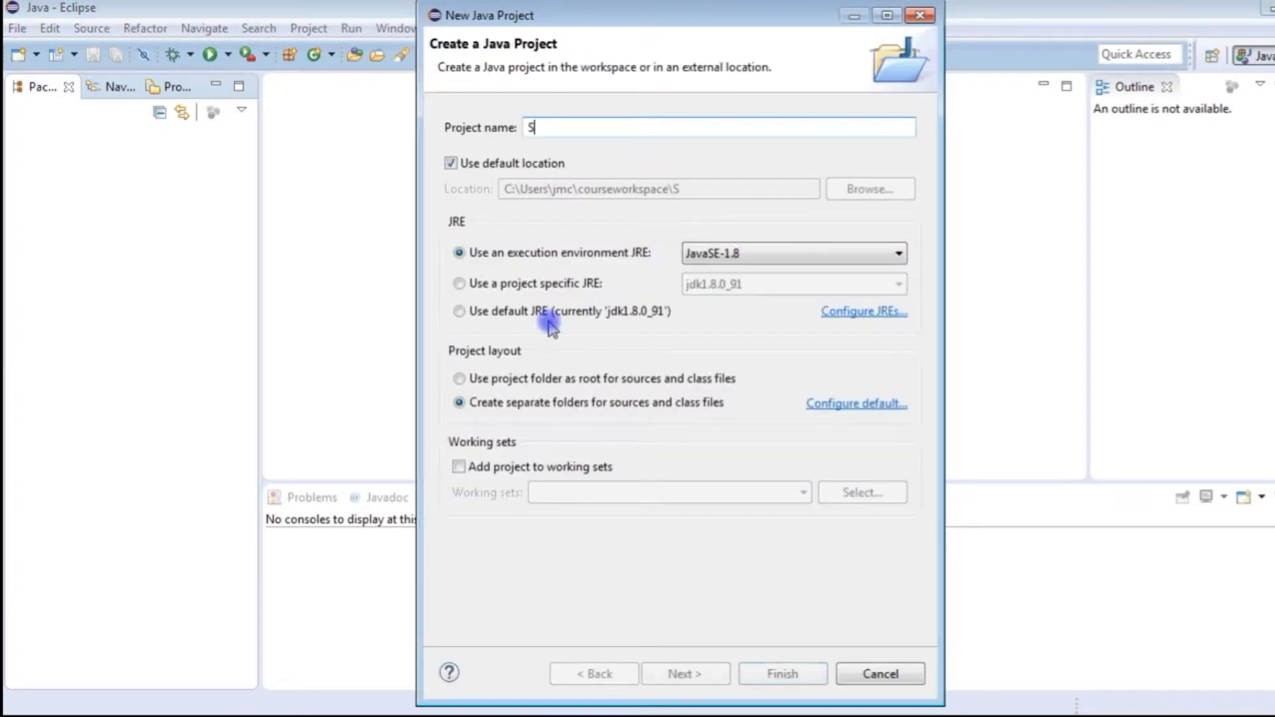
type("peech_")
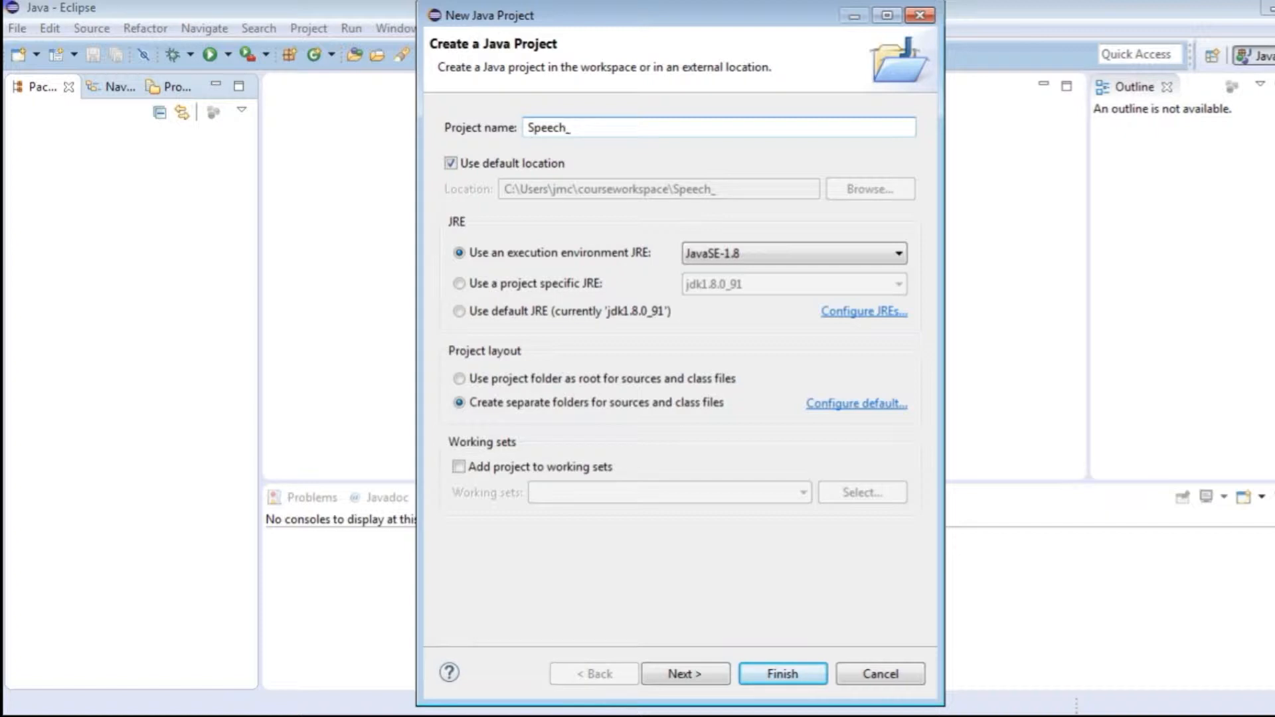
type("Oe")
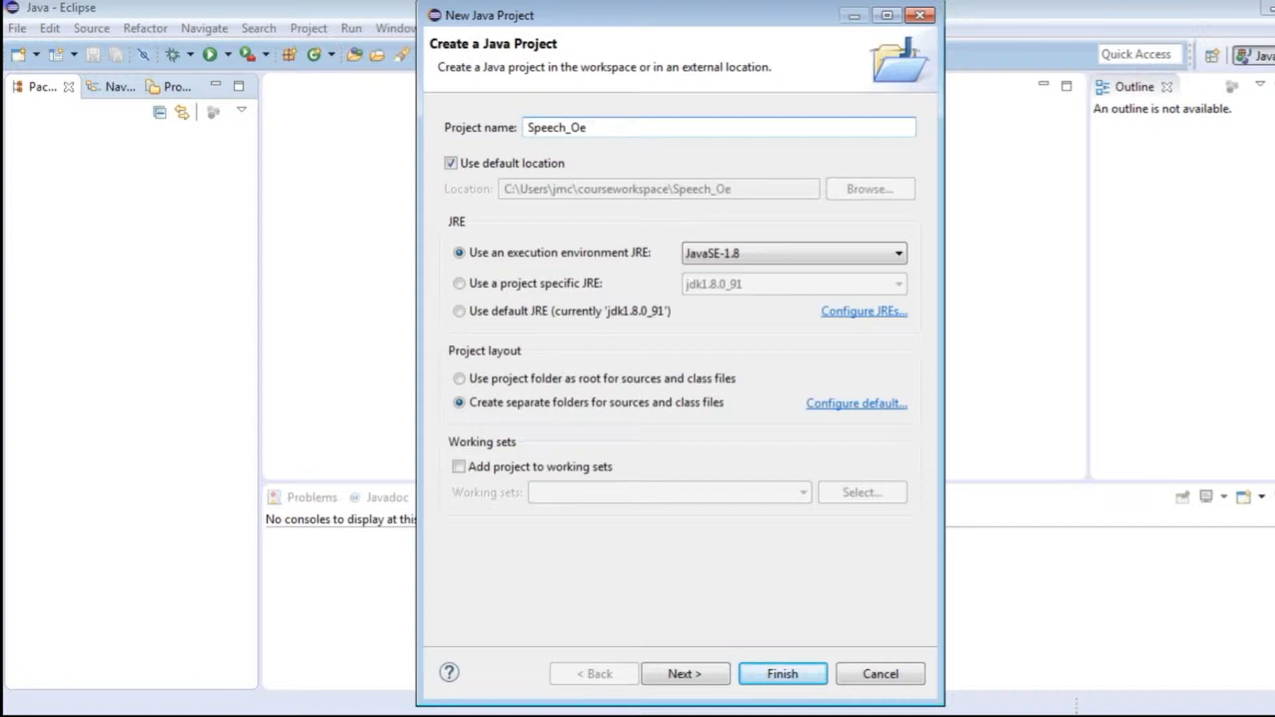
type("Speech_On")
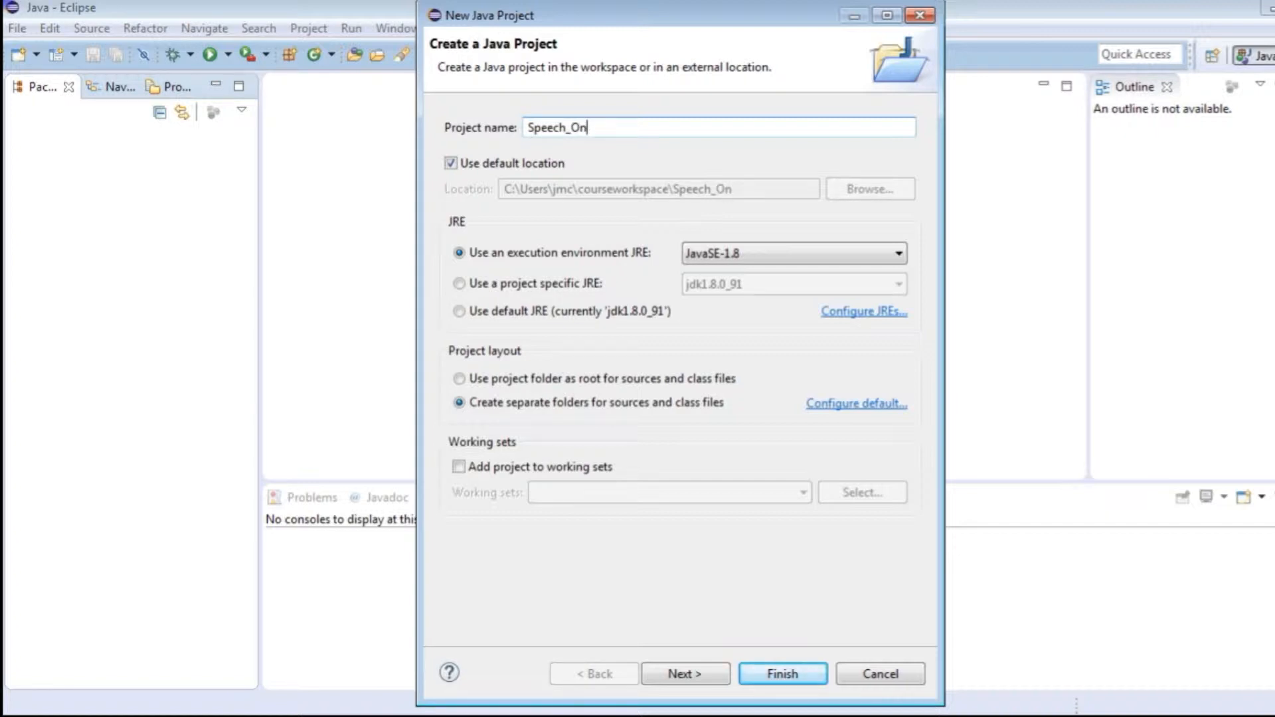
type("e")
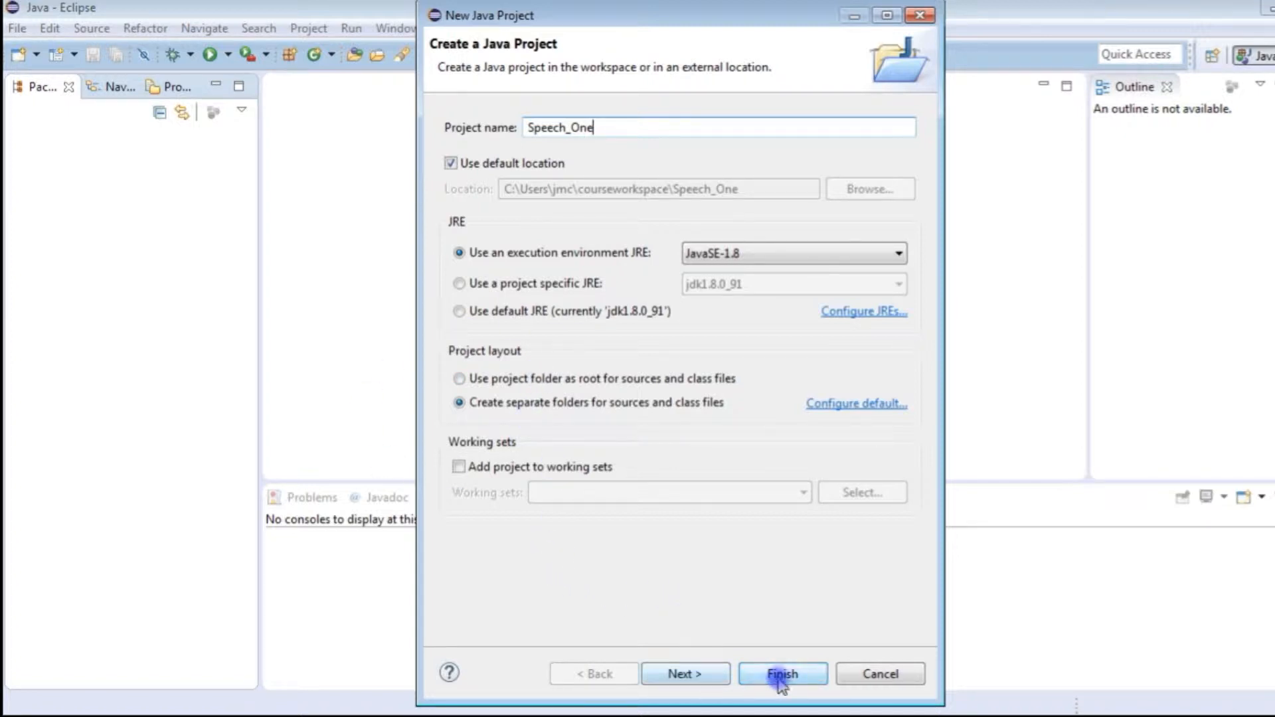
left_click(781, 673)
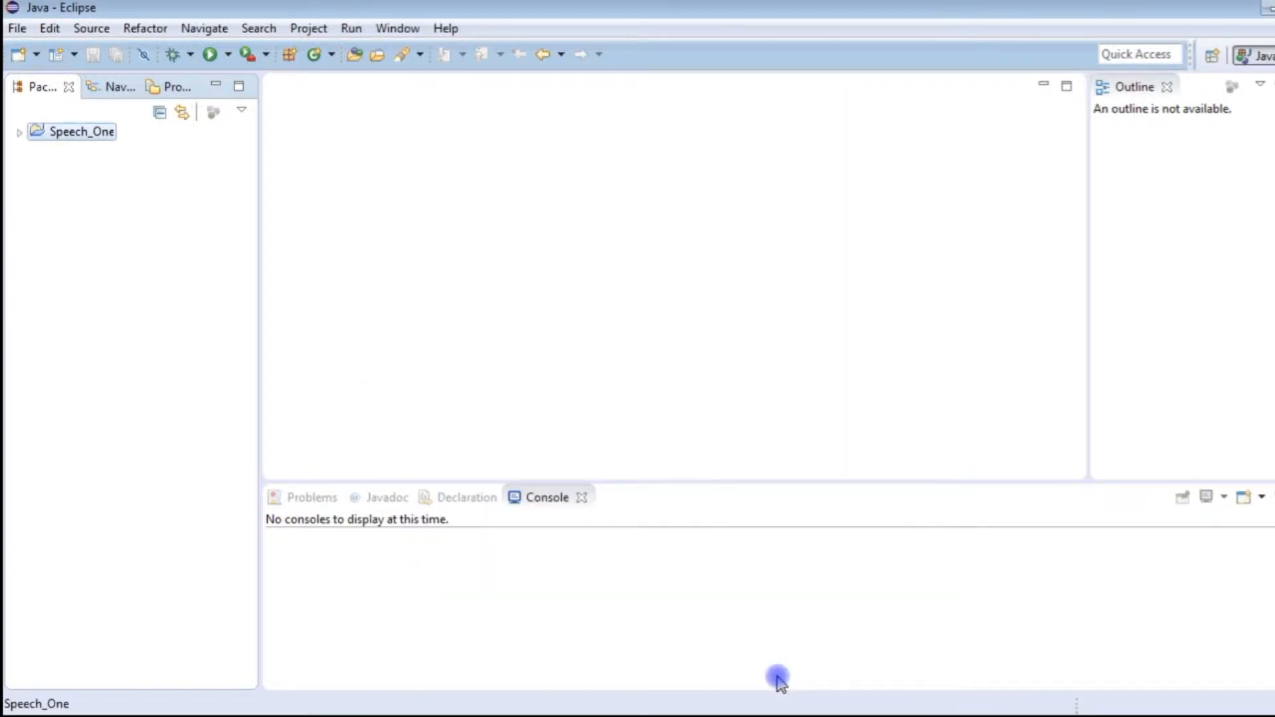
mouse_move(598, 248)
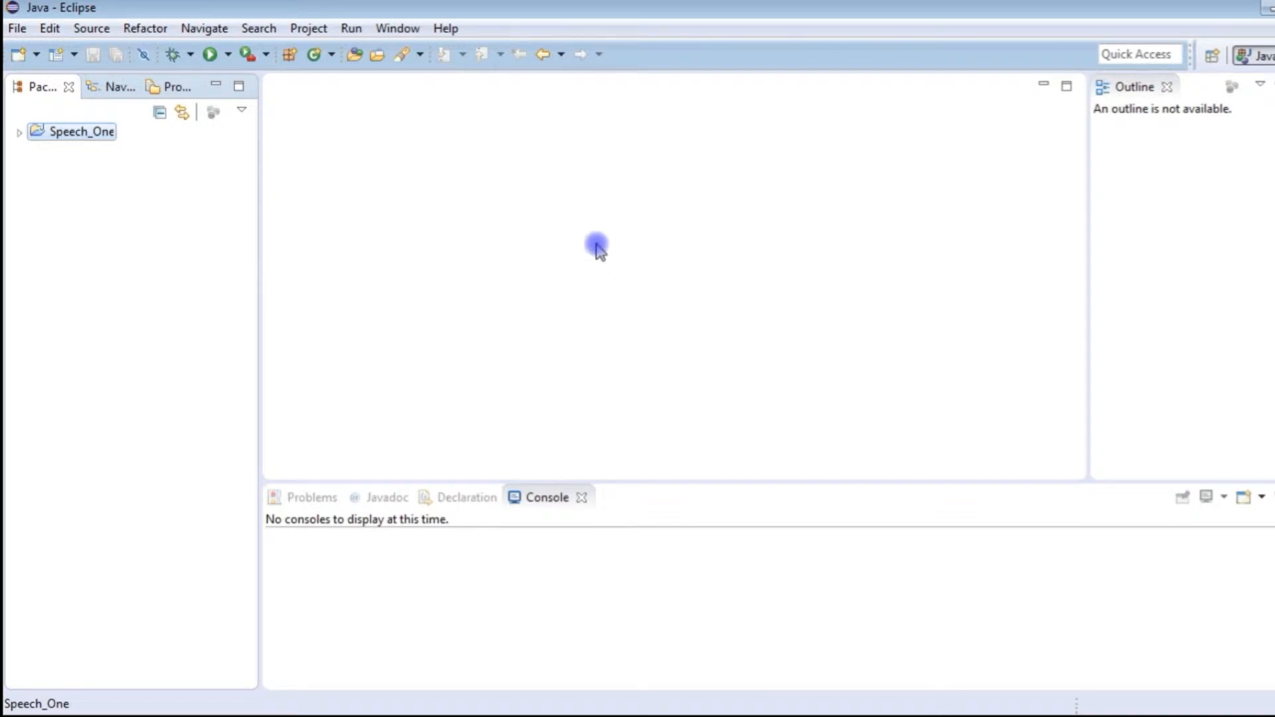
mouse_move(20, 133)
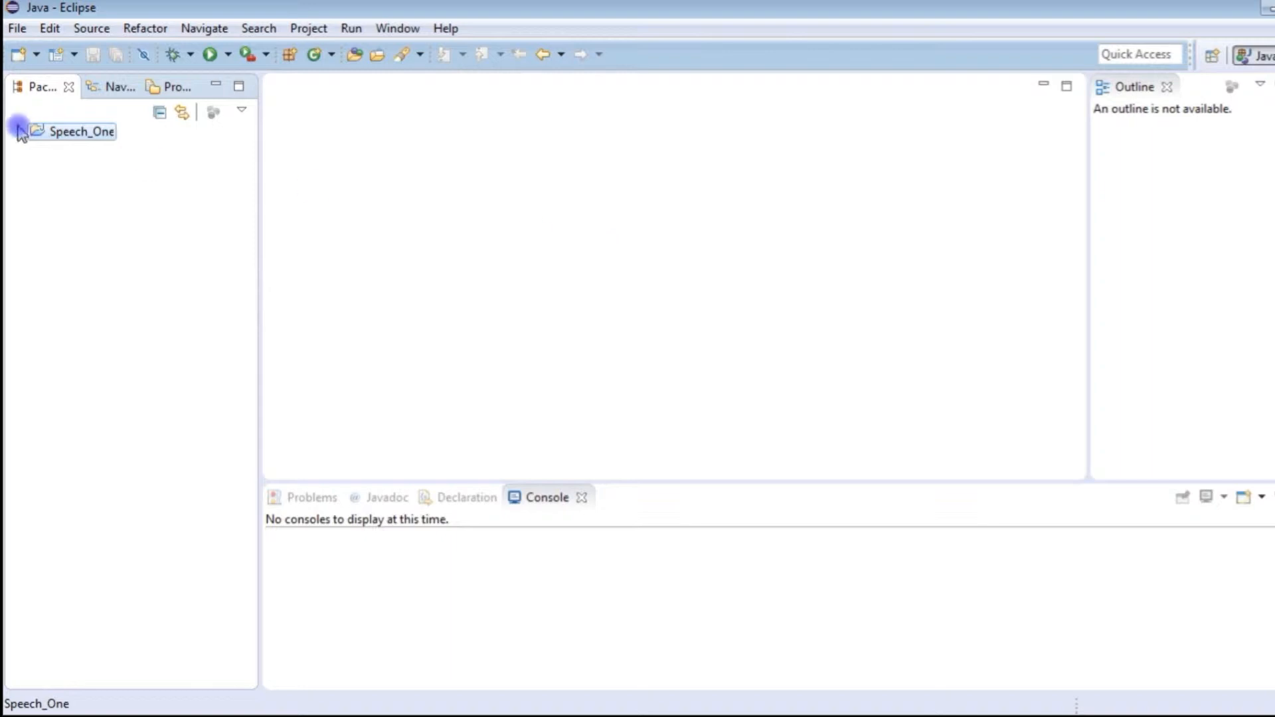
- Expand the Speech_One project tree
left_click(18, 131)
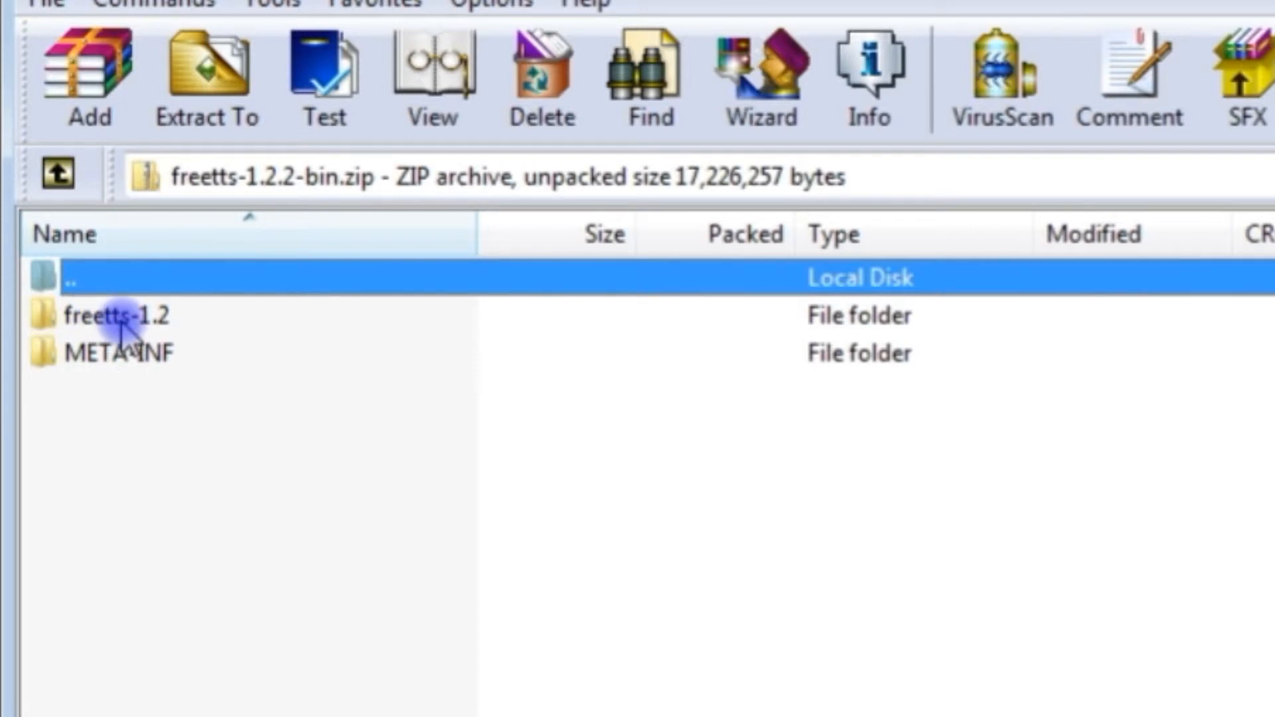
- Browse into freetts-1.2\lib in the archive and select cmu_us_kal.jar
double_click(120, 315)
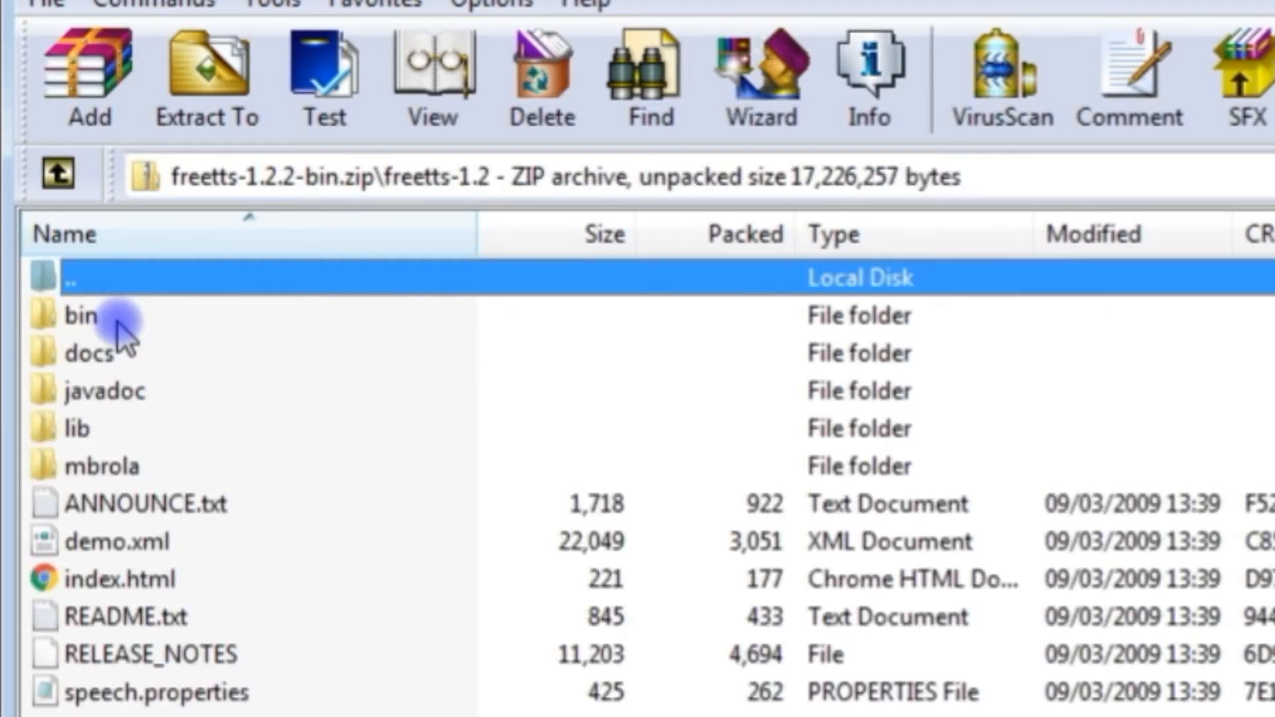
mouse_move(61, 427)
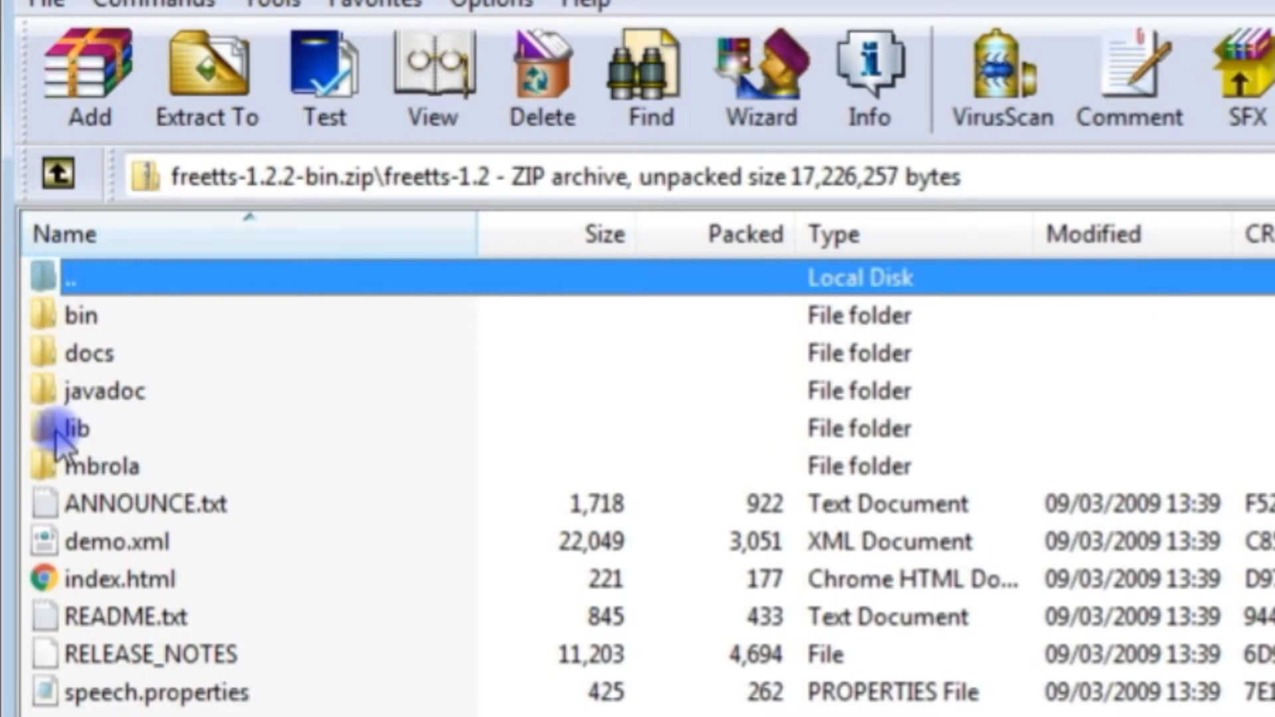
double_click(77, 429)
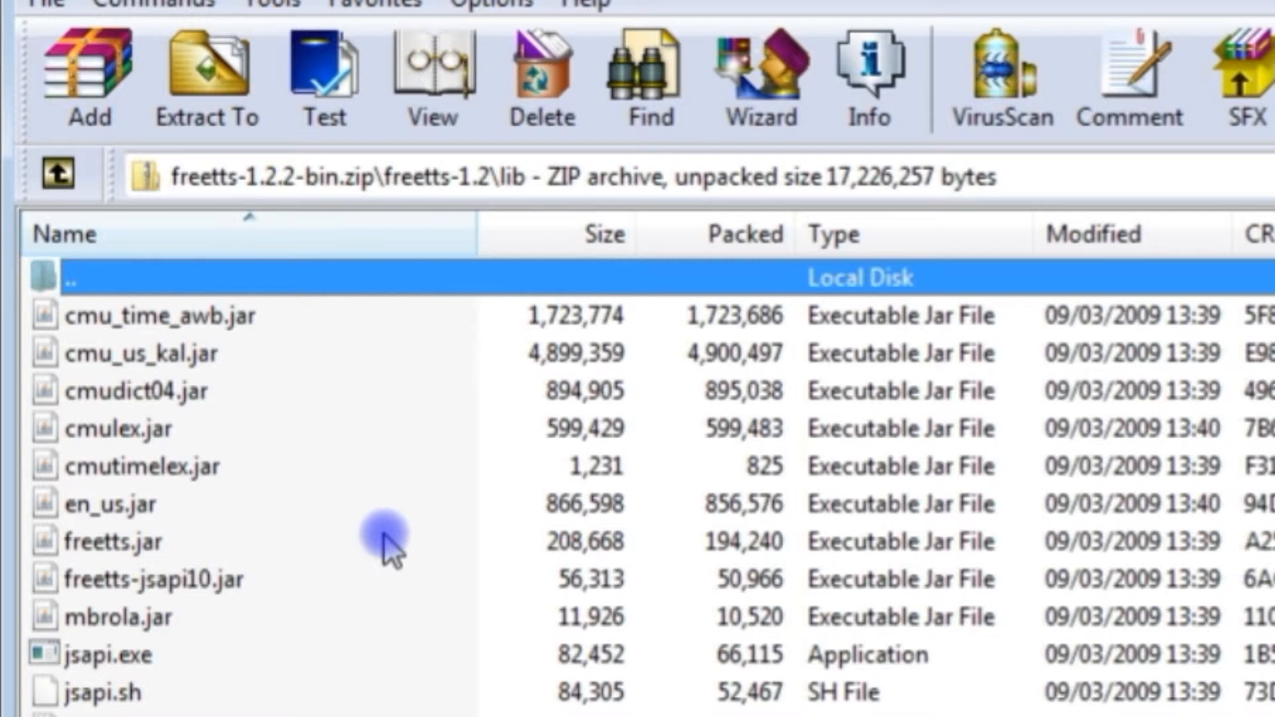
left_click(146, 353)
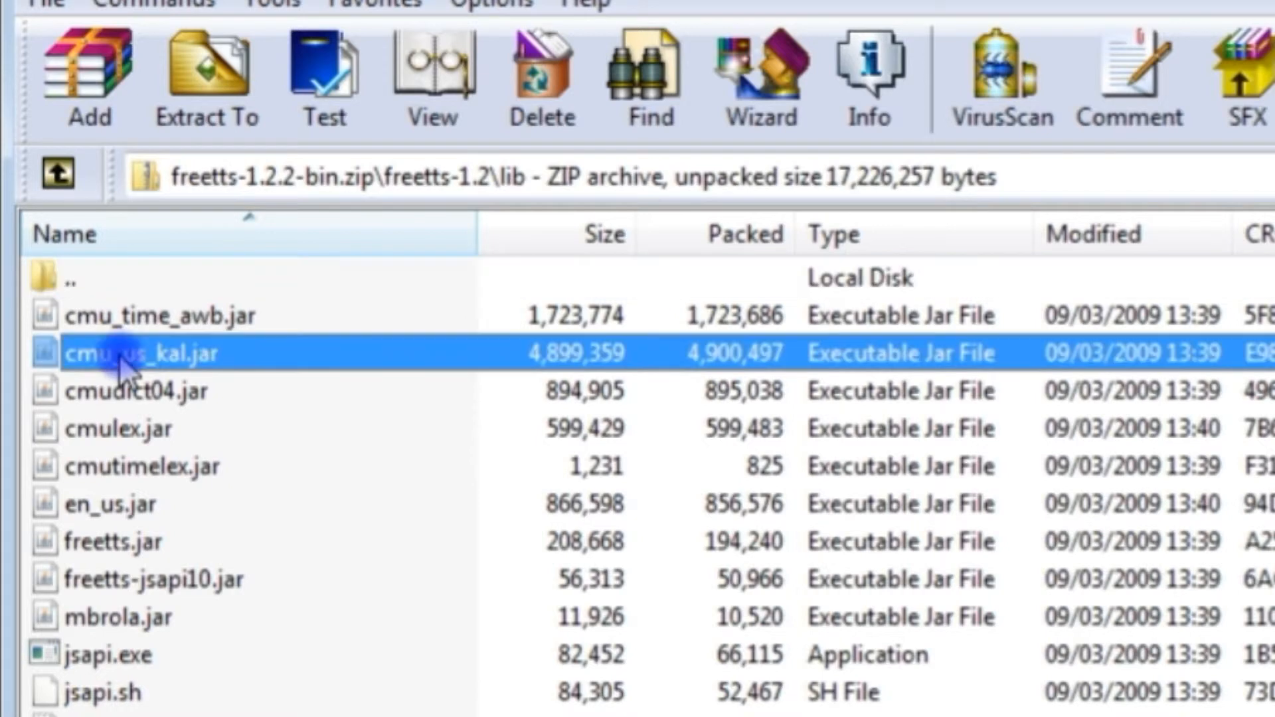
mouse_move(678, 496)
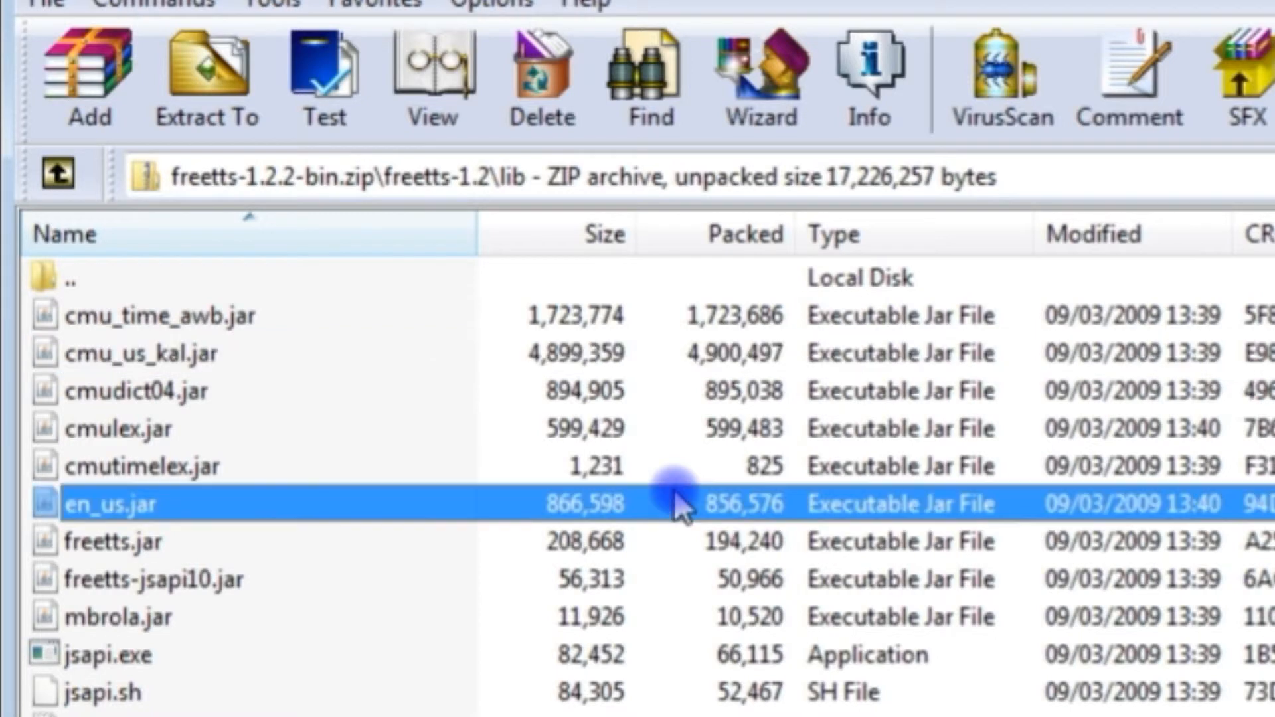
left_click(146, 352)
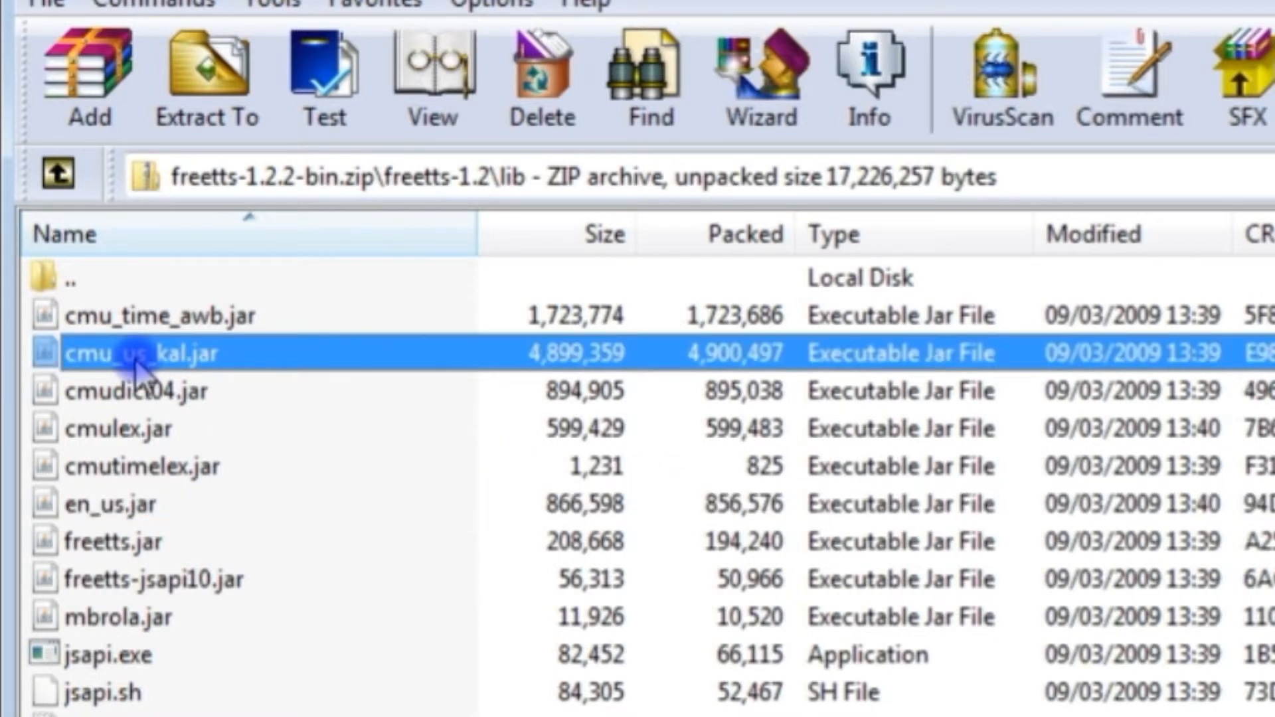
mouse_move(317, 492)
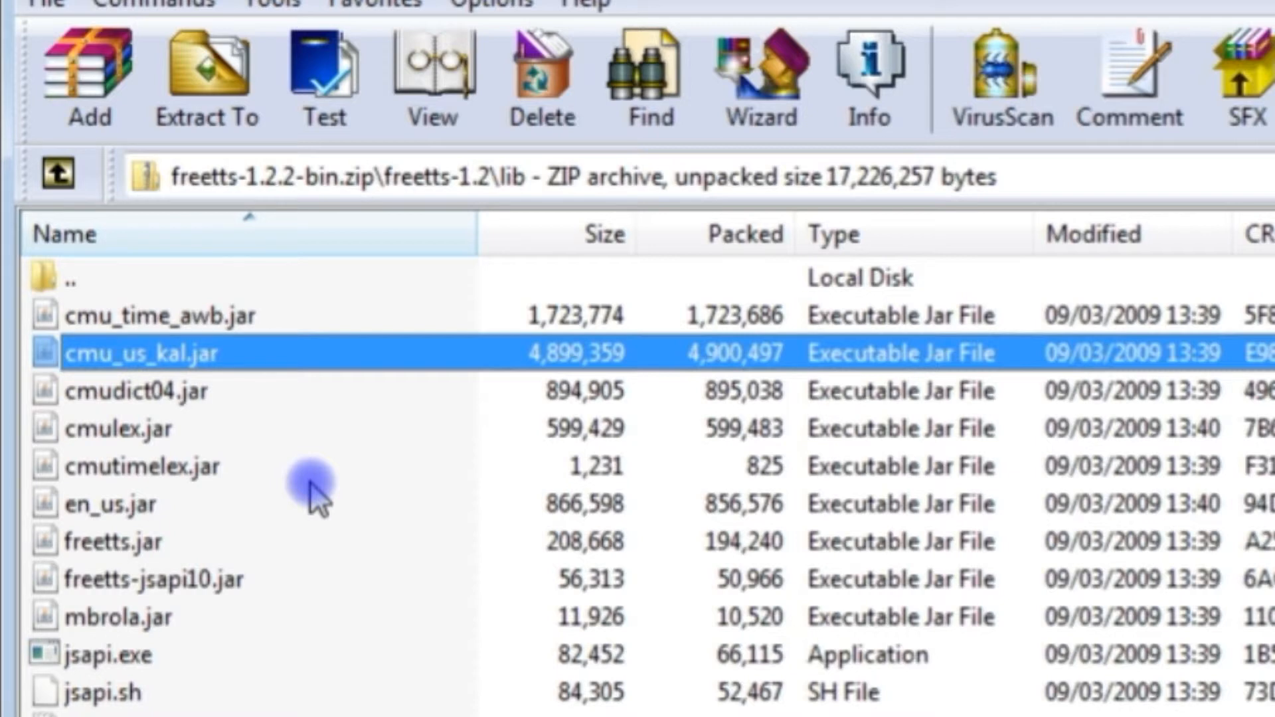
mouse_move(97, 467)
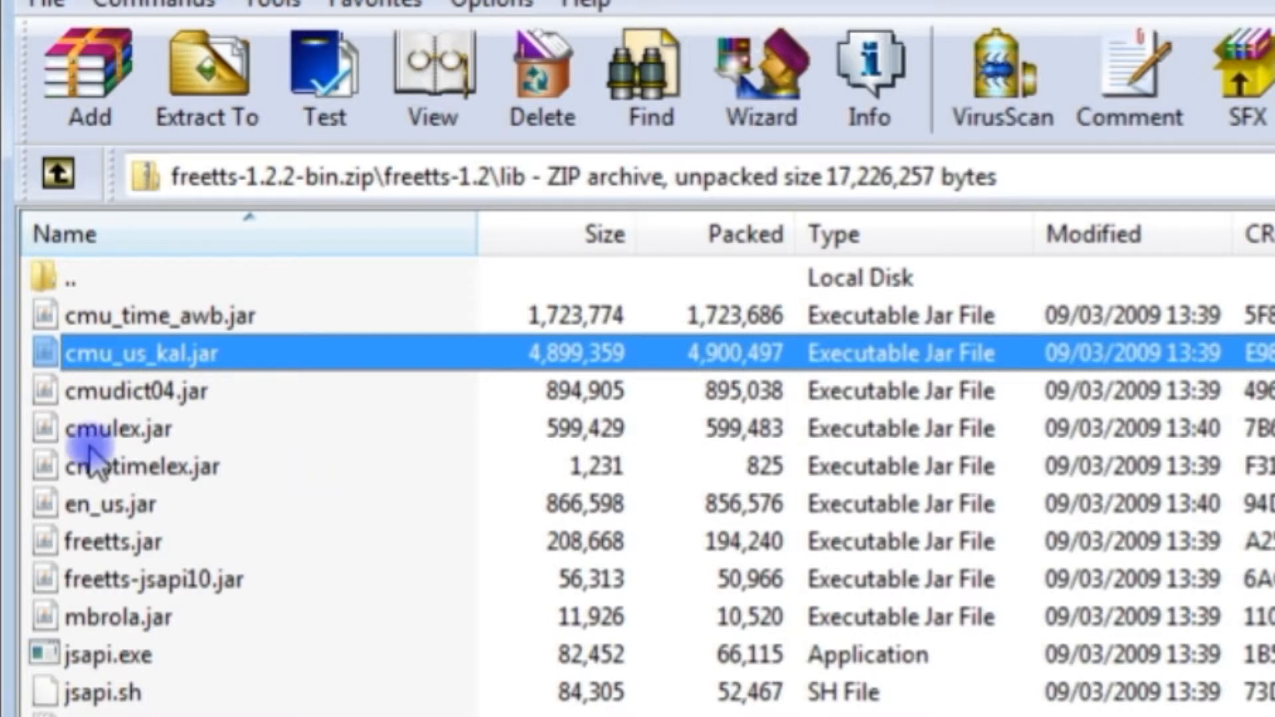
mouse_move(143, 516)
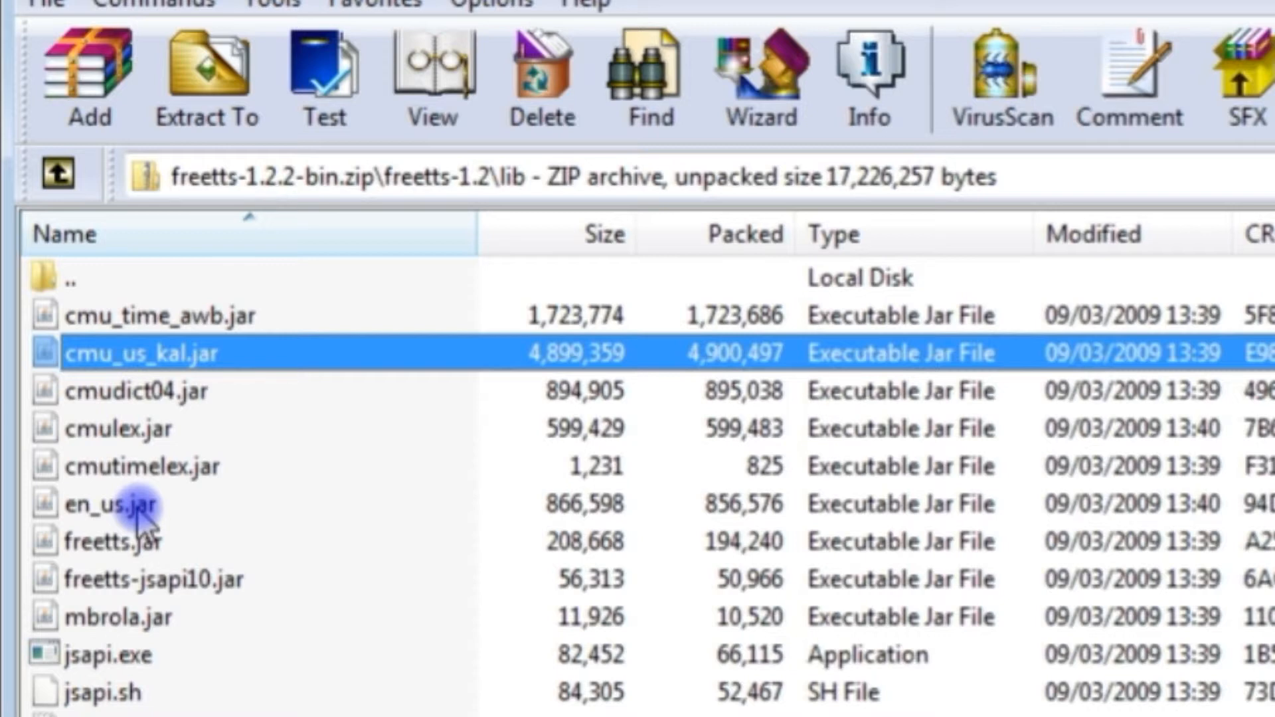
mouse_move(191, 474)
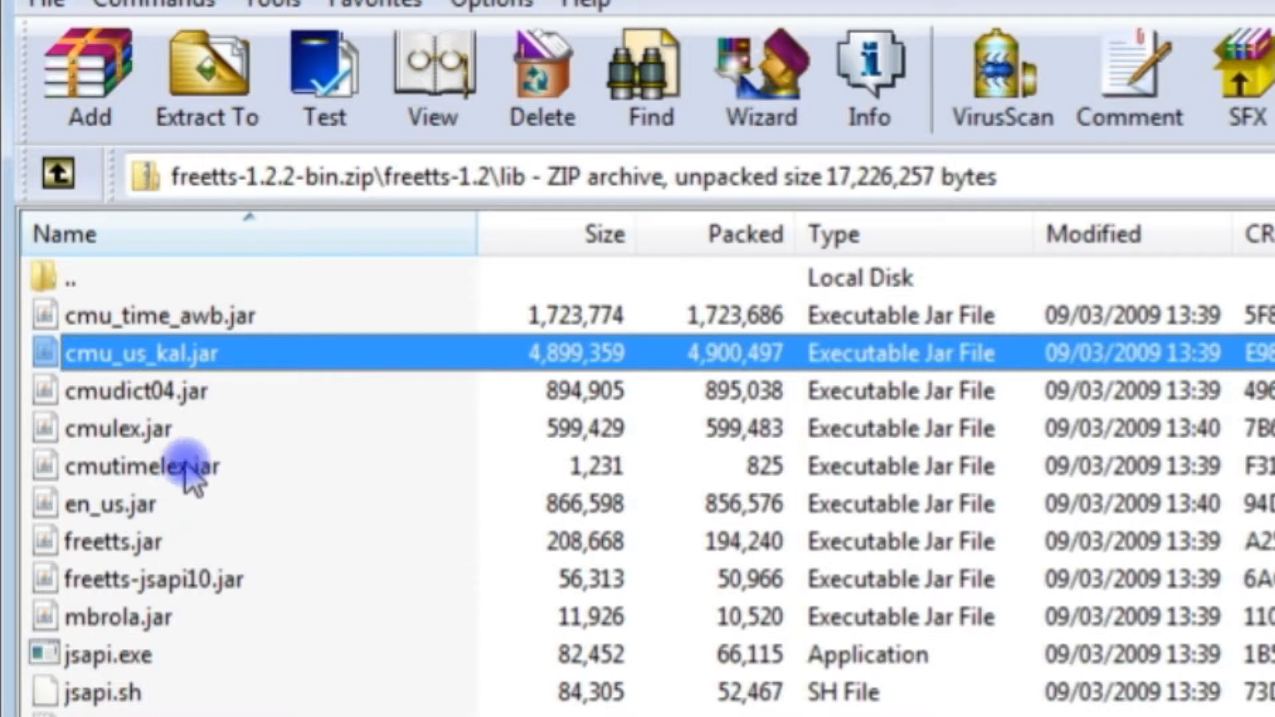
- Add cmulex.jar, en_us.jar and the freetts jar to the selection
left_click(122, 428)
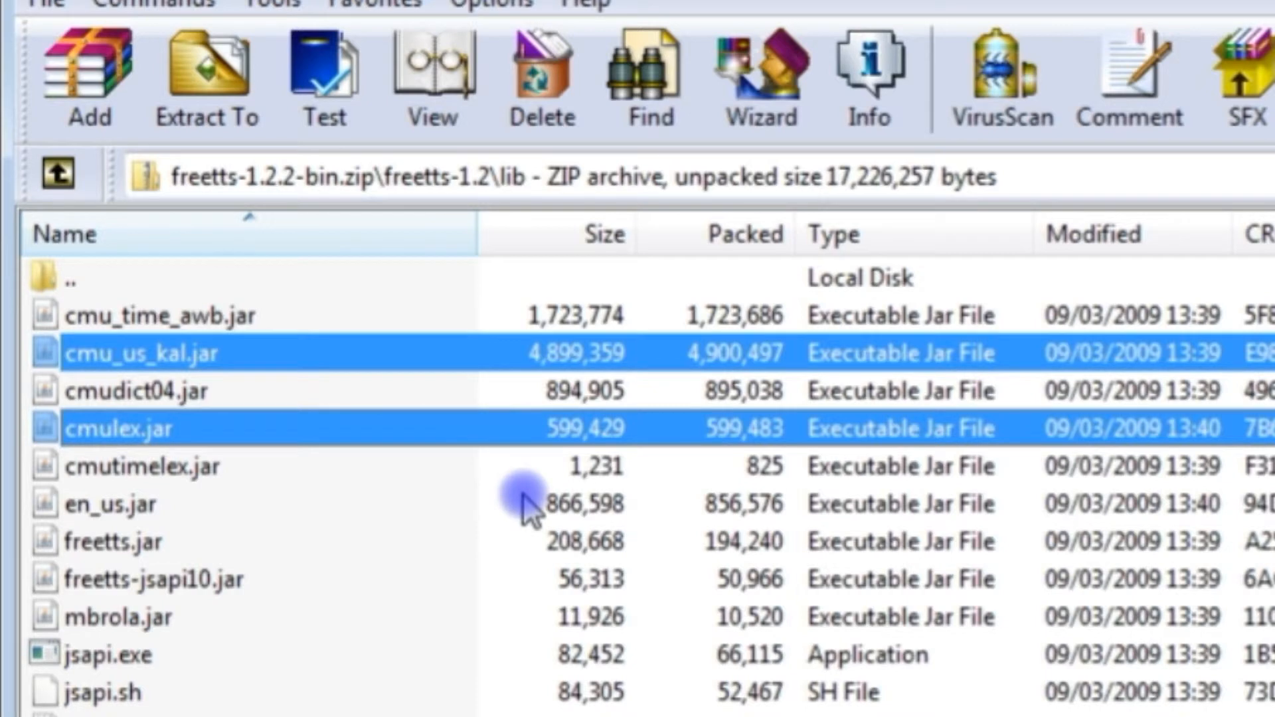
left_click(122, 504)
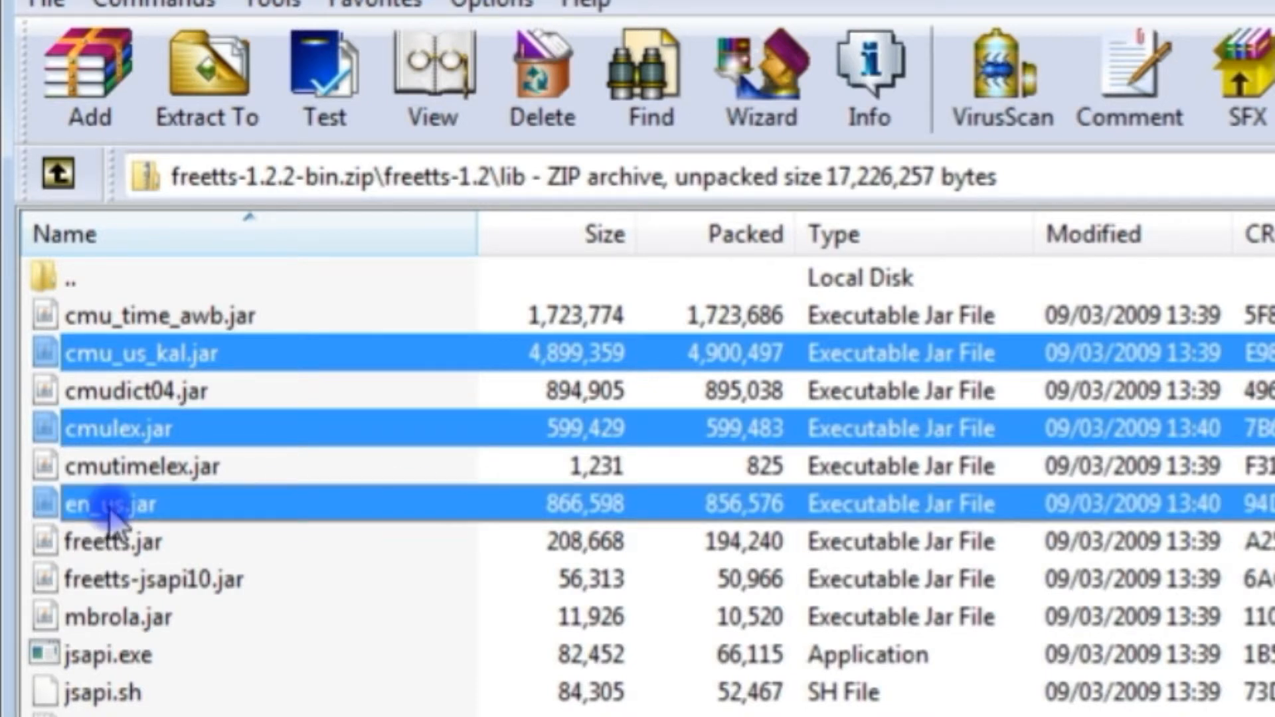
left_click(114, 504)
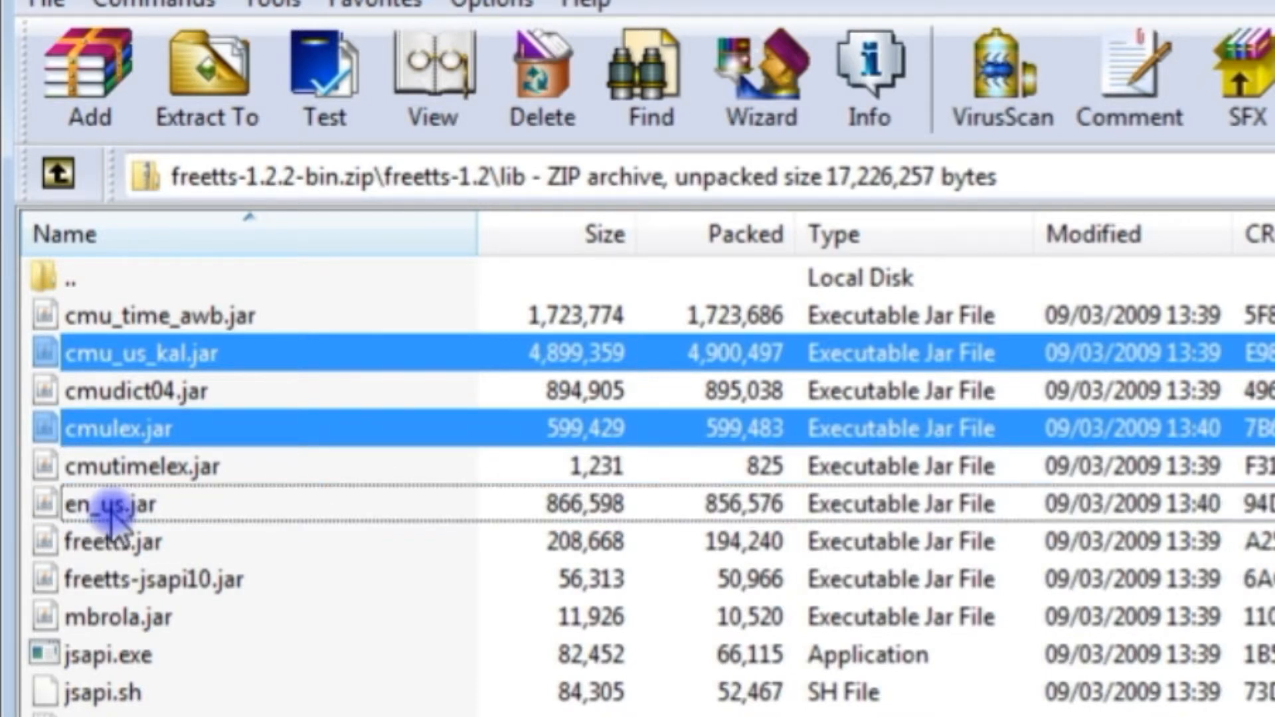
left_click(114, 504)
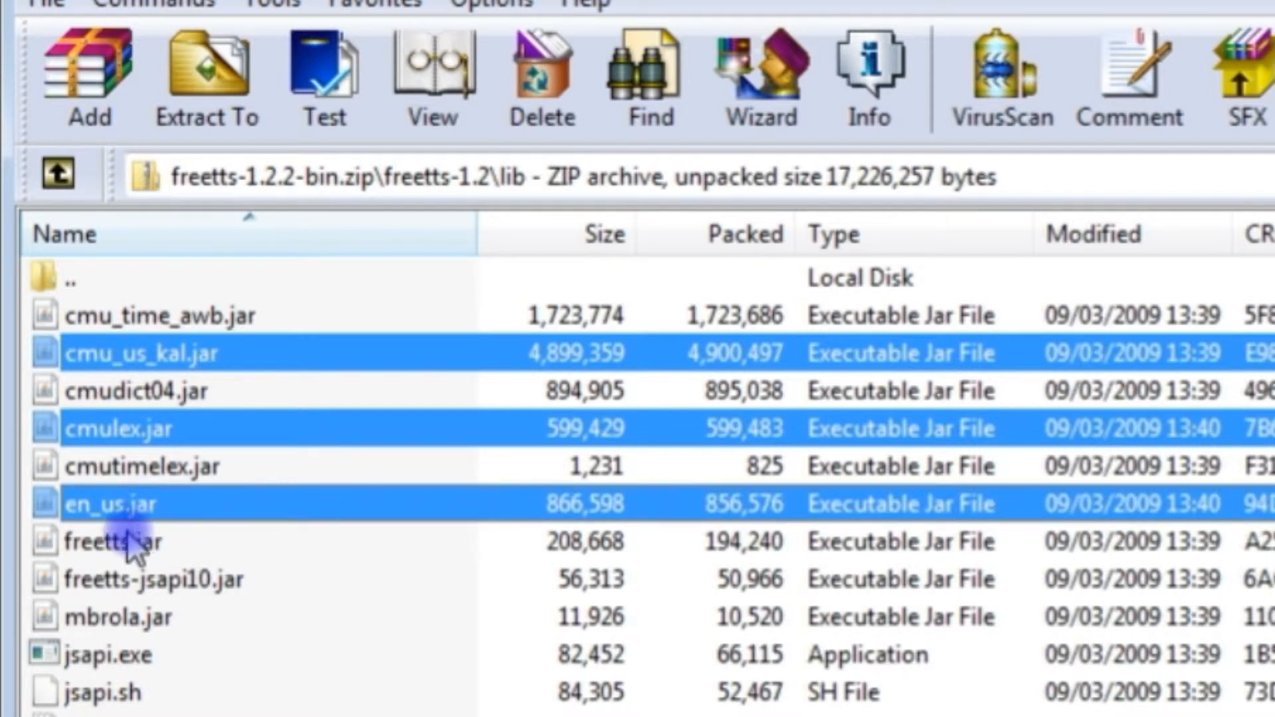
left_click(114, 541)
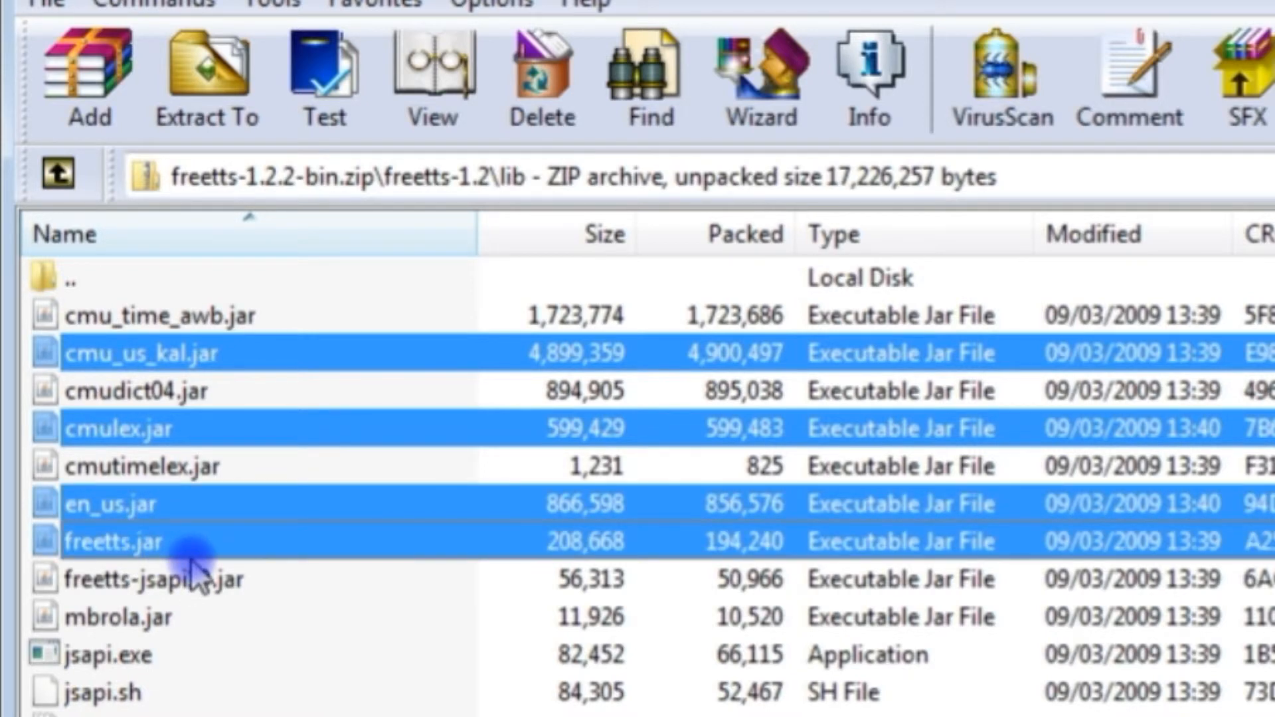
left_click(146, 578)
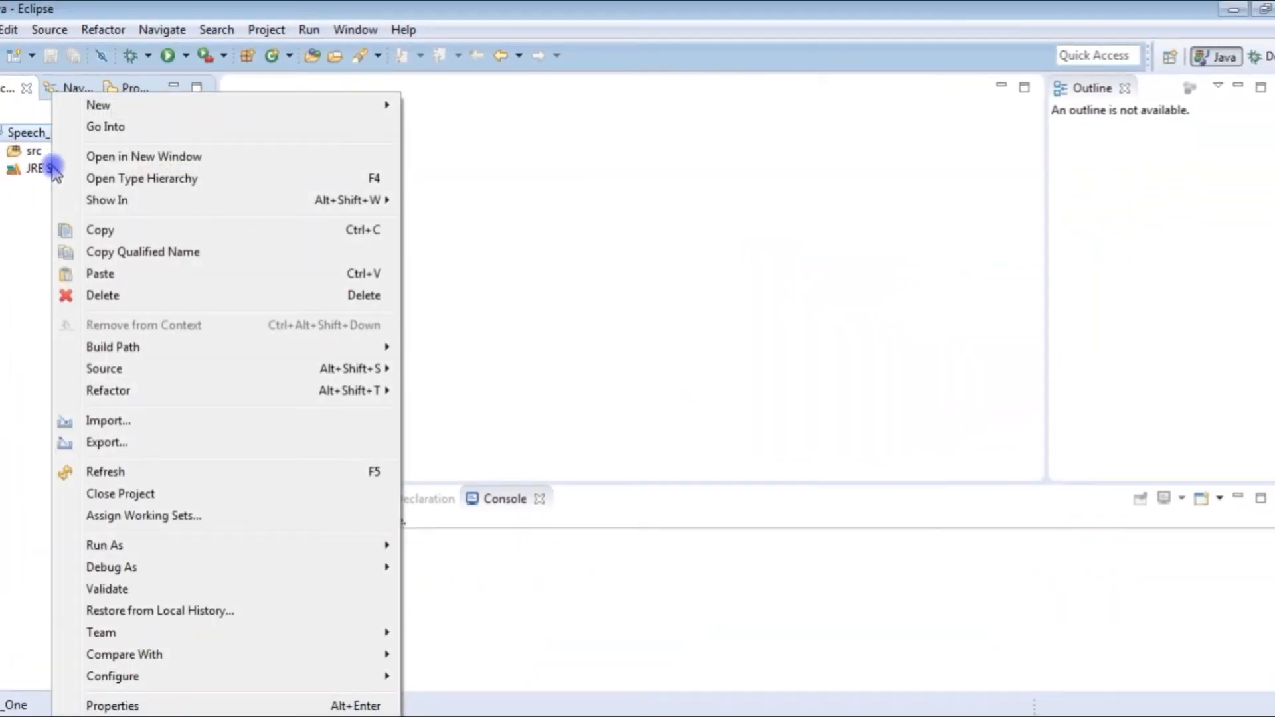
- Add cmu_us_kal, cmulex, en_us, freetts and freetts-jsapi10 as external JARs to Speech_One's build path
left_click(484, 268)
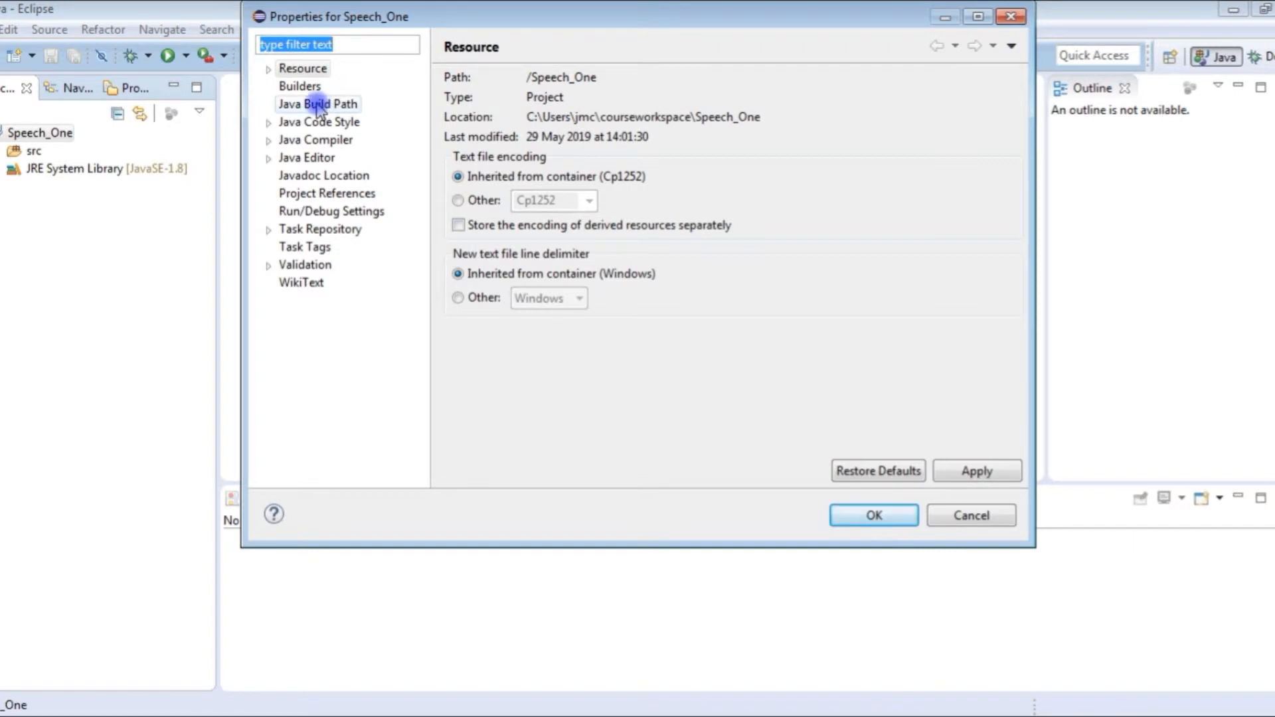
left_click(318, 104)
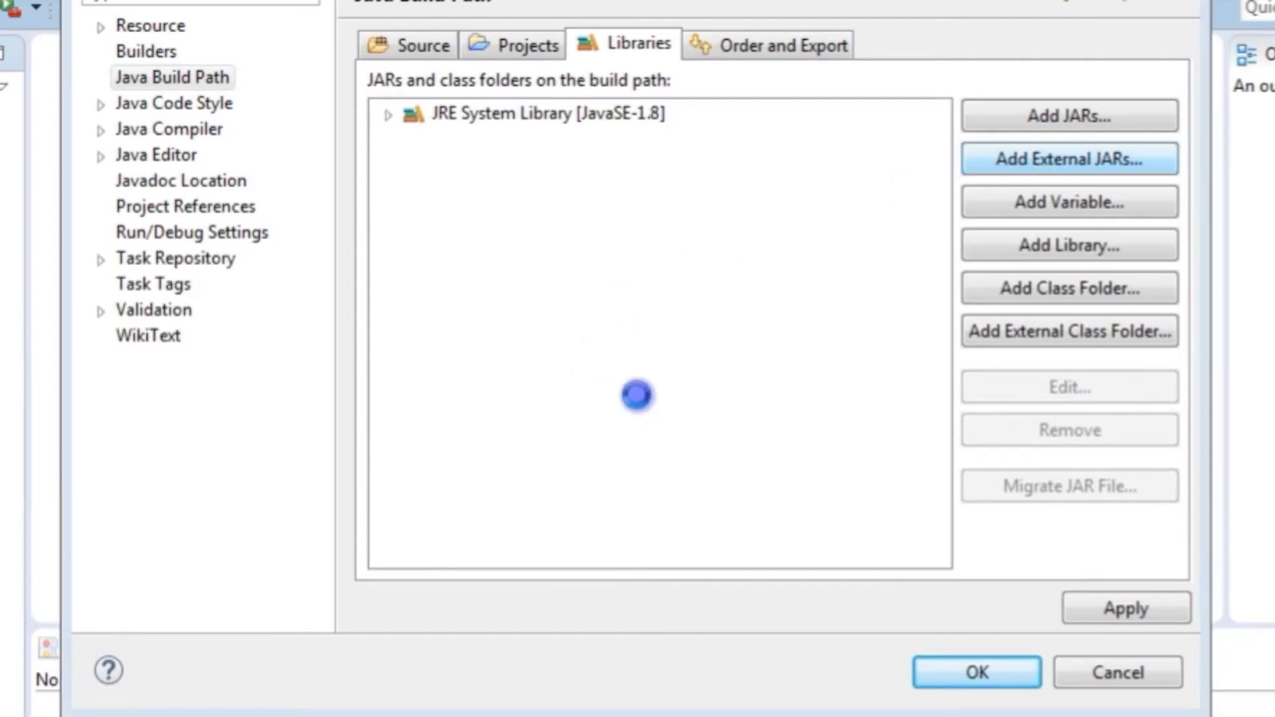
left_click(1068, 158)
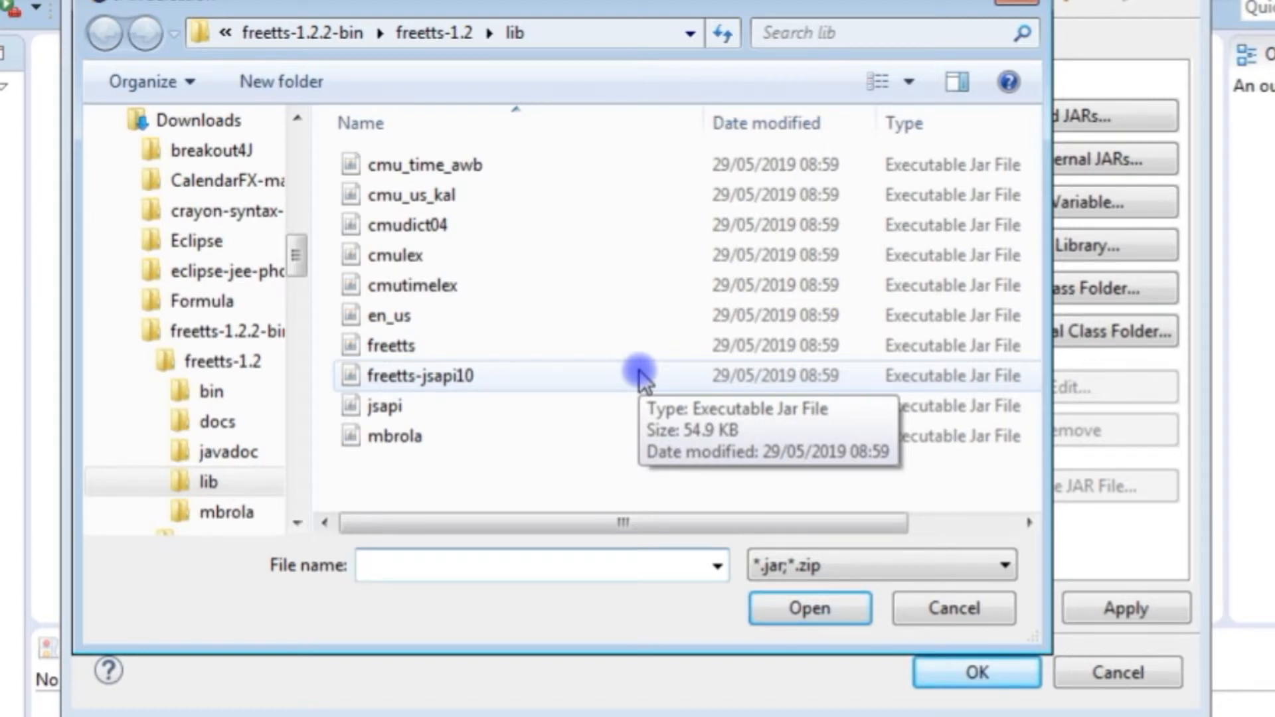
left_click(413, 195)
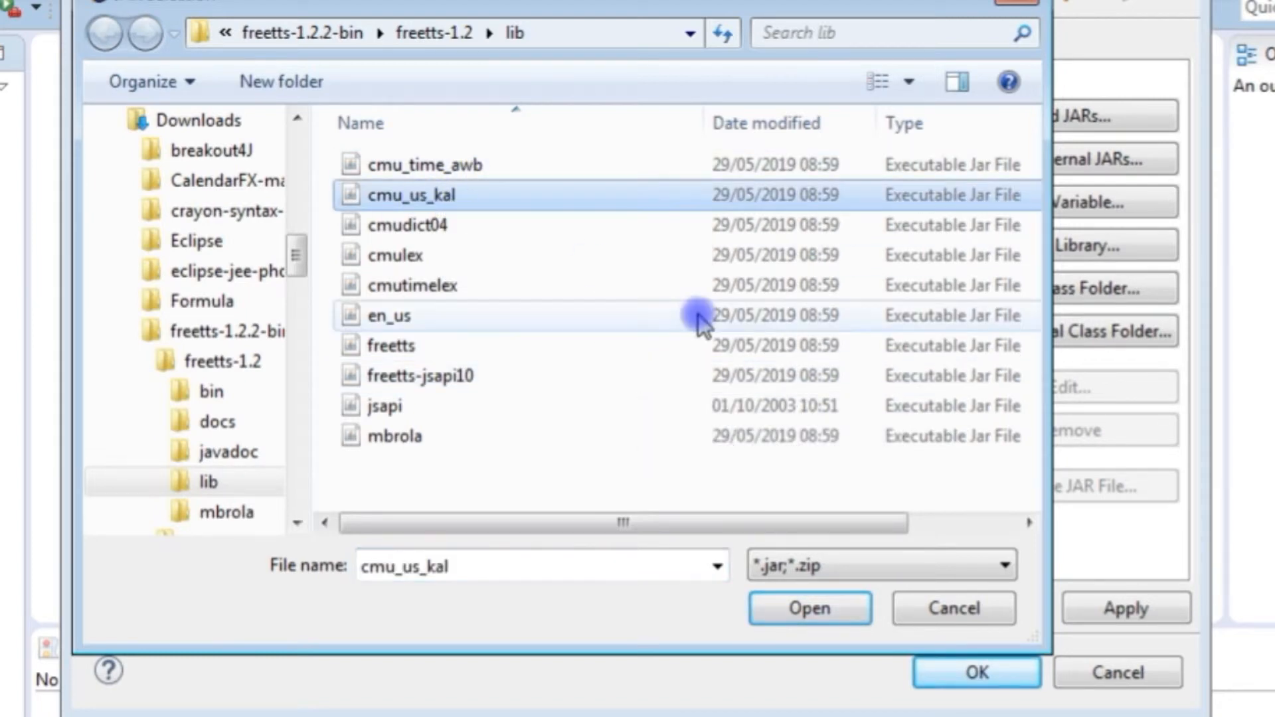
left_click(399, 254)
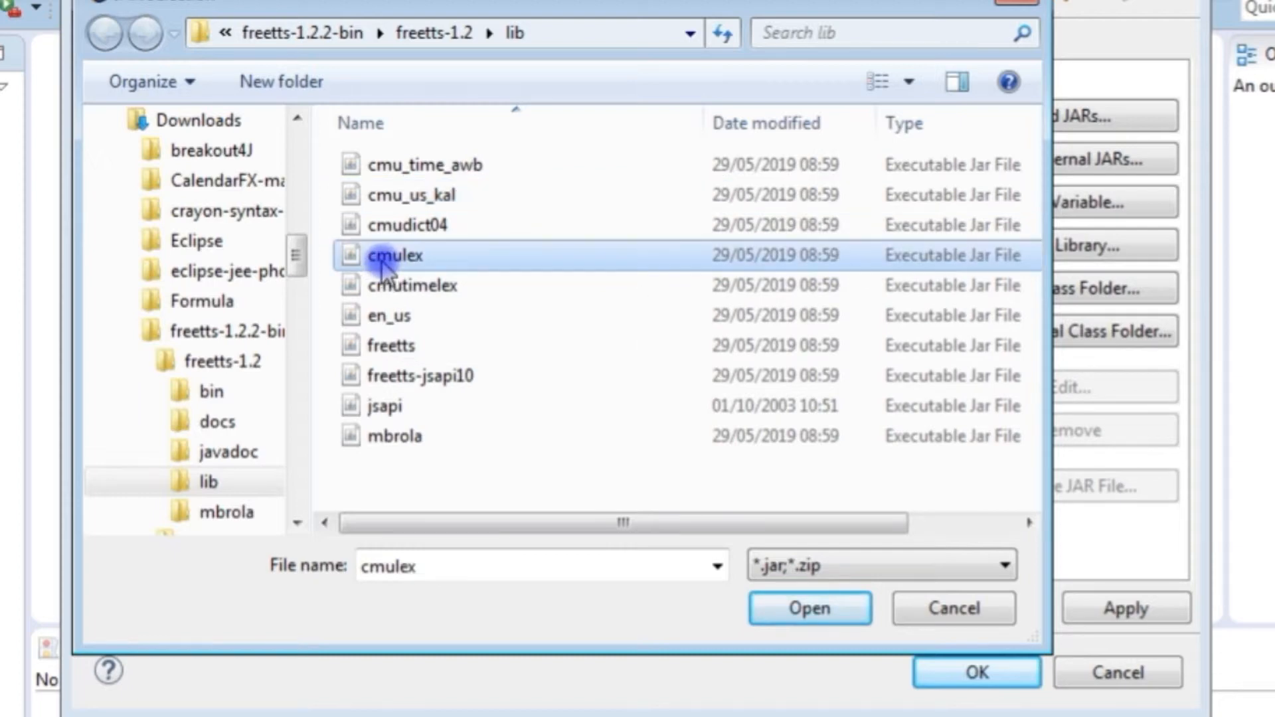
left_click(413, 195)
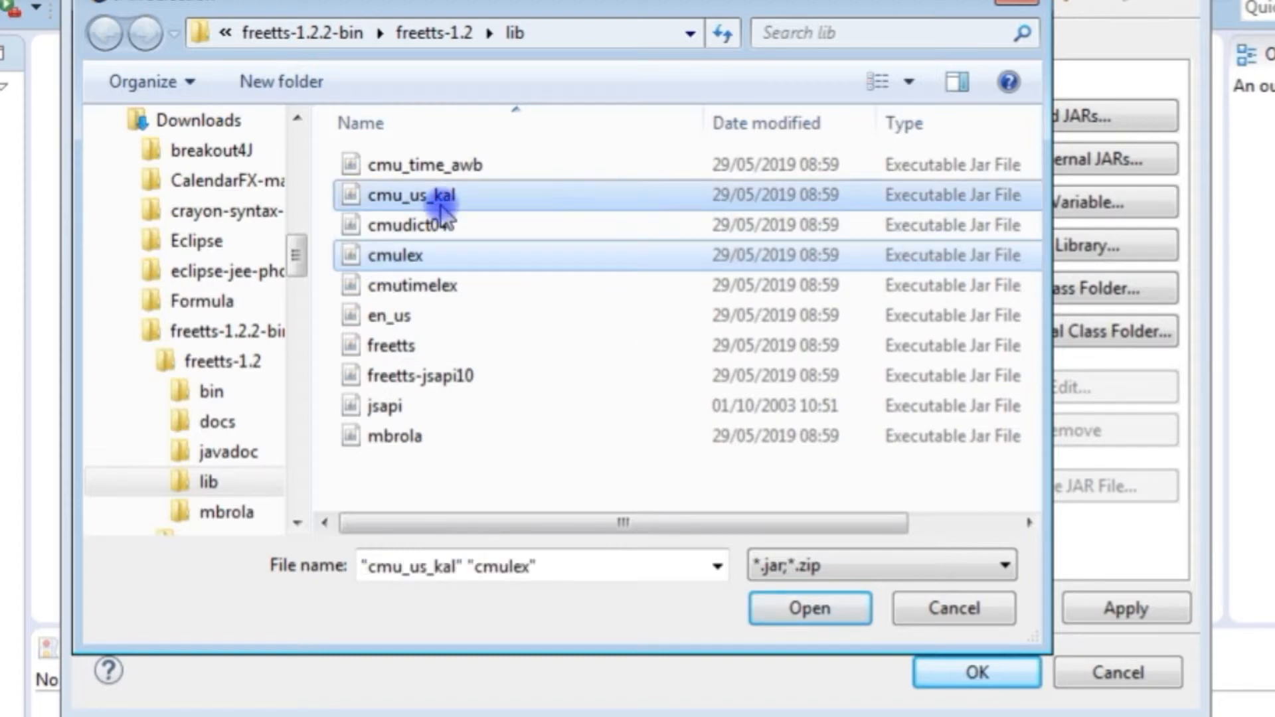
mouse_move(419, 315)
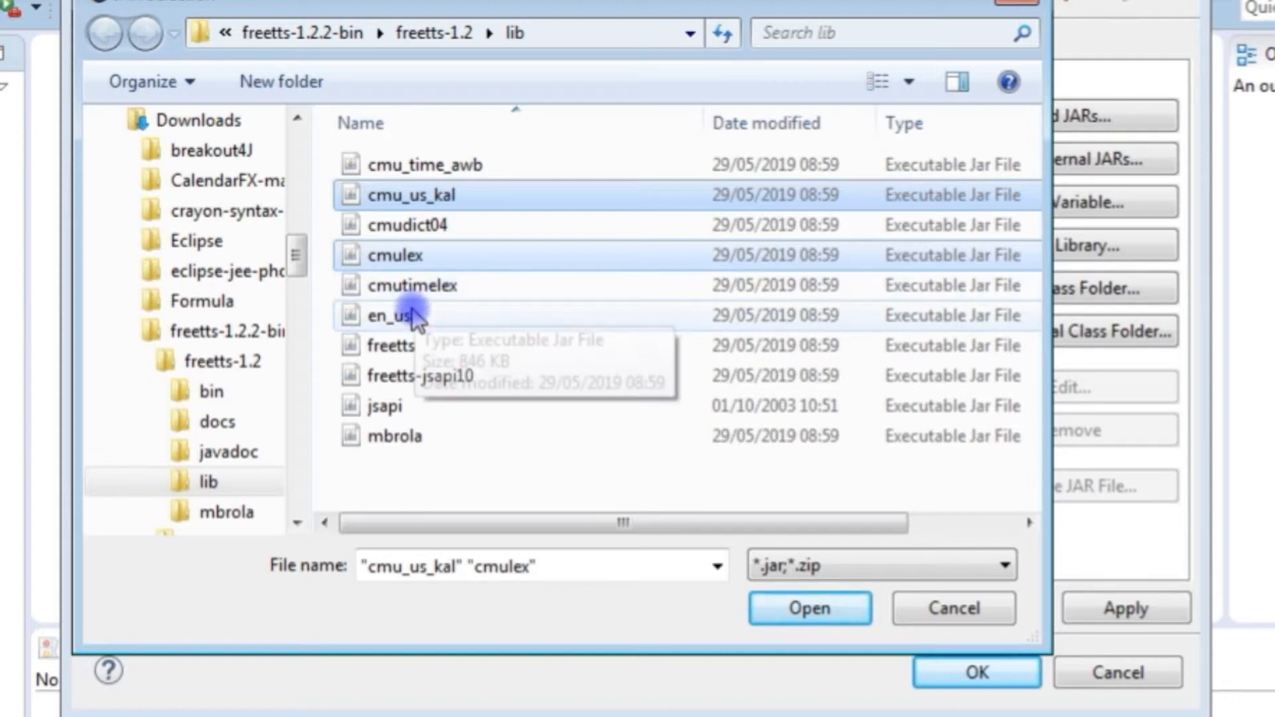
left_click(391, 315)
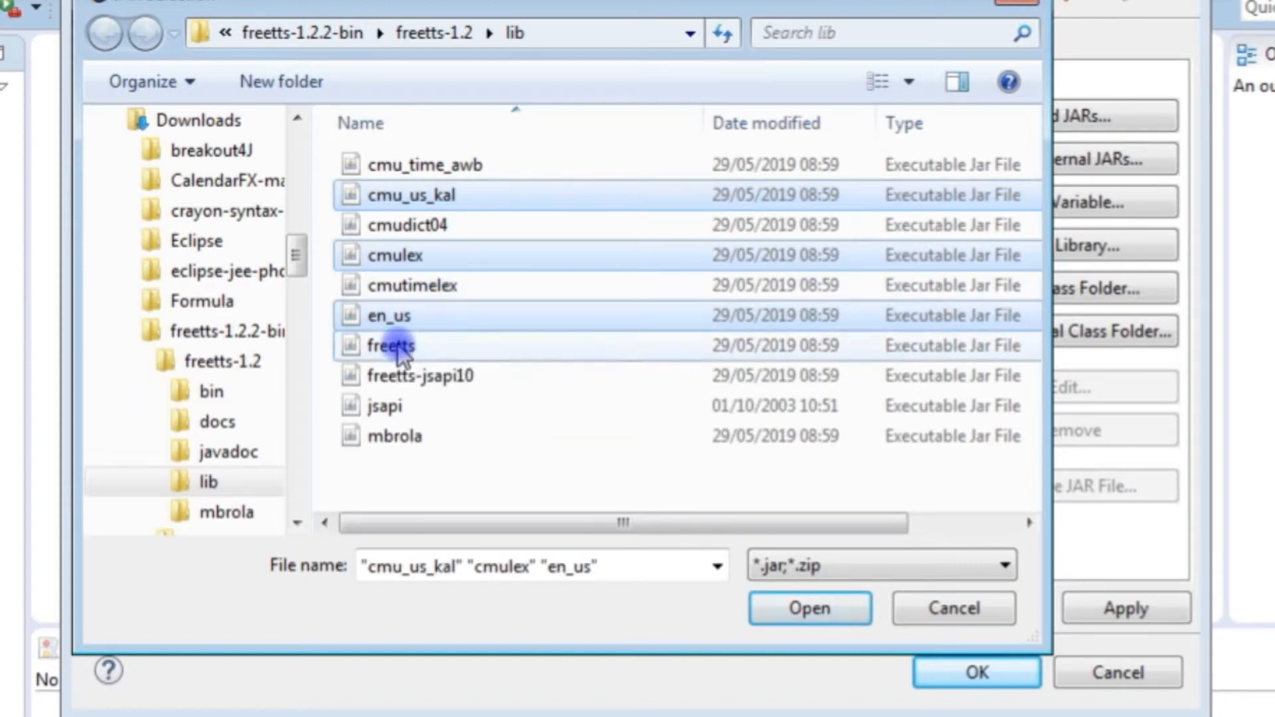
left_click(422, 375)
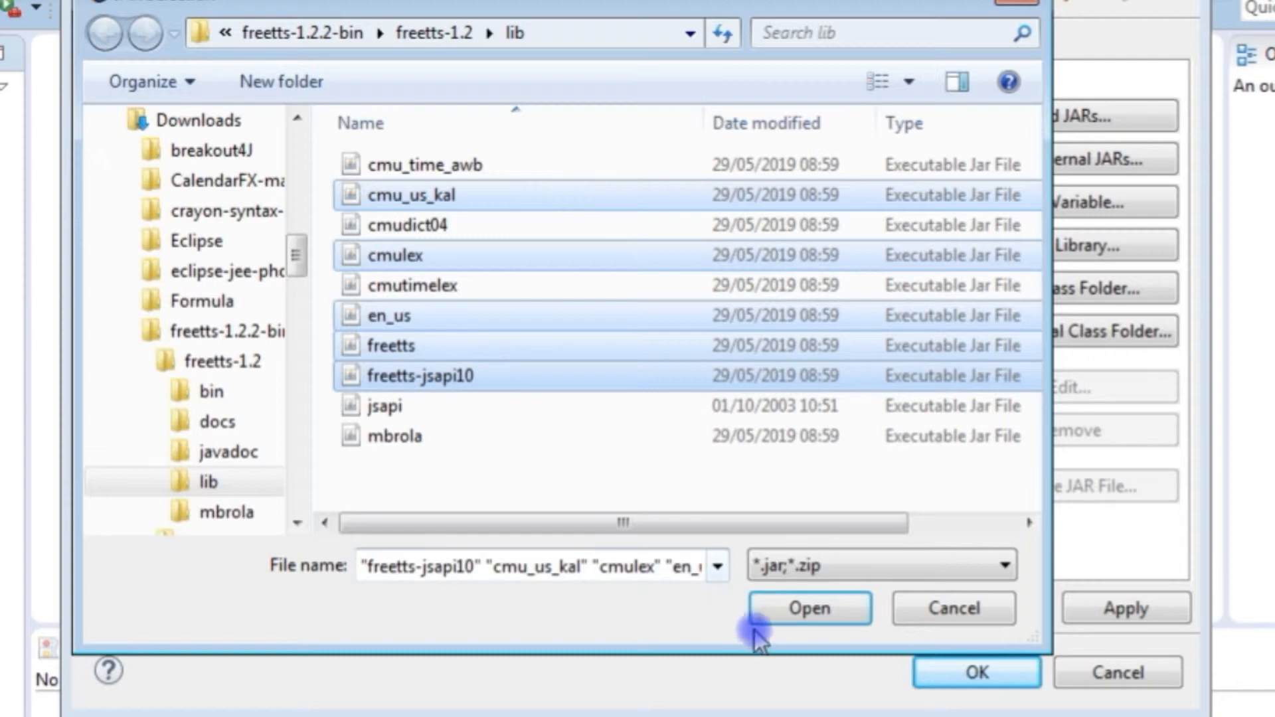
left_click(807, 608)
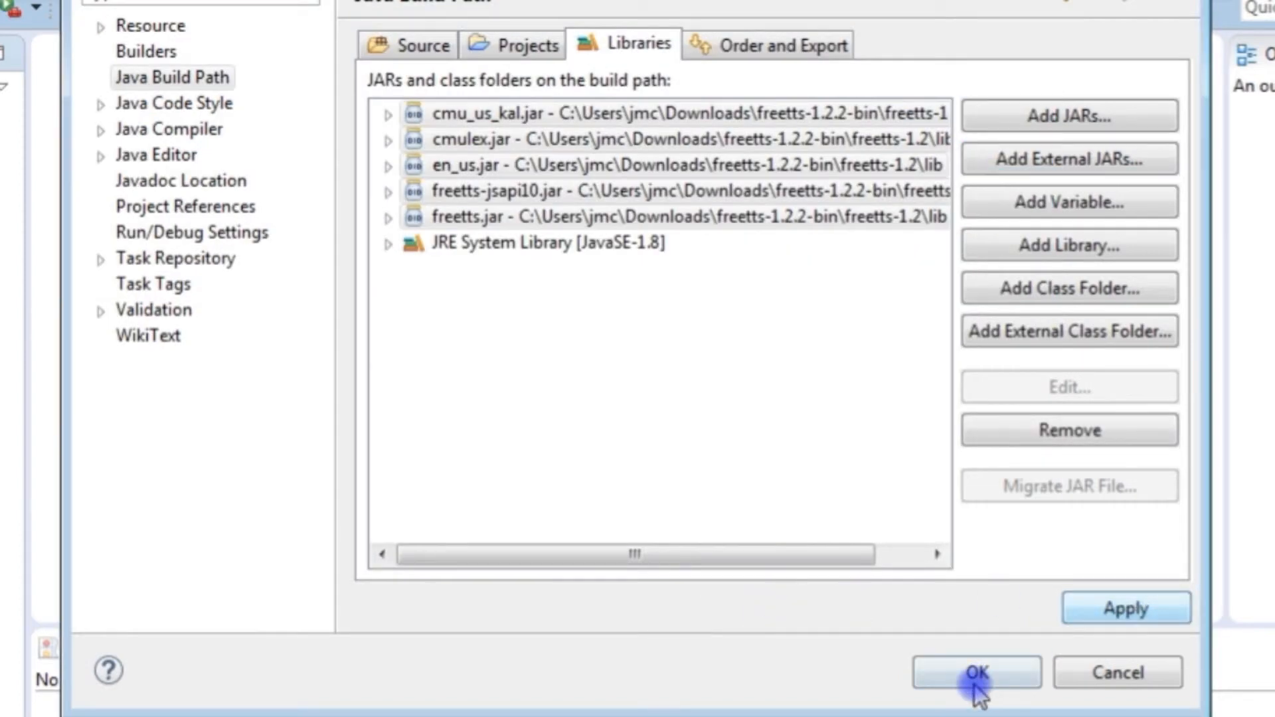
- Save the build path, then create class Speech1 with a main stub in co.uk.softwarepulse.app
left_click(975, 671)
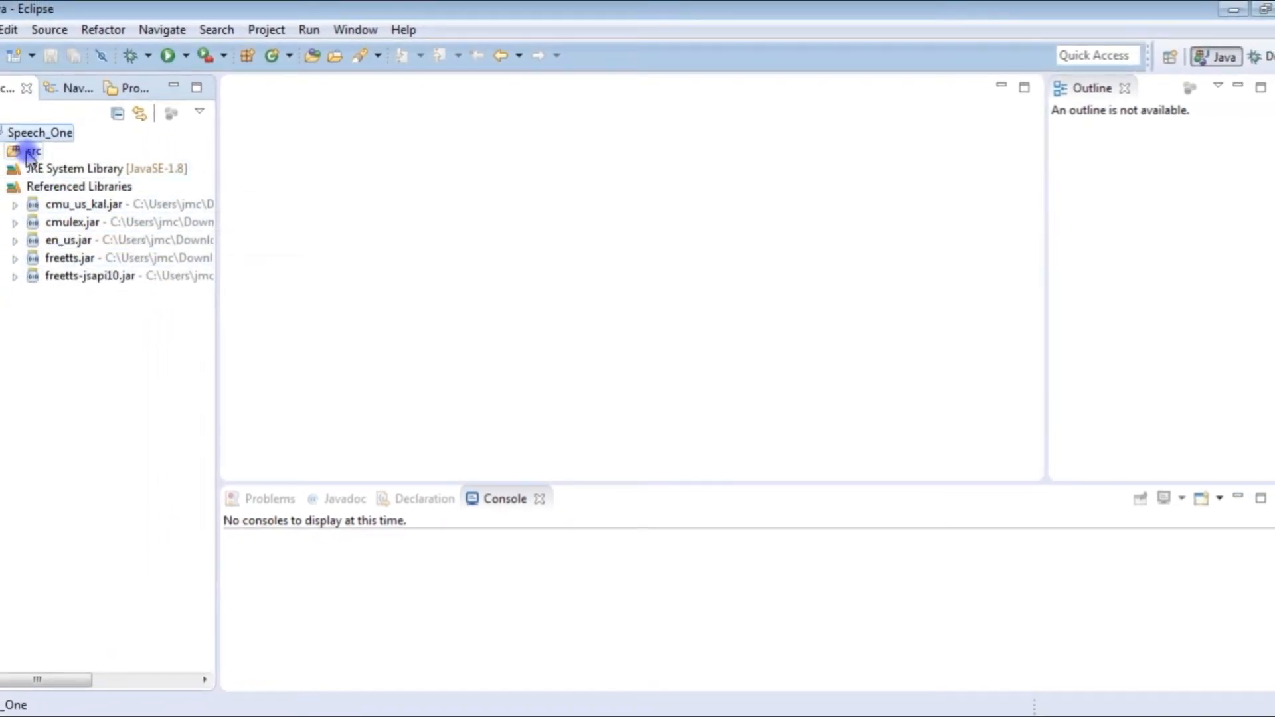
right_click(33, 152)
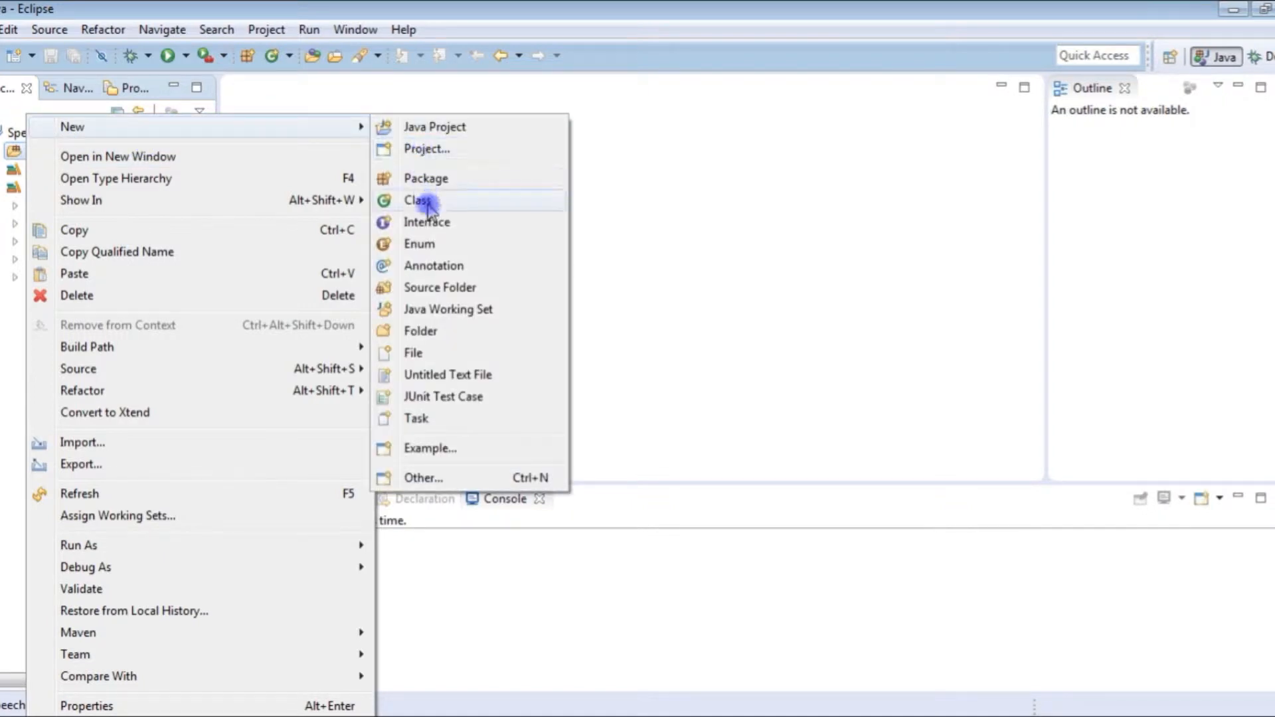
left_click(417, 200)
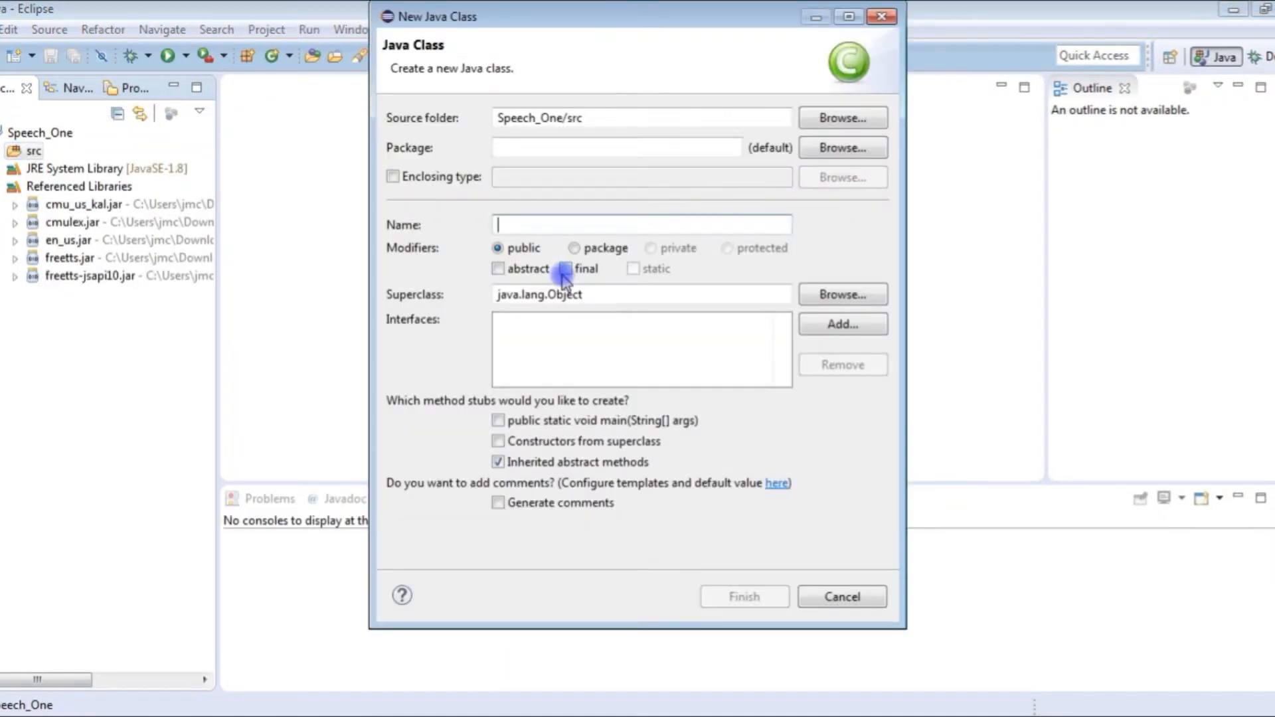
type("c")
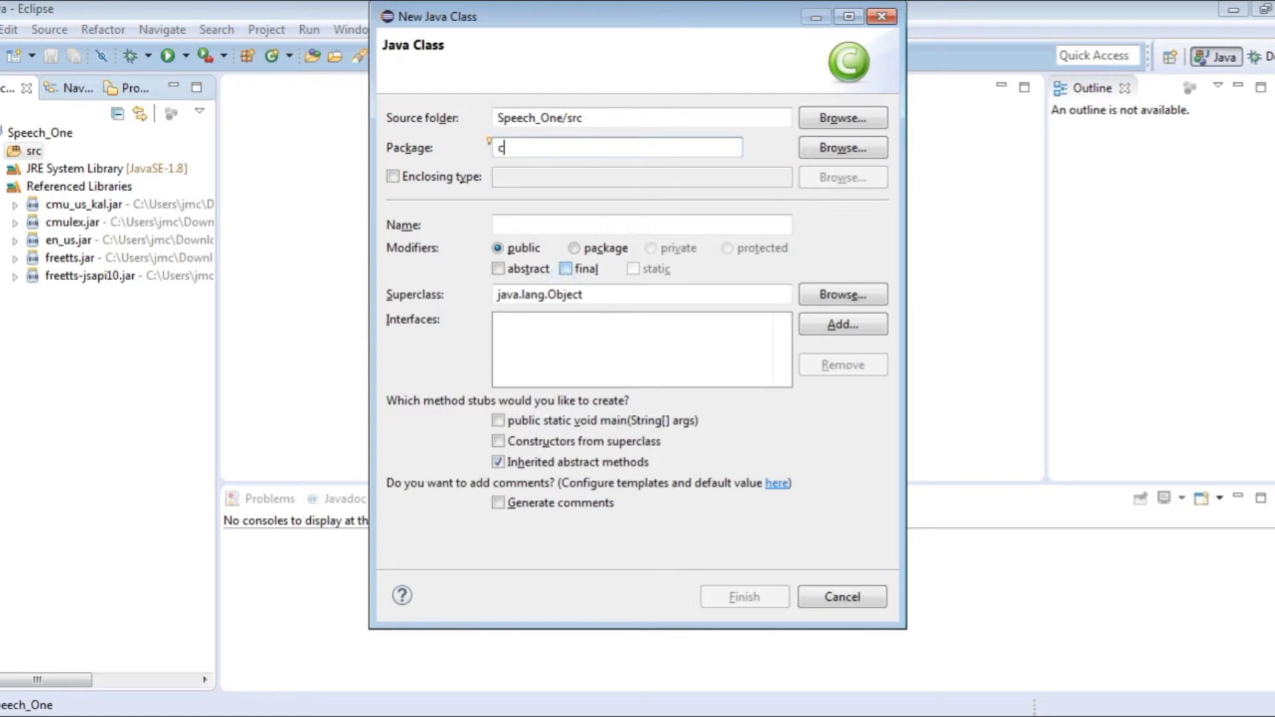
type("o.uk.softwa")
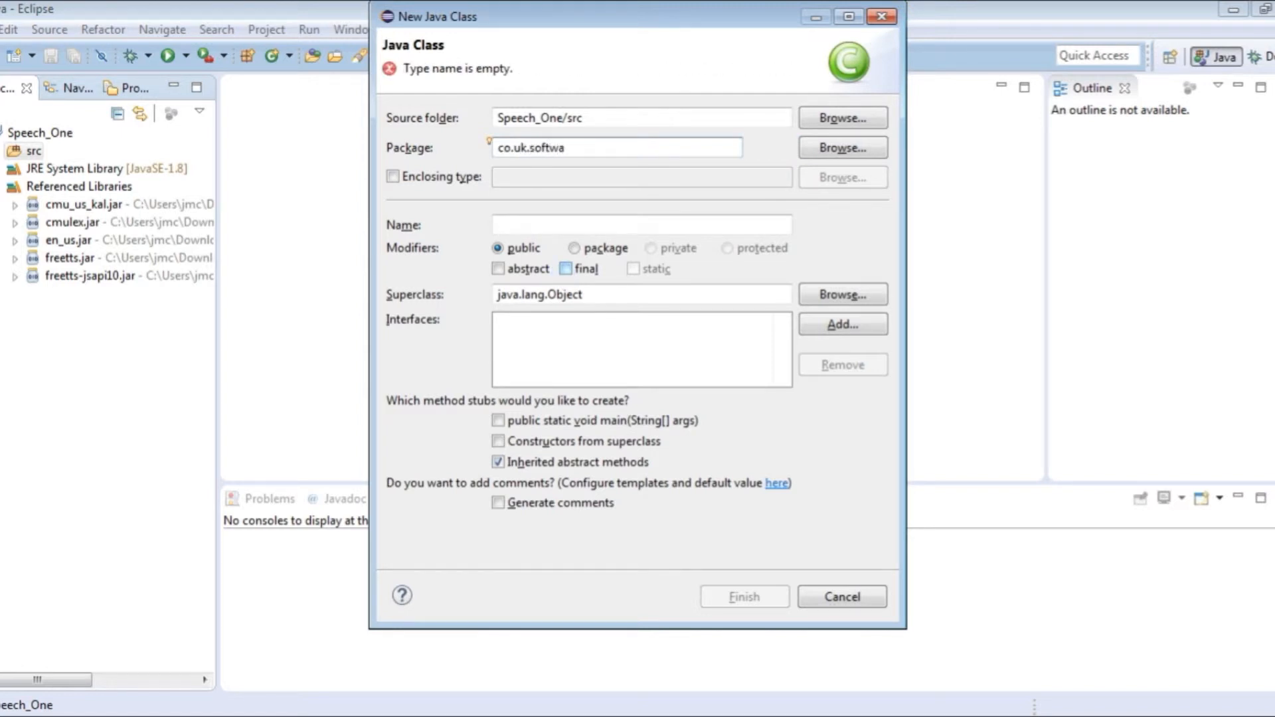
type("repulse.")
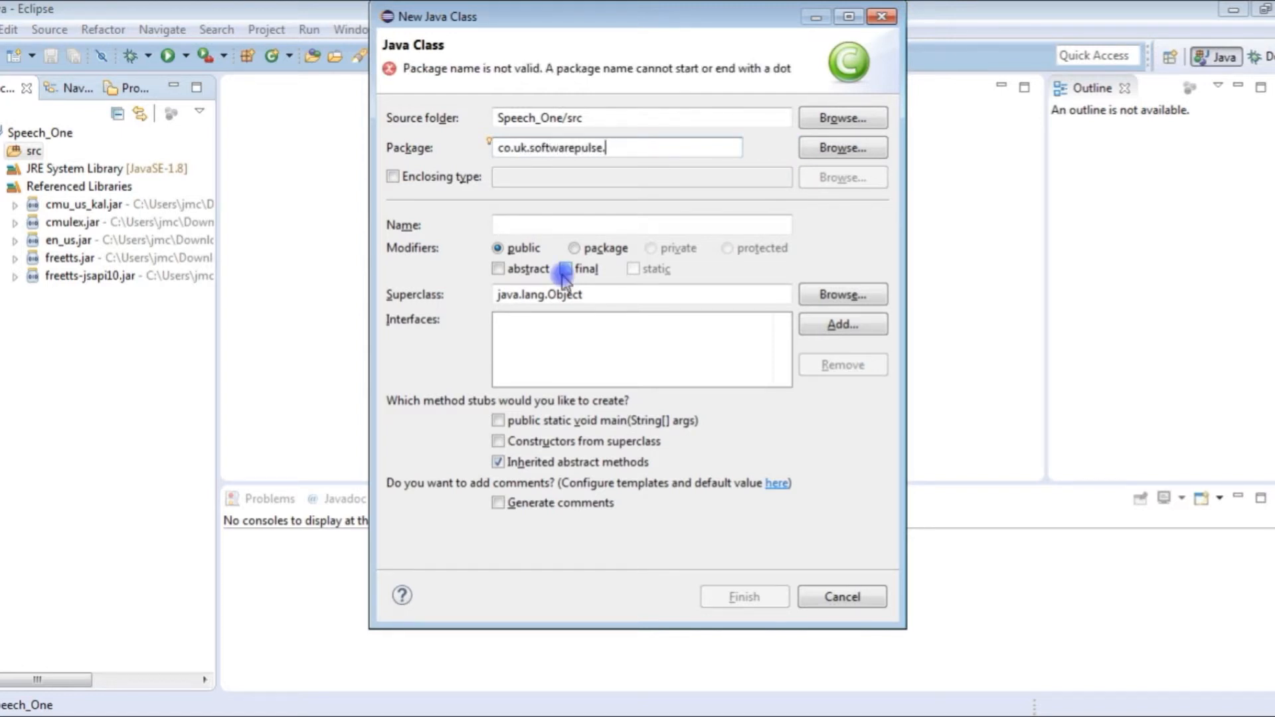
type("app.s")
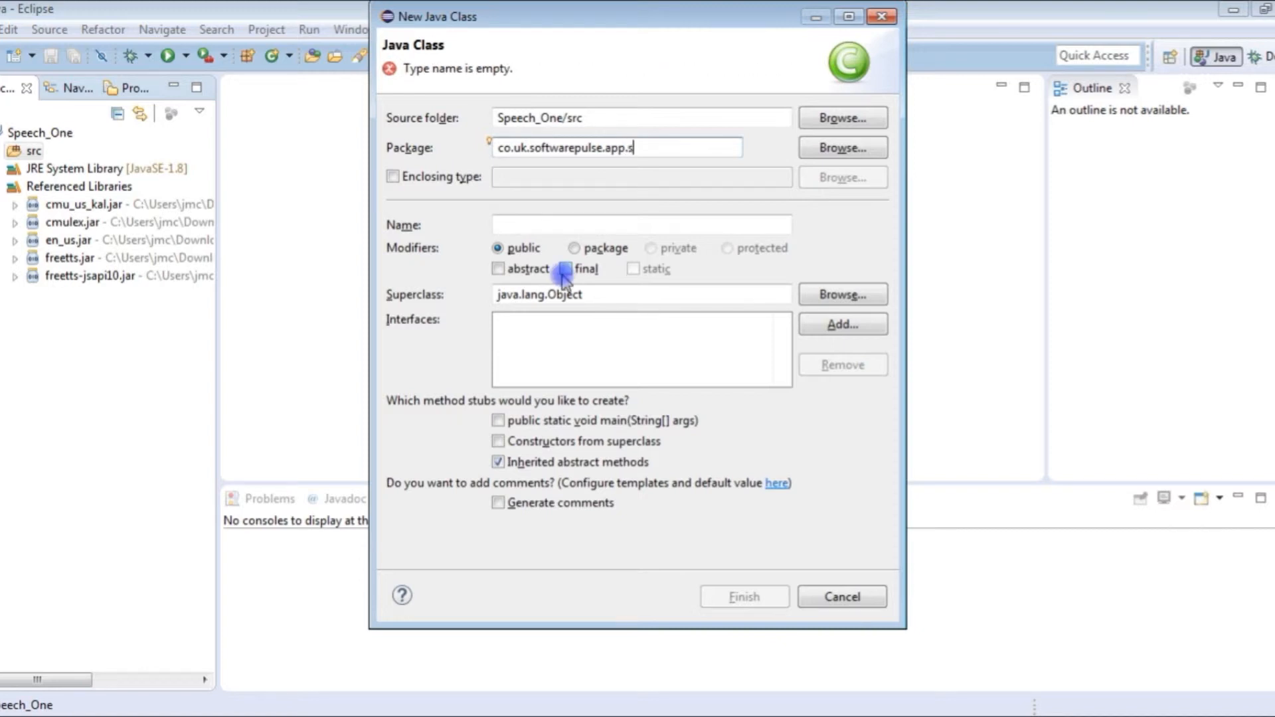
type("peech")
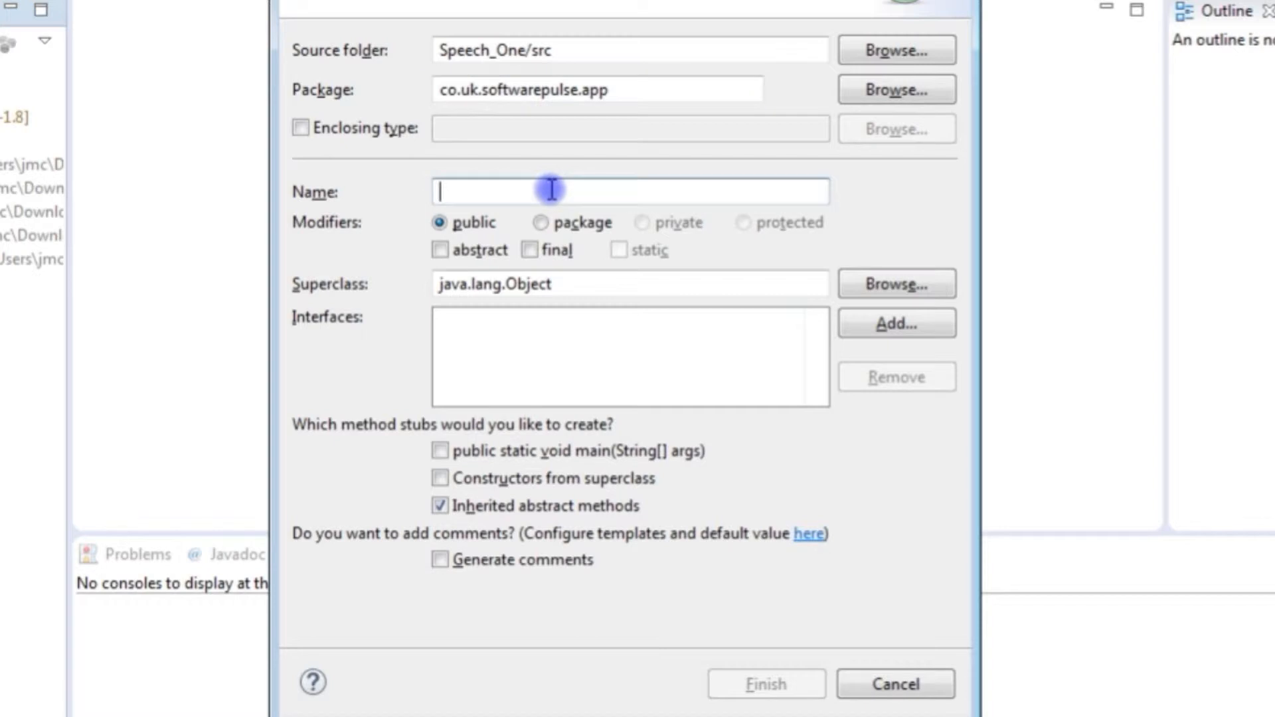
type("Speech1")
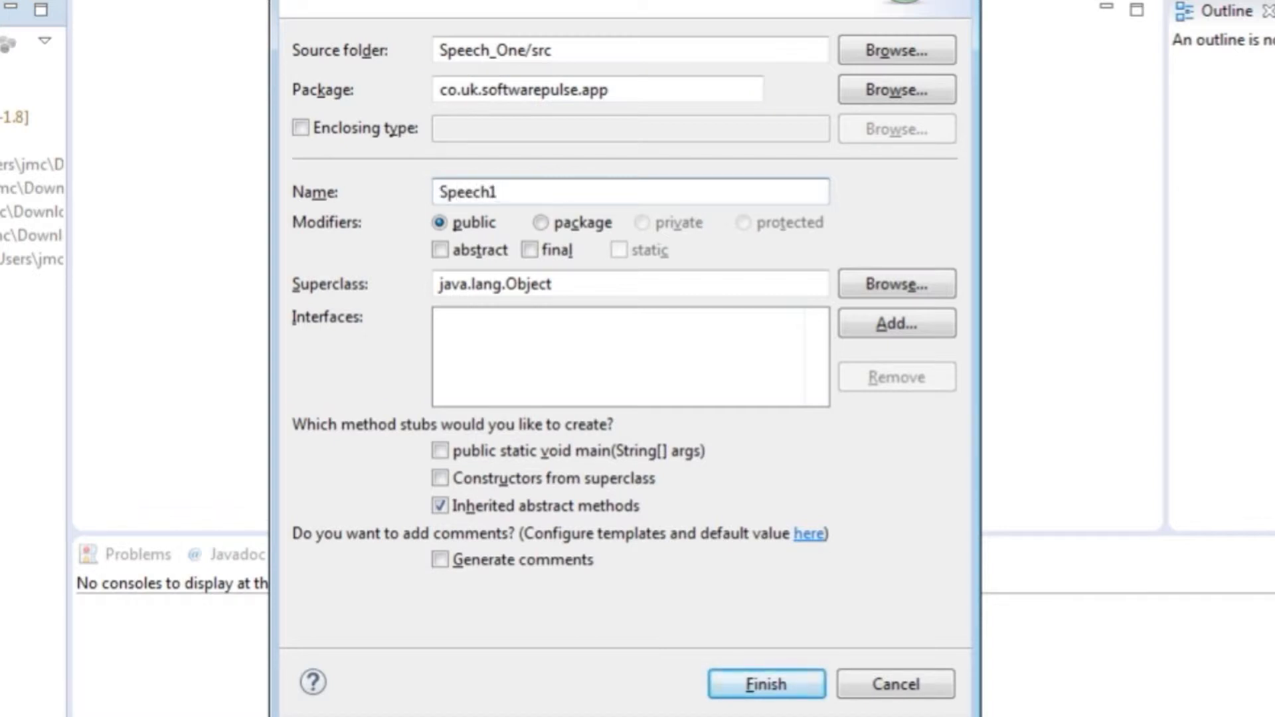
left_click(439, 450)
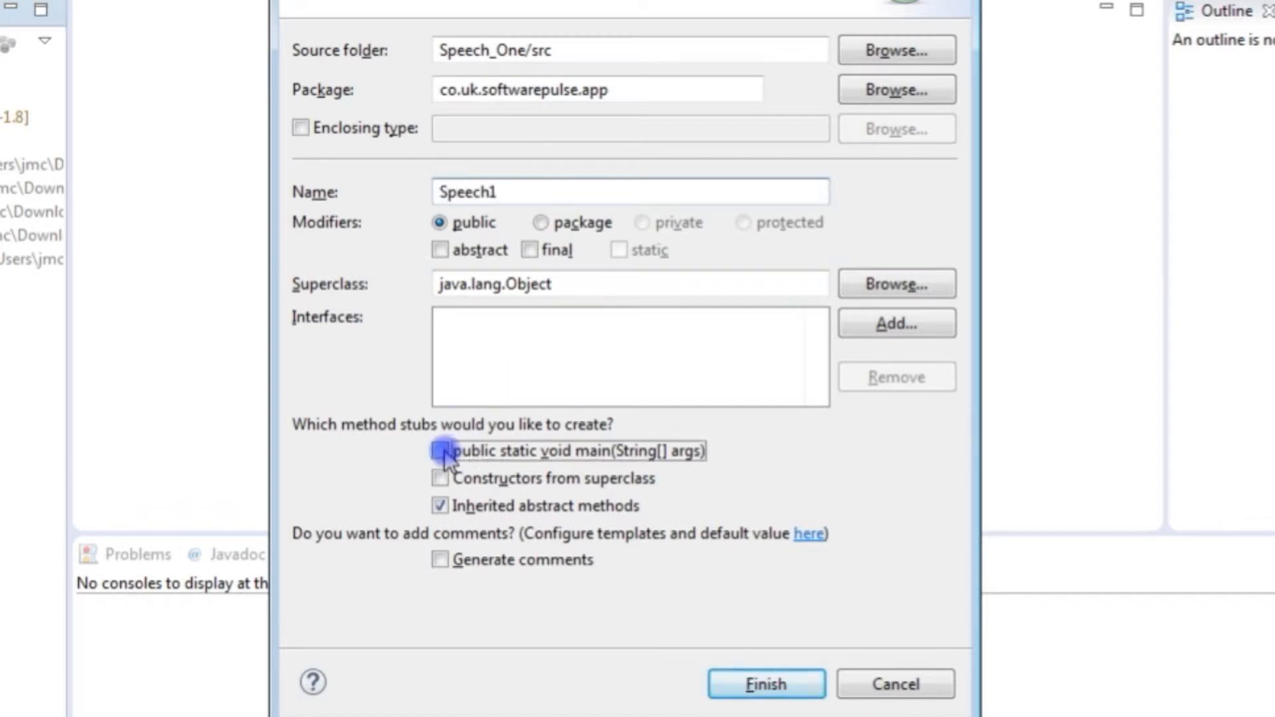
left_click(764, 684)
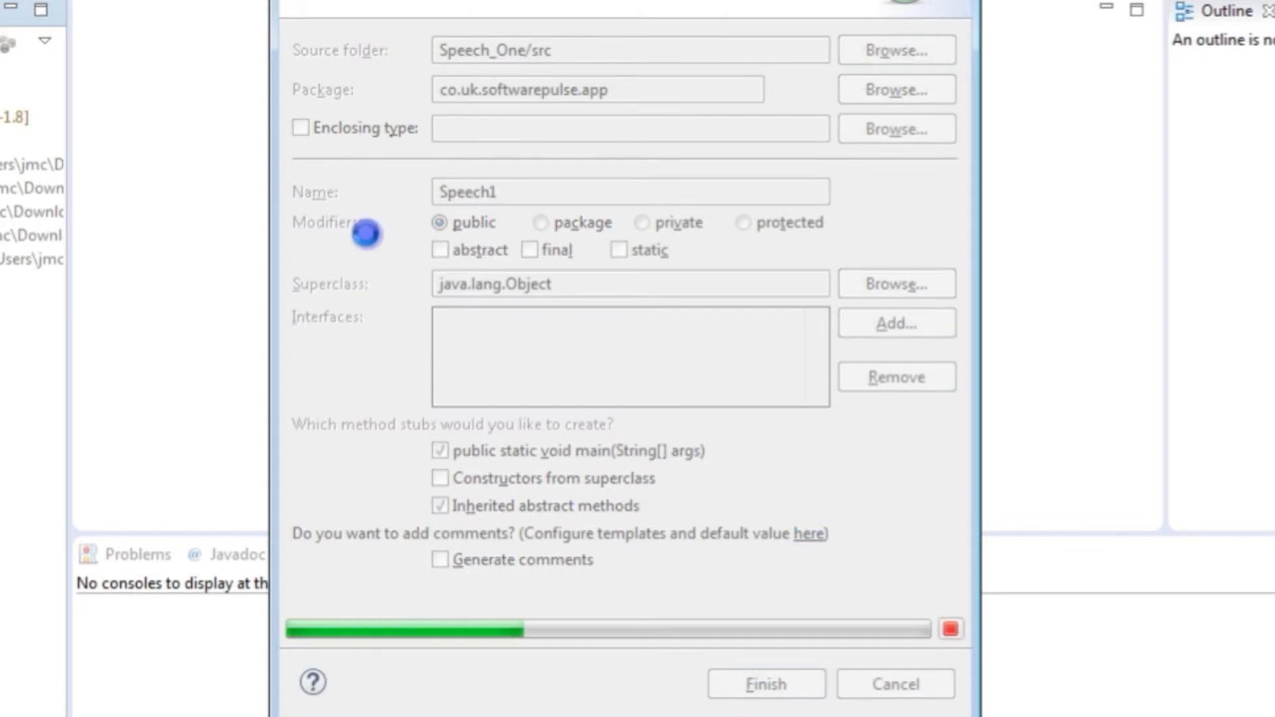
- Delete the generated main method stub and place the cursor in the class body
left_click(763, 683)
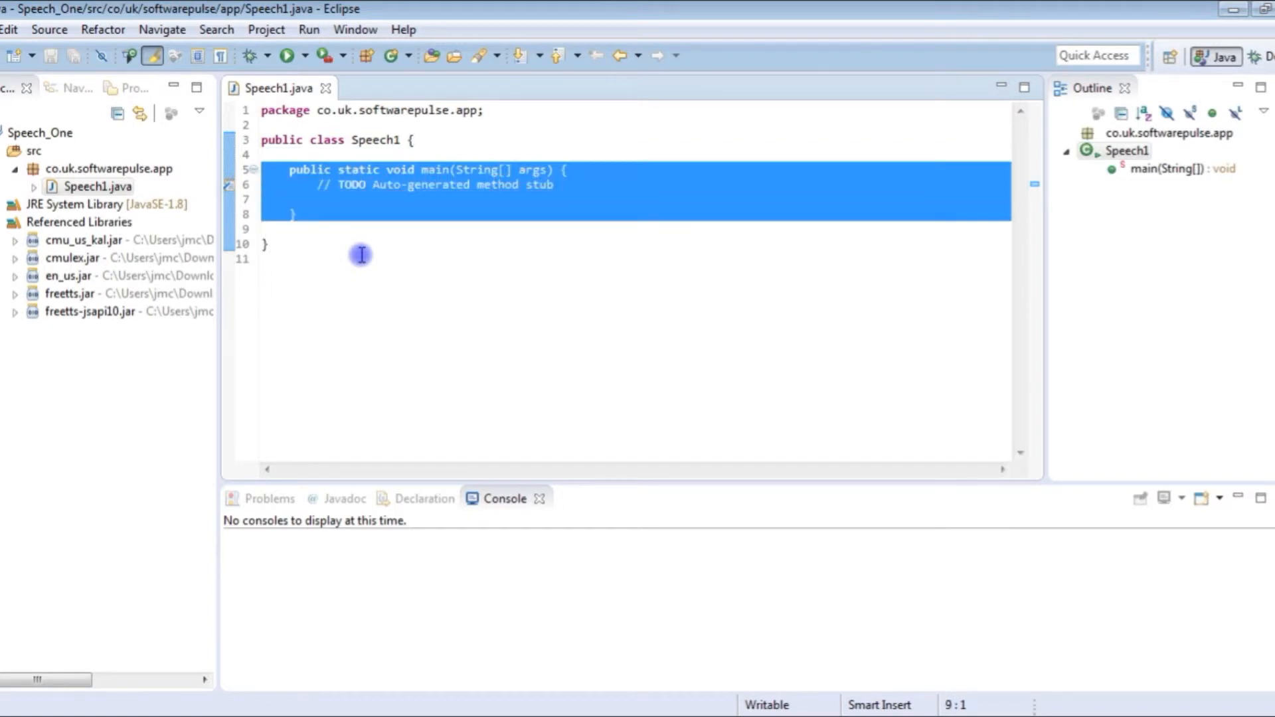
key("Delete")
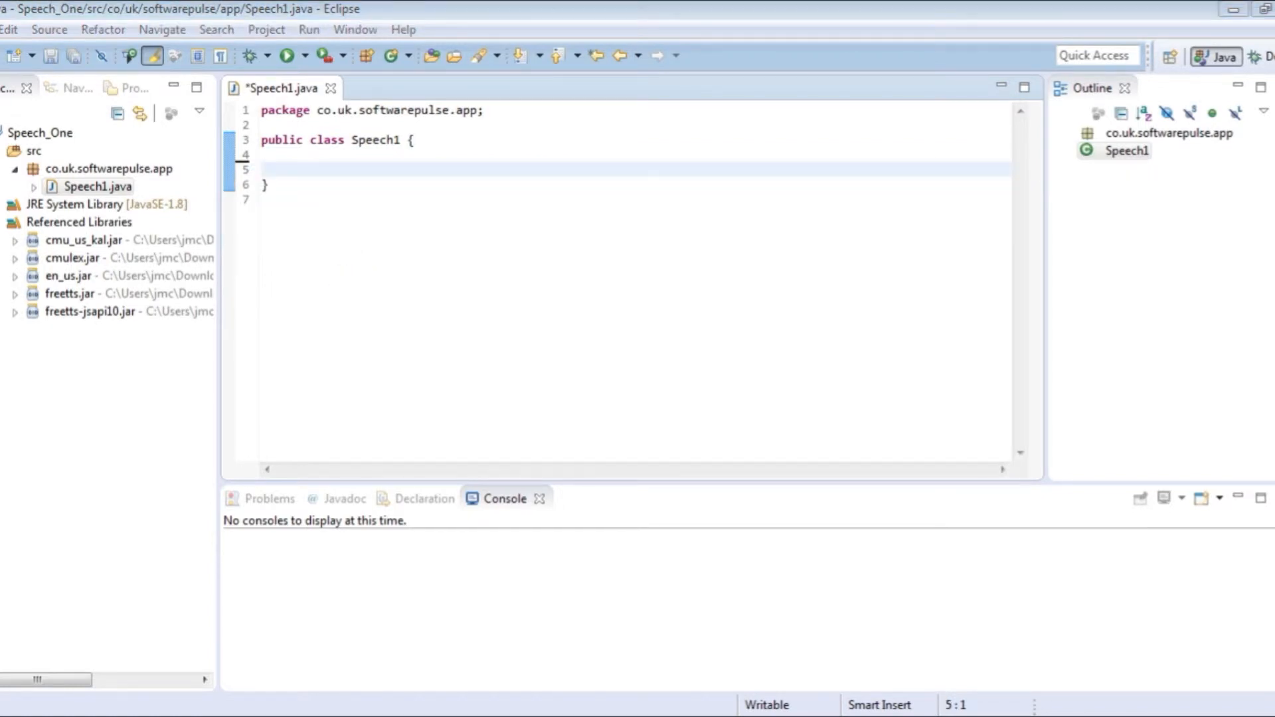
left_click(261, 166)
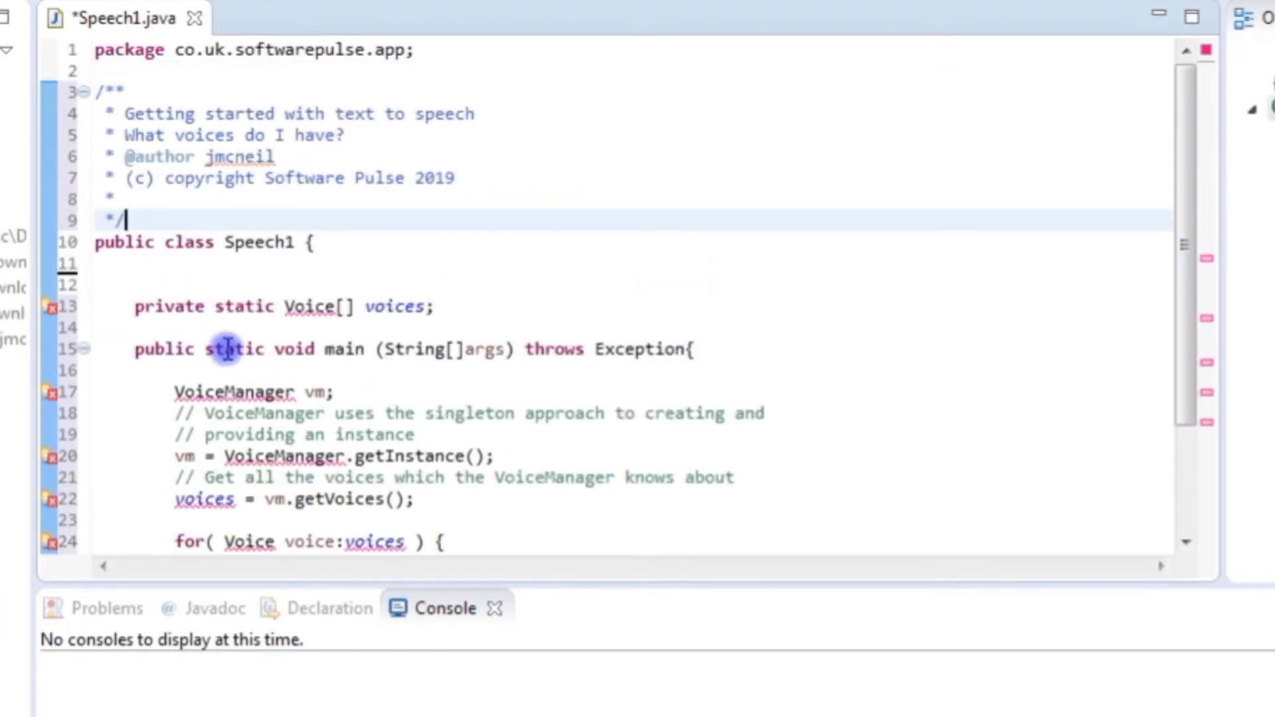
mouse_move(257, 315)
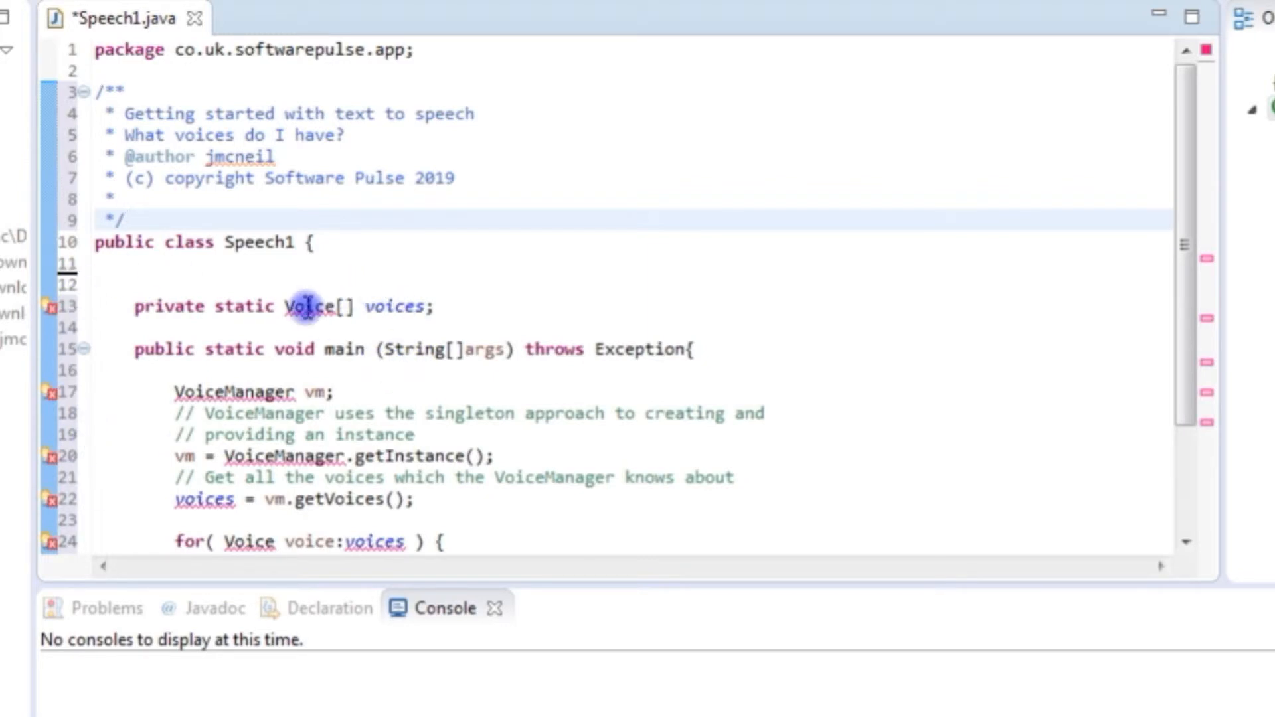
- Apply quick fixes importing Voice and VoiceManager from com.sun.speech.freetts
left_click(309, 307)
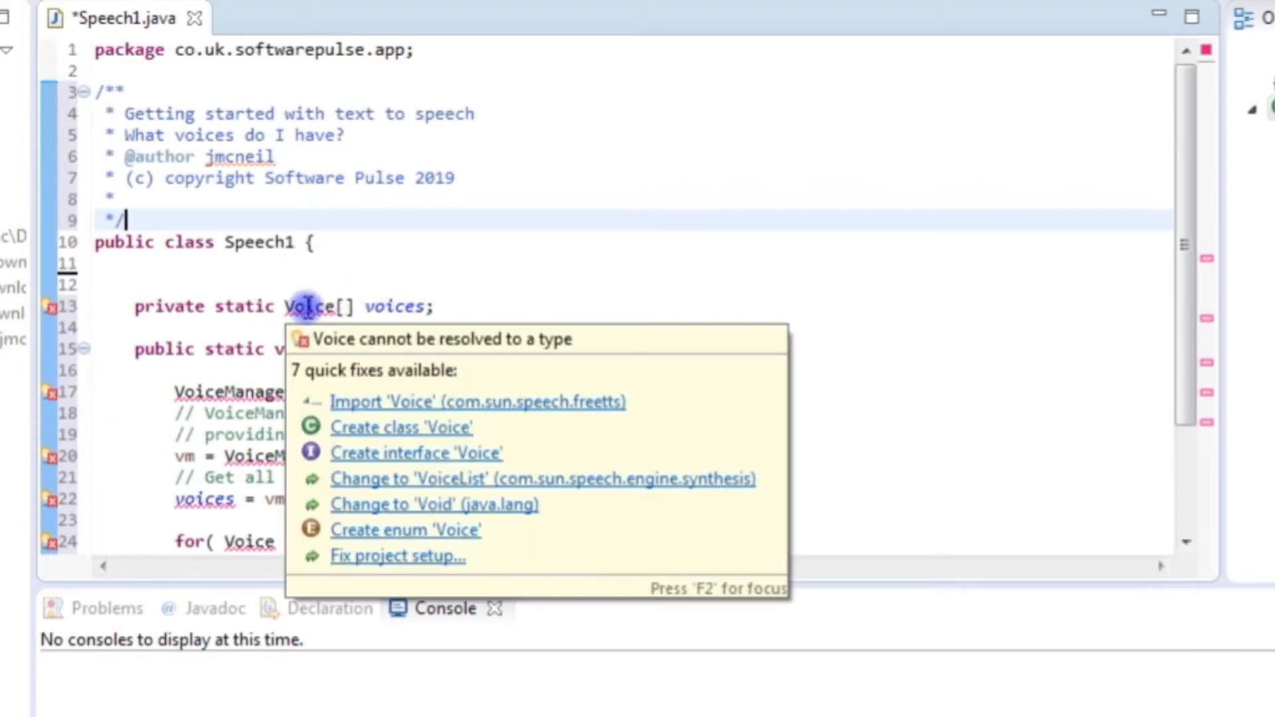
mouse_move(540, 423)
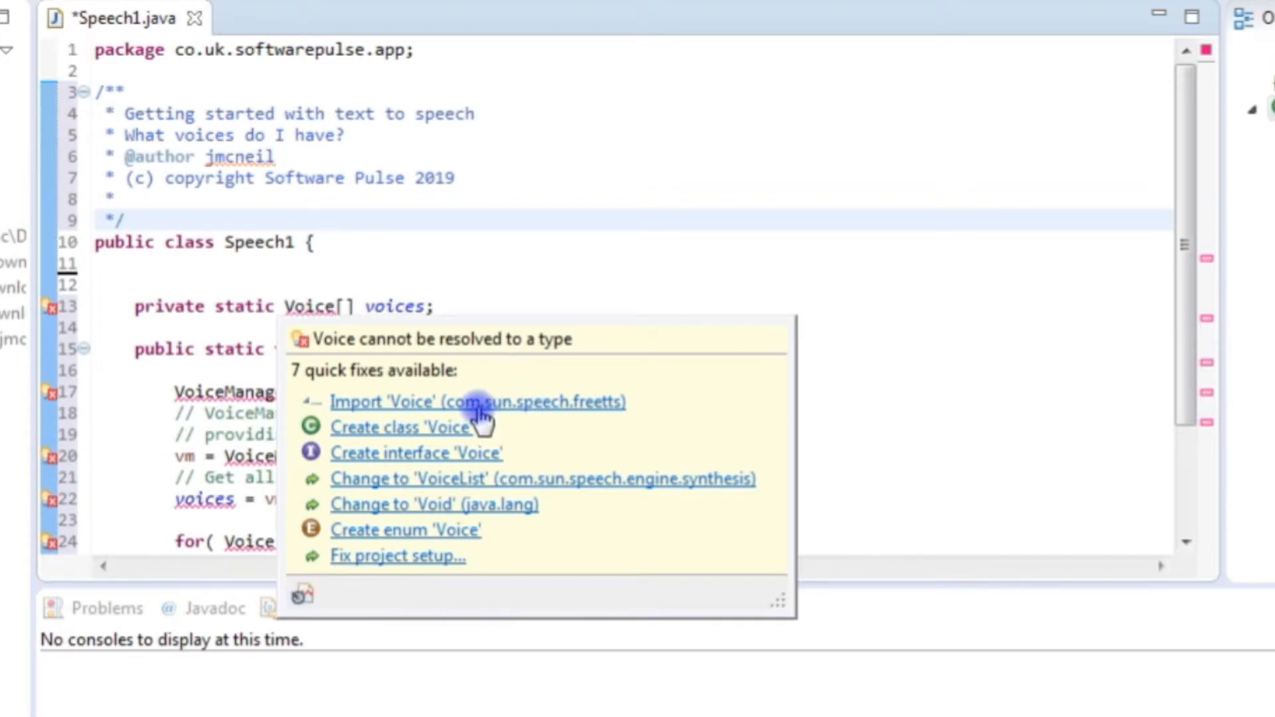
mouse_move(553, 398)
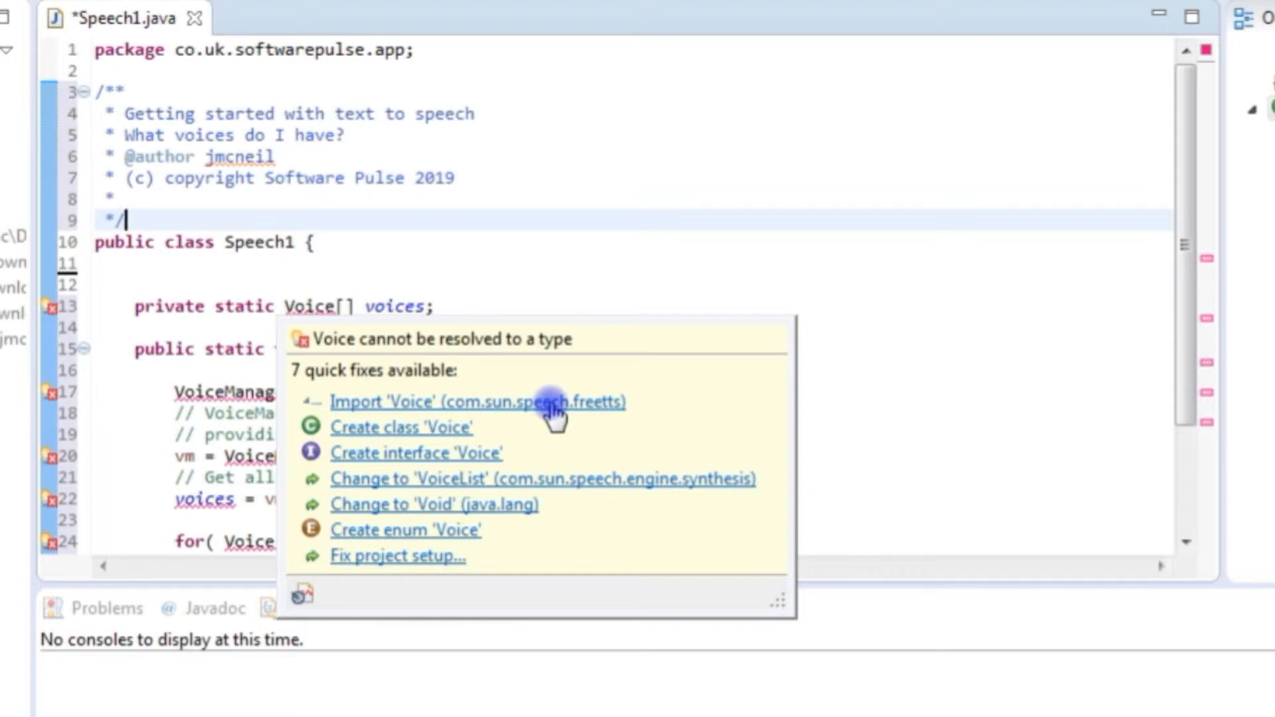
left_click(477, 402)
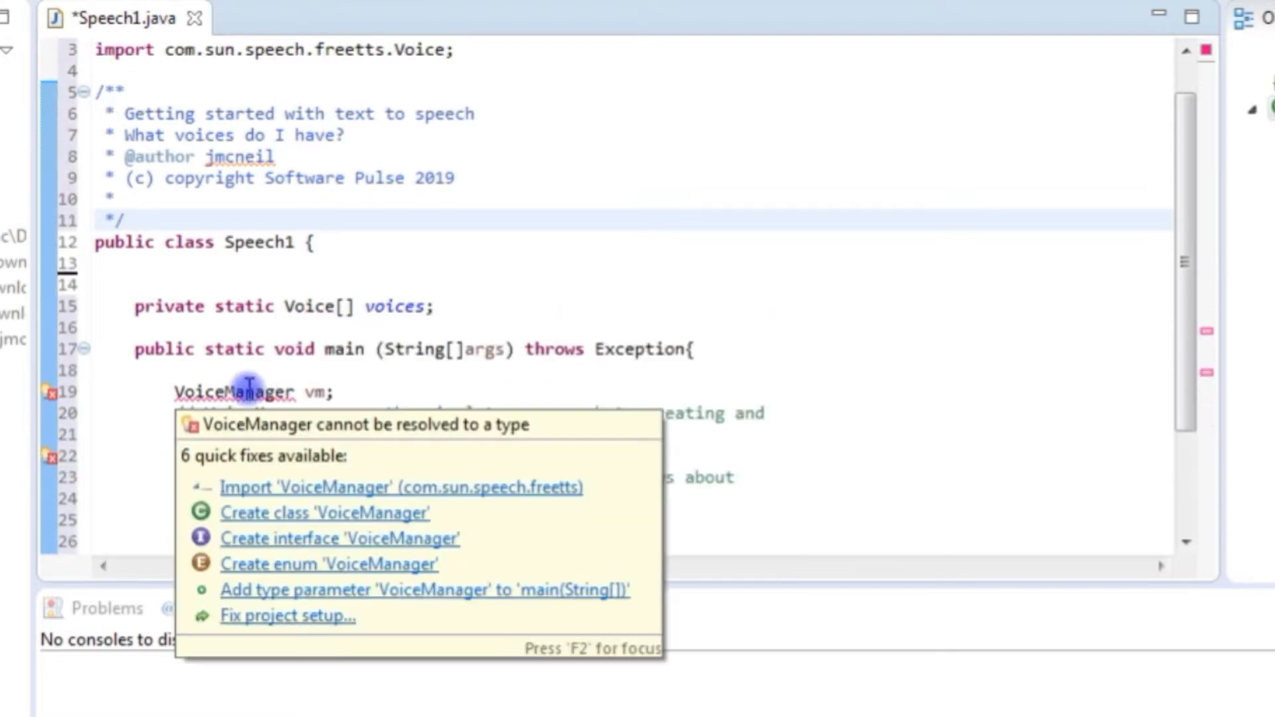
mouse_move(497, 504)
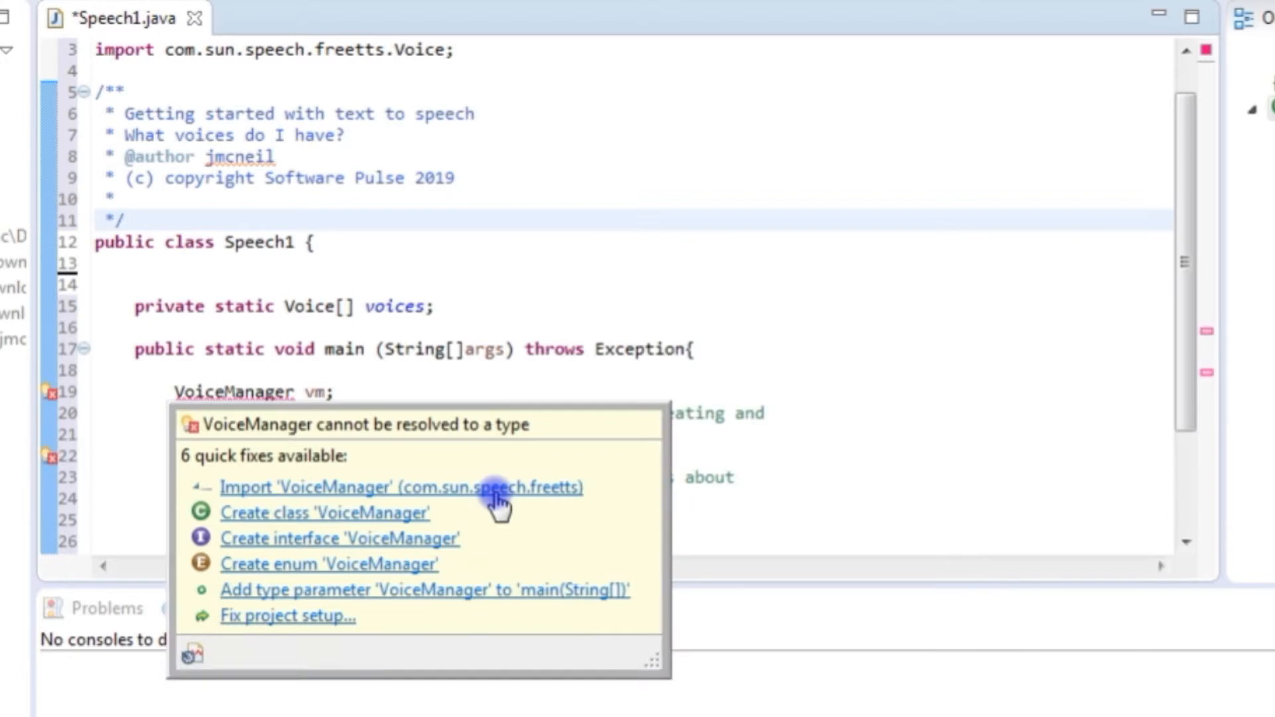
left_click(401, 487)
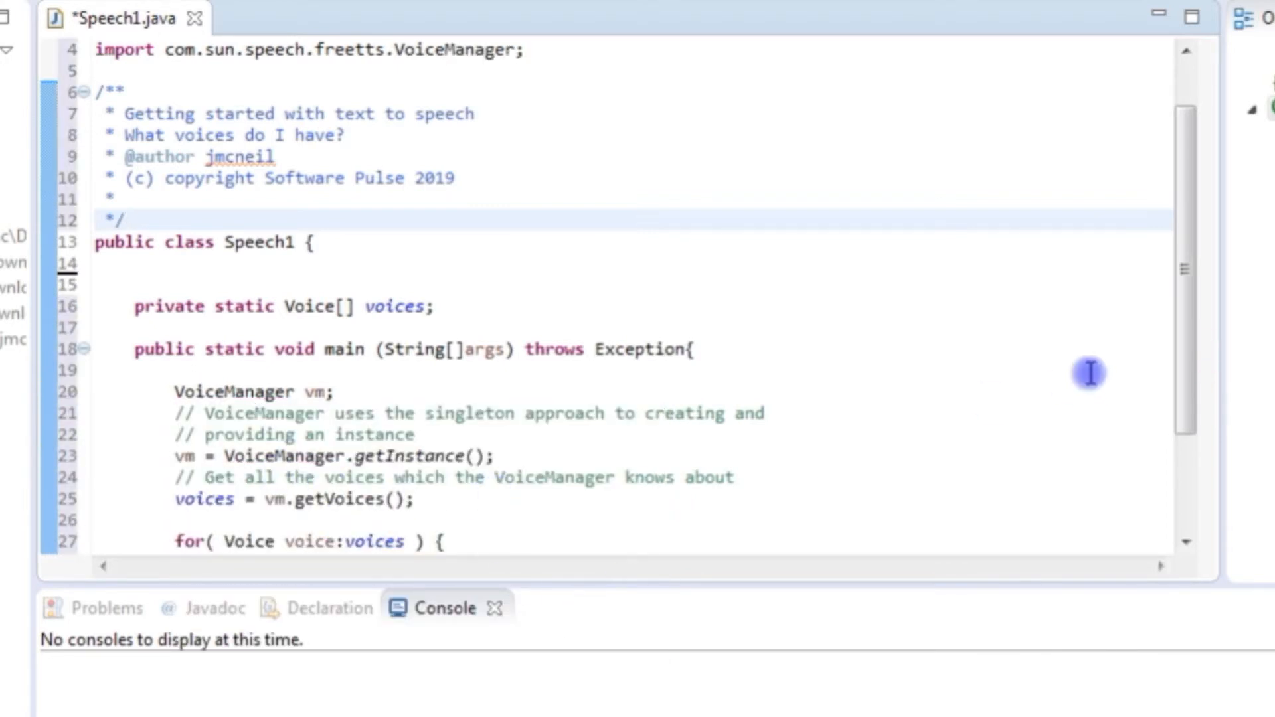
scroll("down", 3)
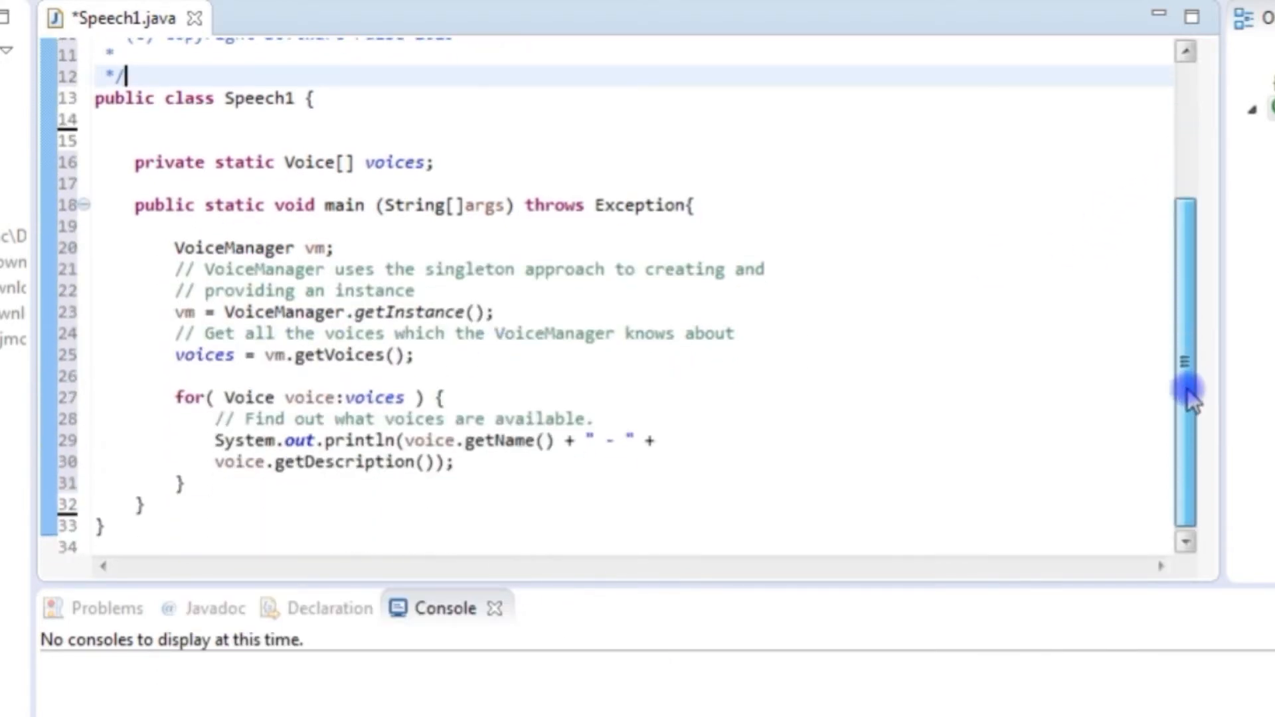
scroll("up", 3)
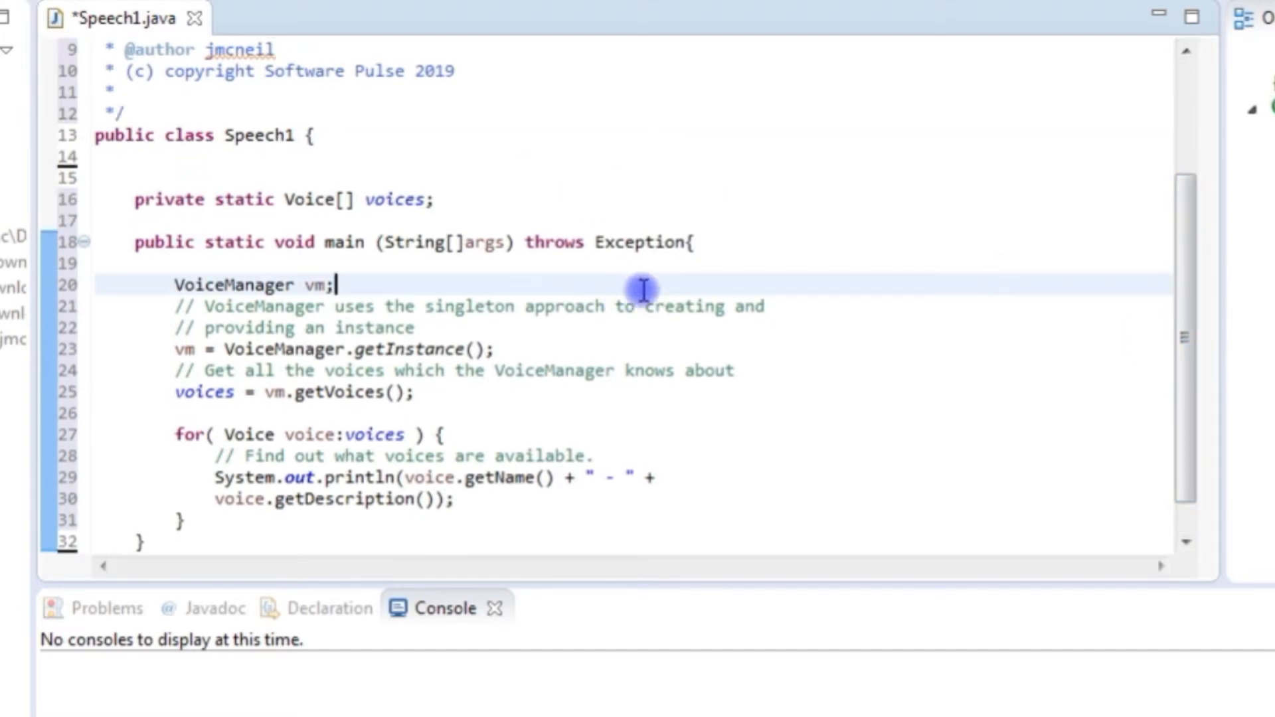
- Save Speech1.java and walk through the voice-listing code line by line
key("ctrl+s")
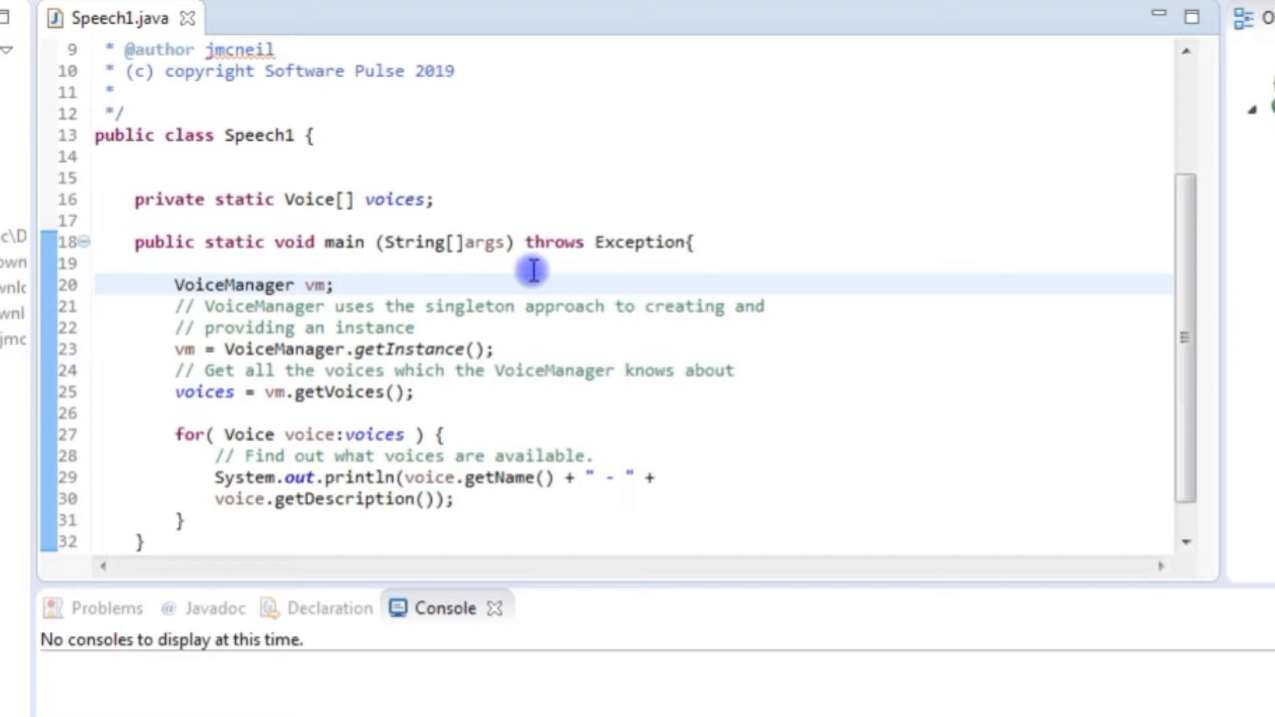
left_click(334, 285)
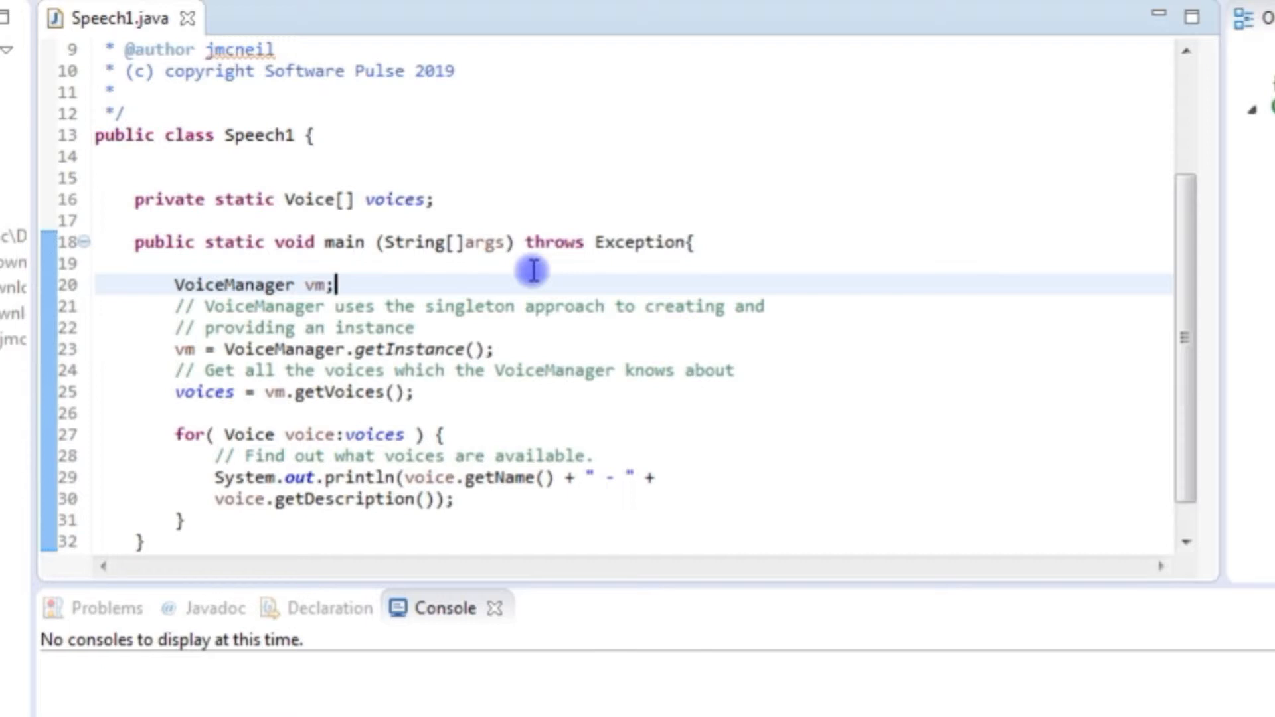
left_click(333, 350)
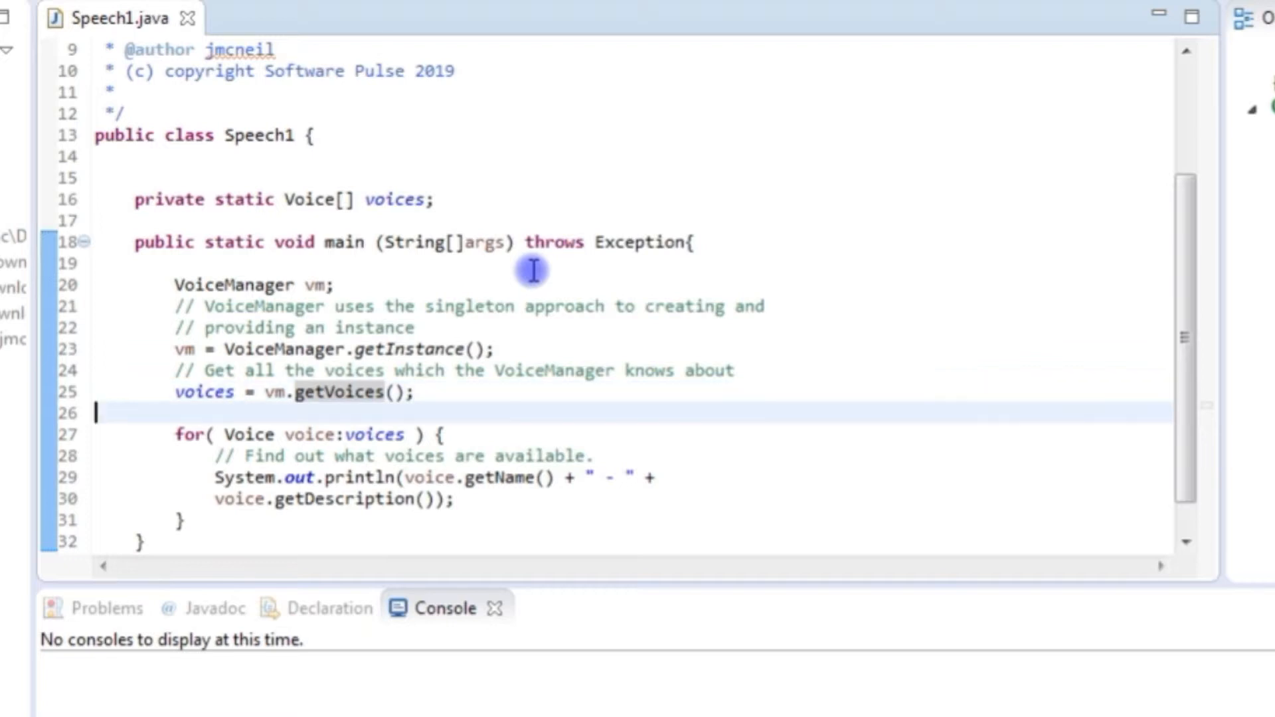
left_click(414, 455)
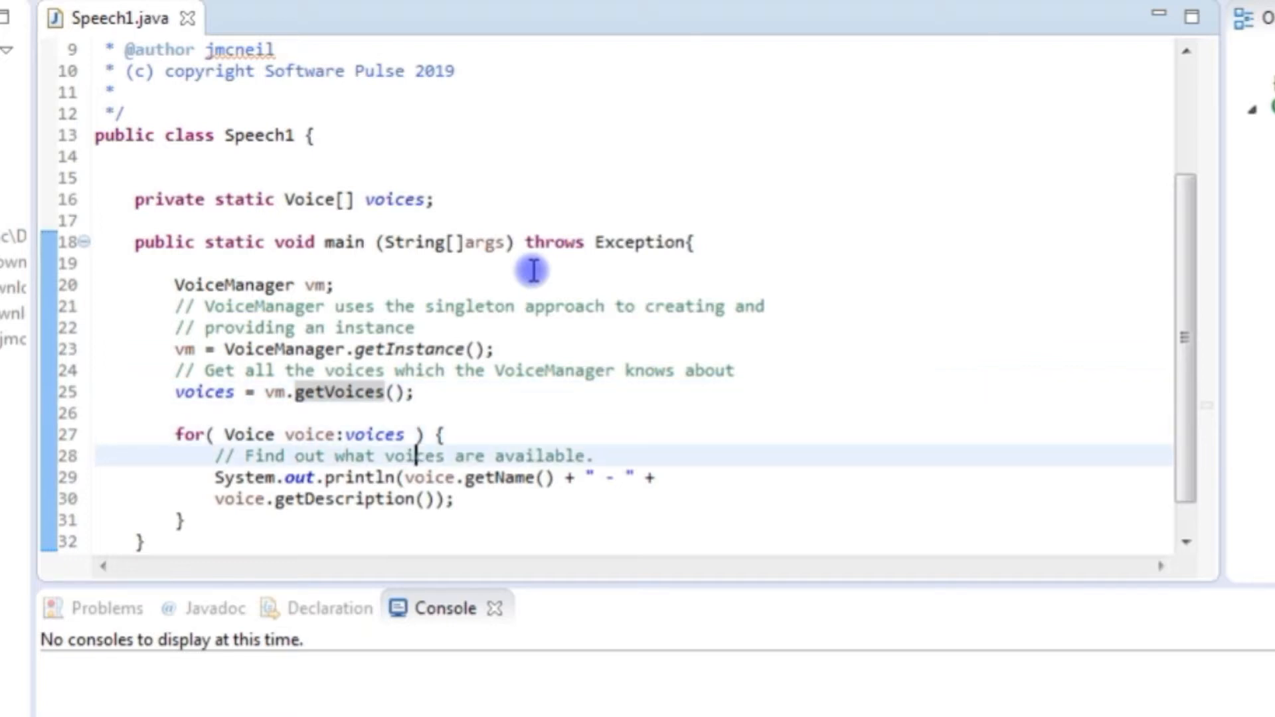
left_click(474, 477)
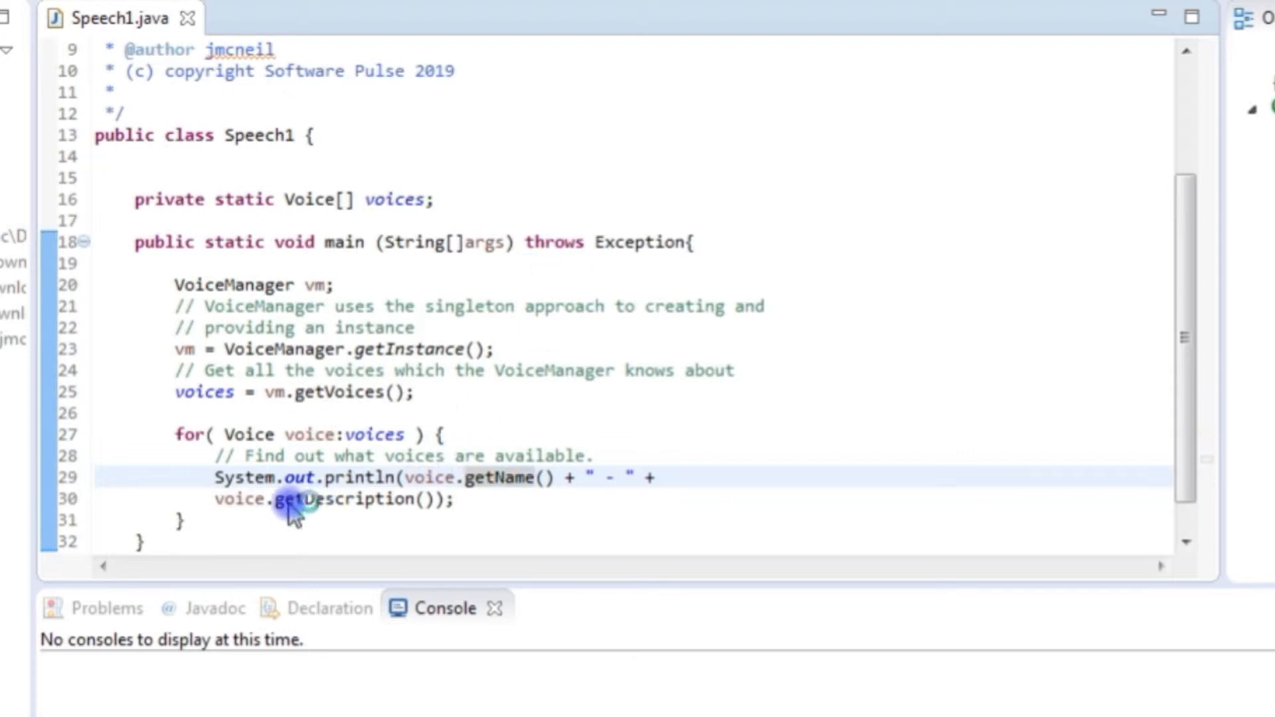
left_click(456, 499)
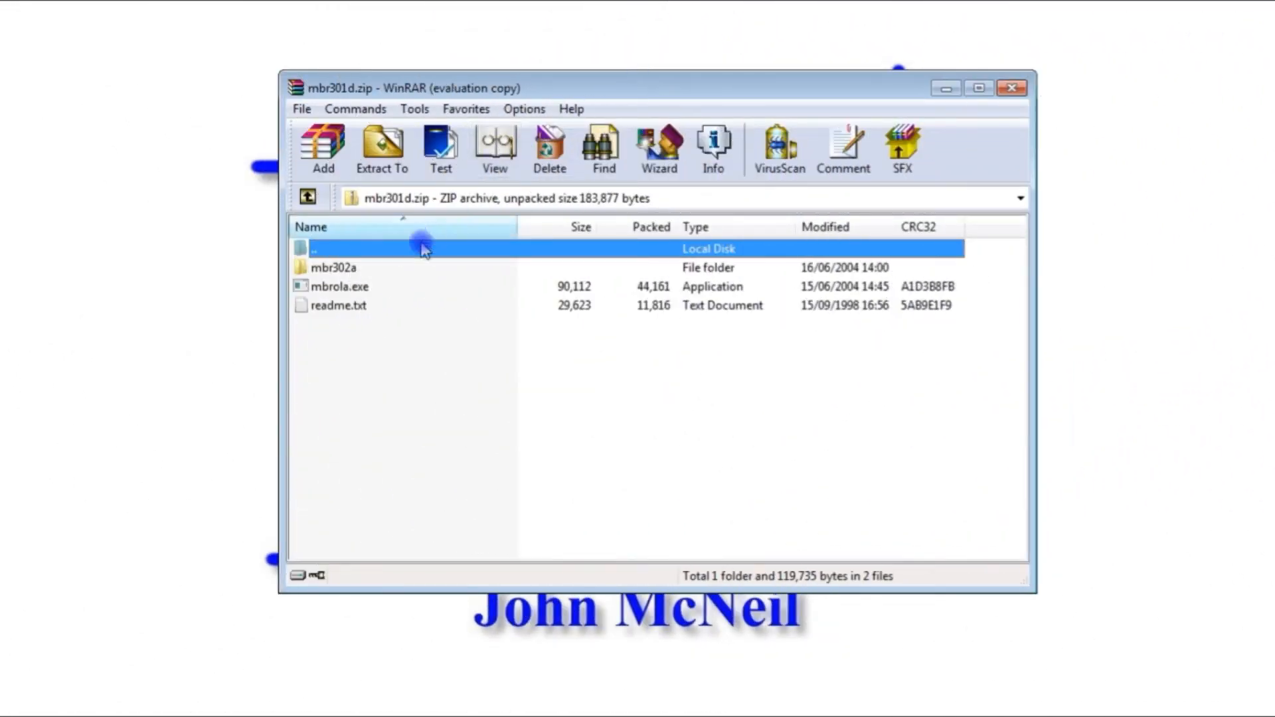
mouse_move(354, 271)
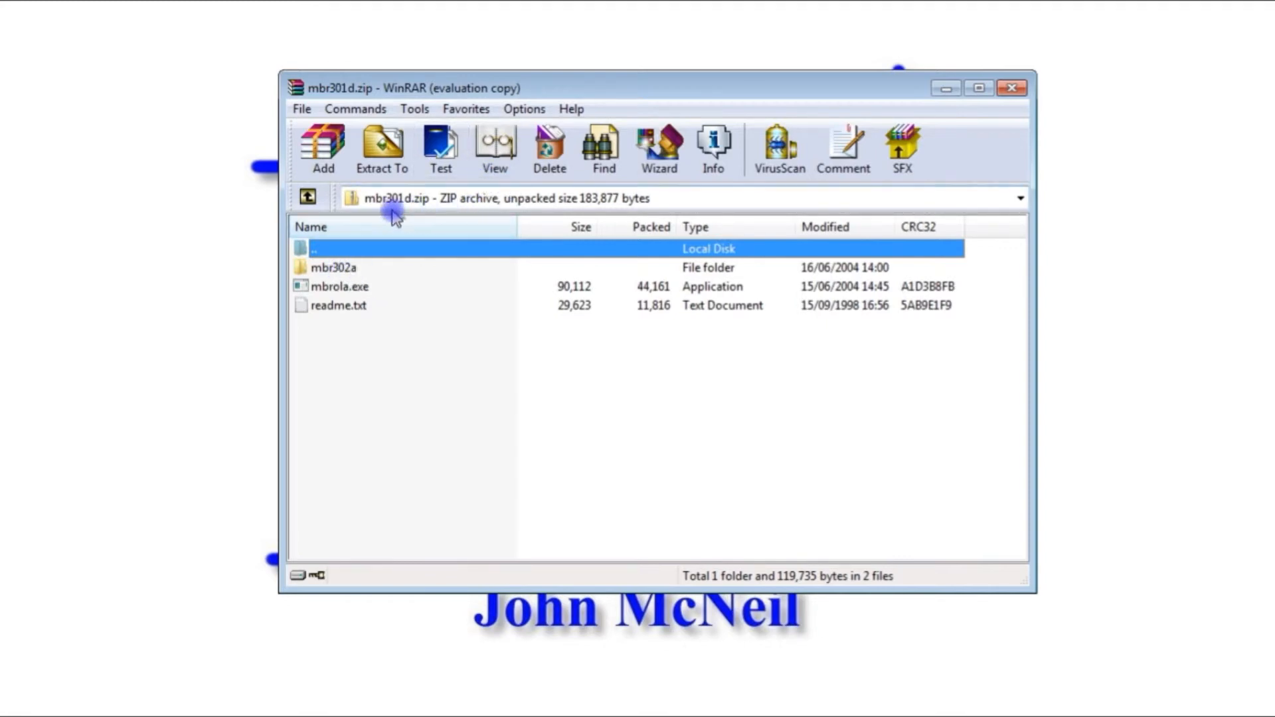
mouse_move(351, 201)
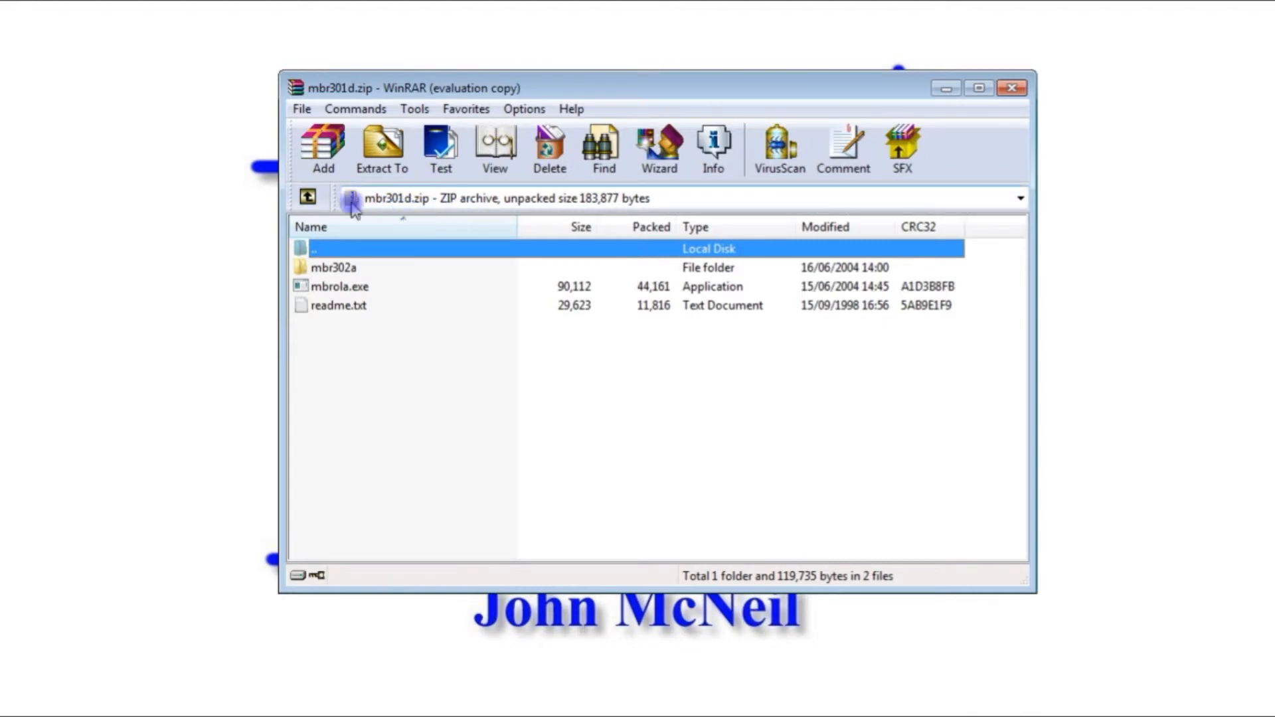
mouse_move(337, 286)
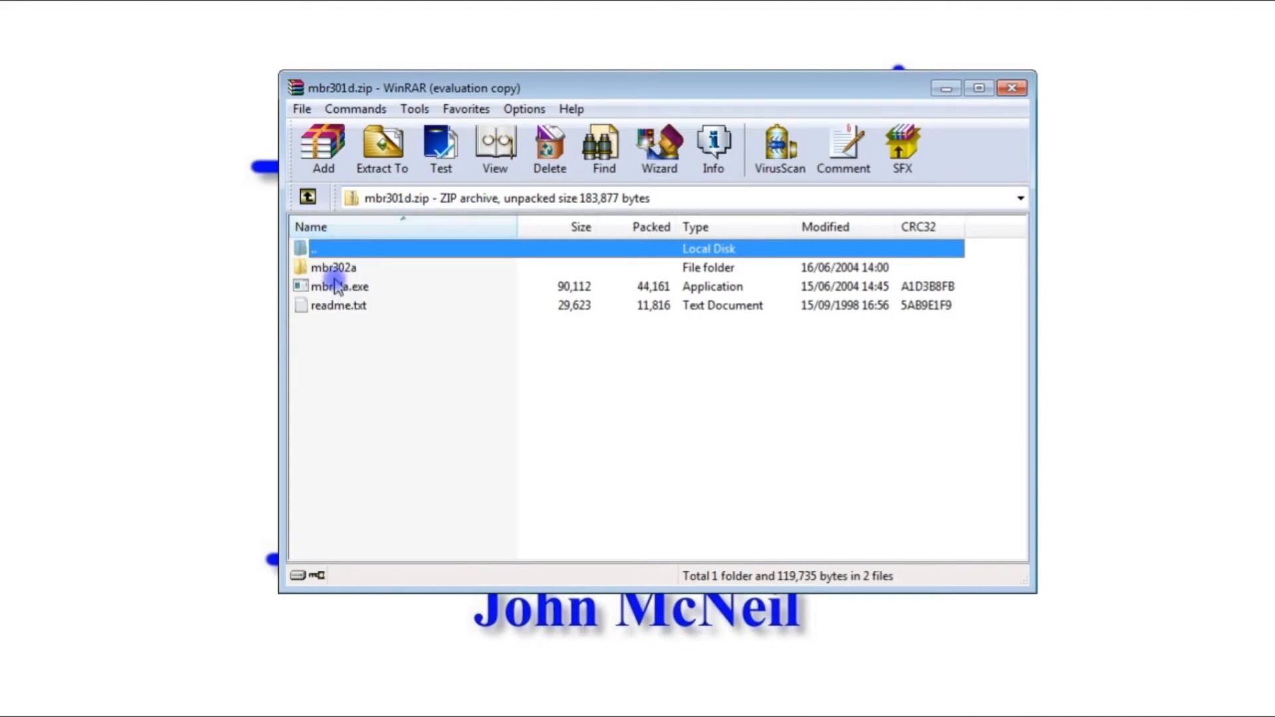
- Browse mbr302a in mbr301d.zip, then open mbrola.exe to extract MBROLA to C:\MBROLA
left_click(340, 286)
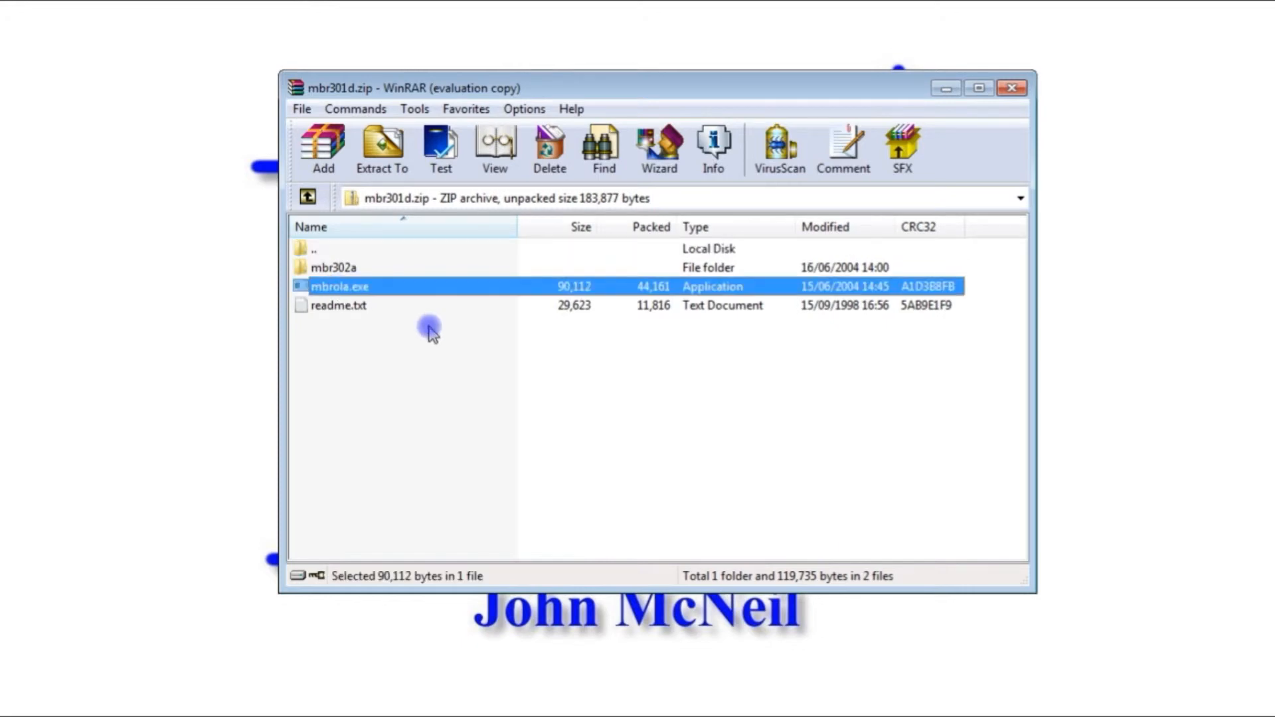
double_click(334, 267)
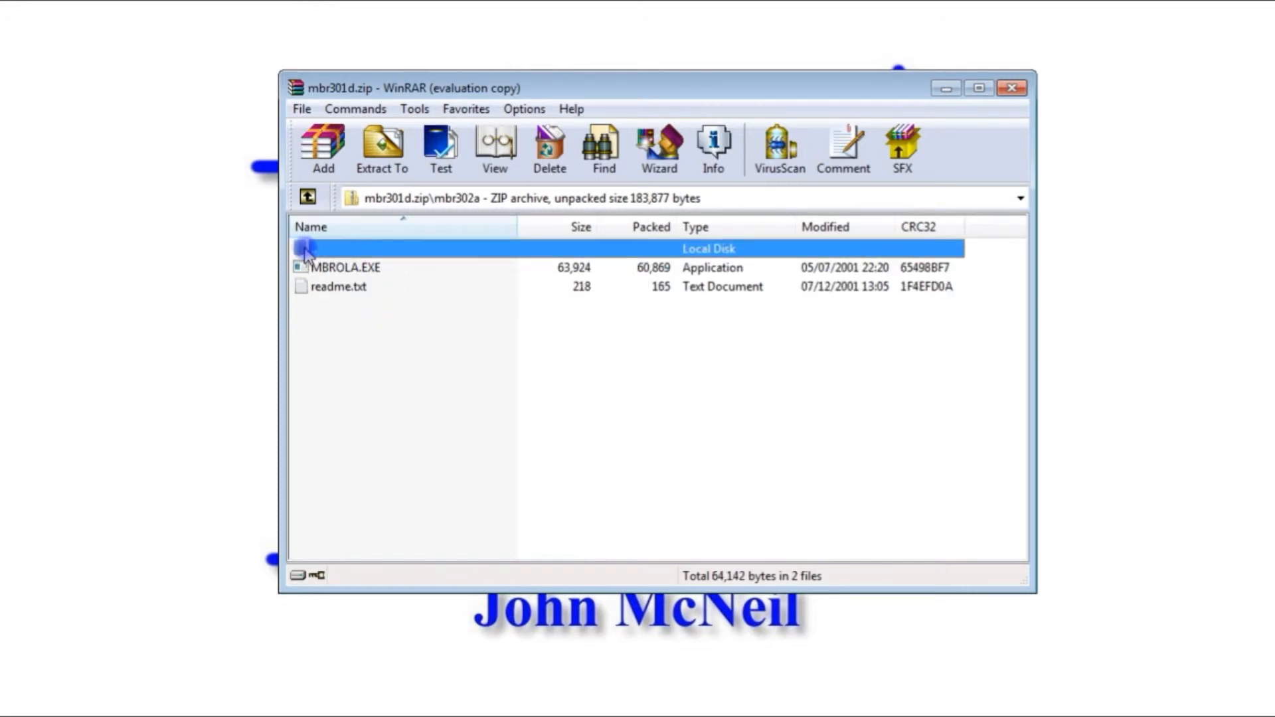
left_click(307, 198)
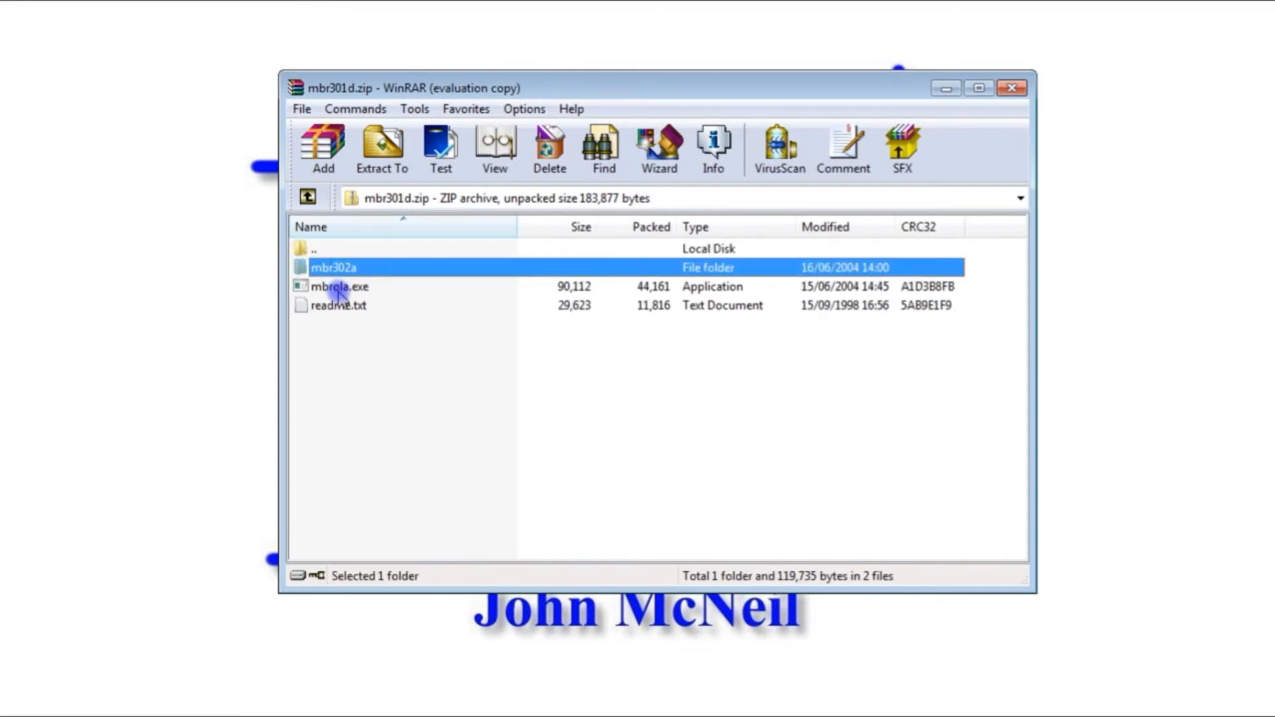
left_click(340, 286)
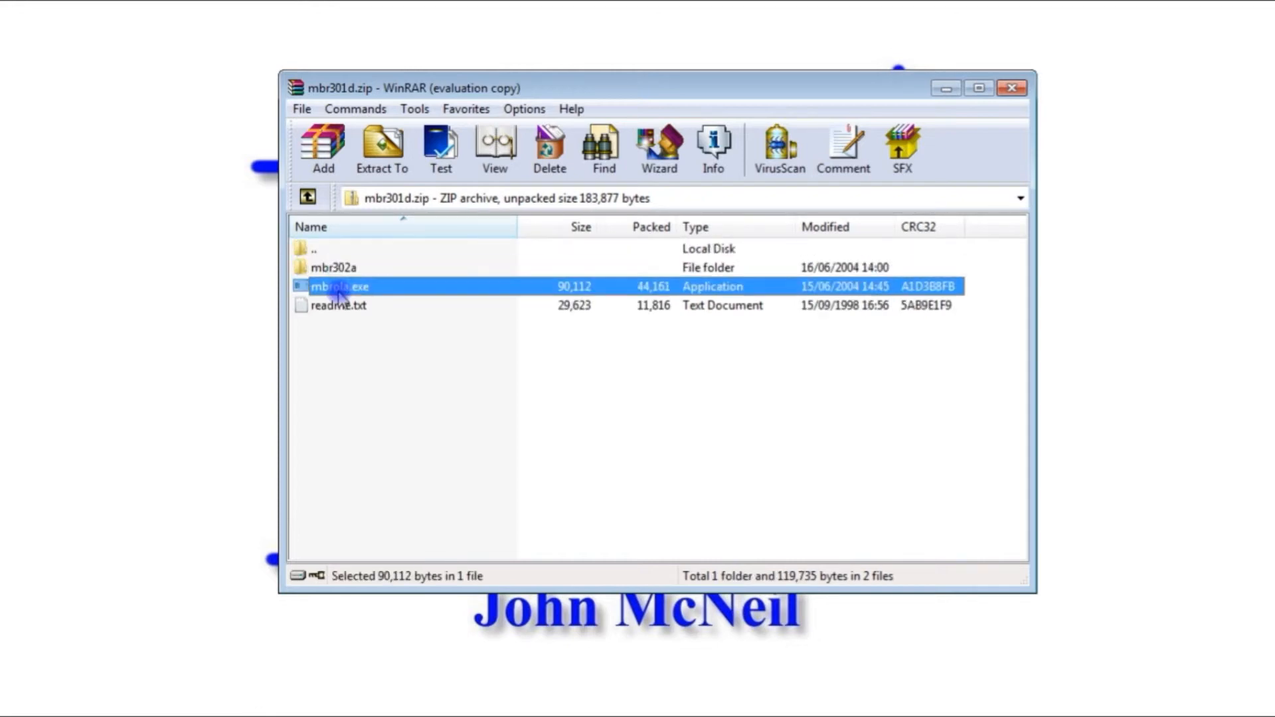
double_click(334, 267)
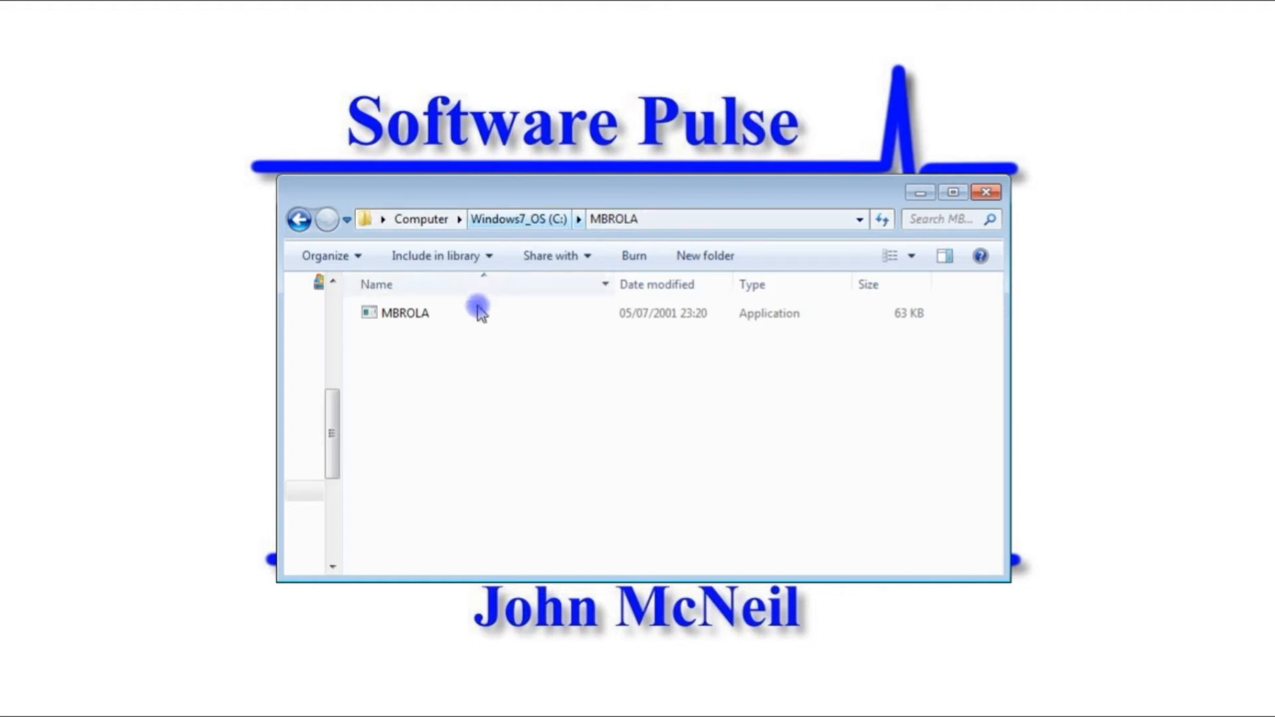
left_click(406, 313)
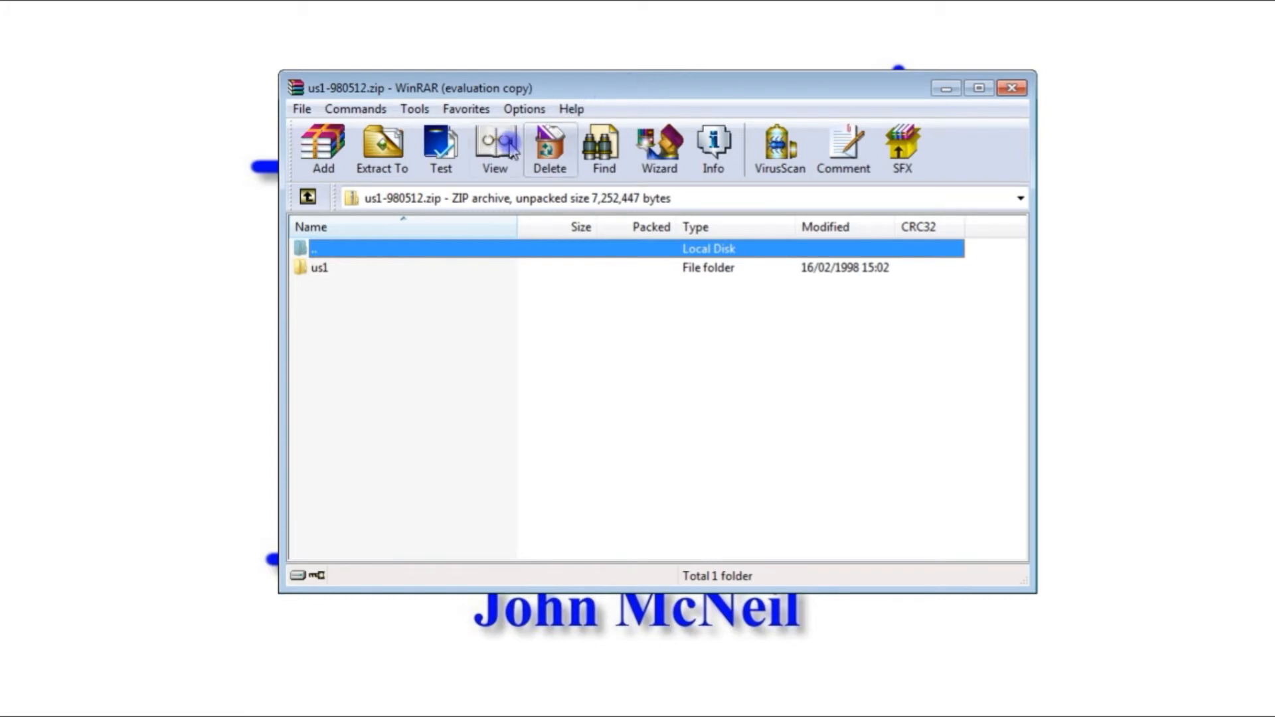
- Open the us1 folder in us1-980512.zip and select the us1 voice file
left_click(319, 267)
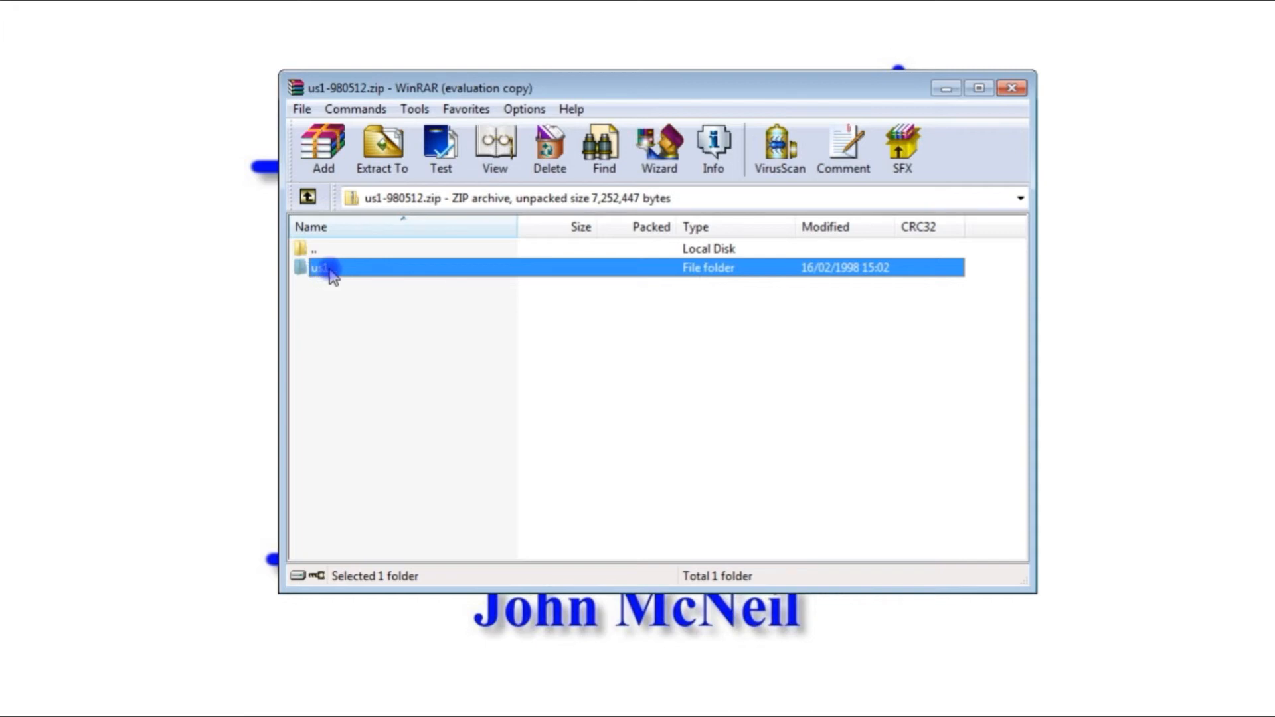
double_click(321, 267)
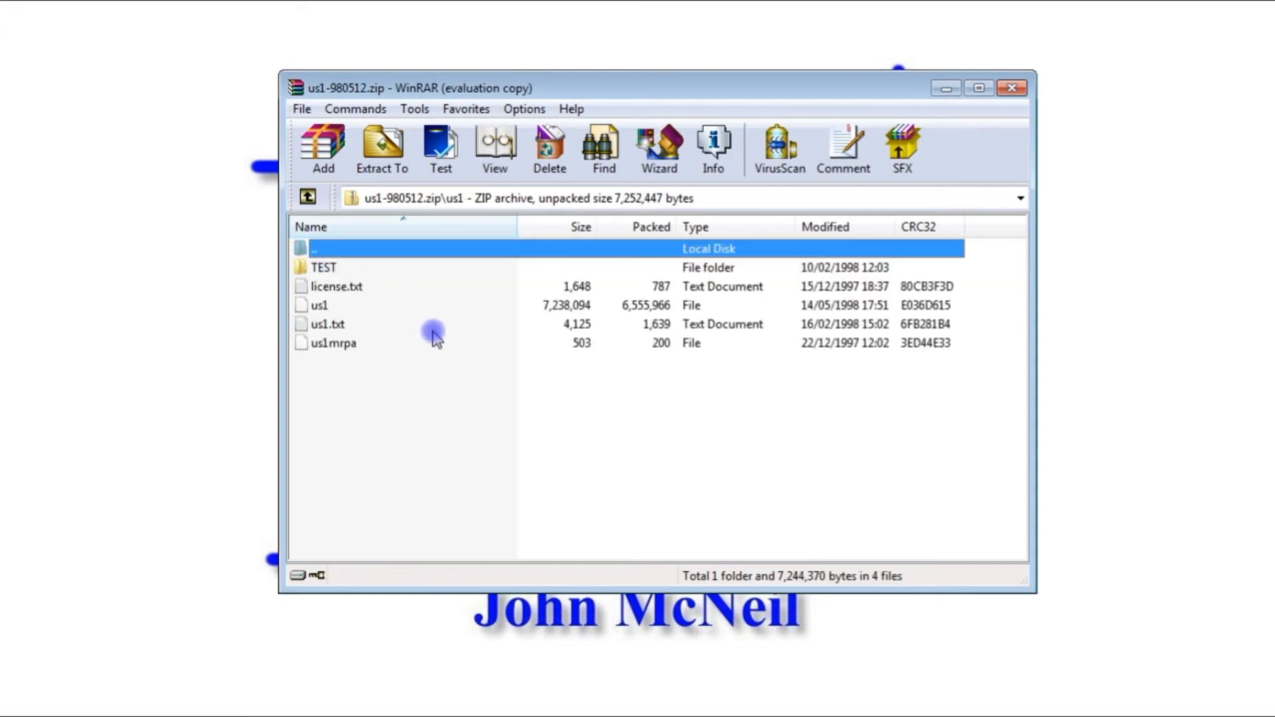
left_click(320, 305)
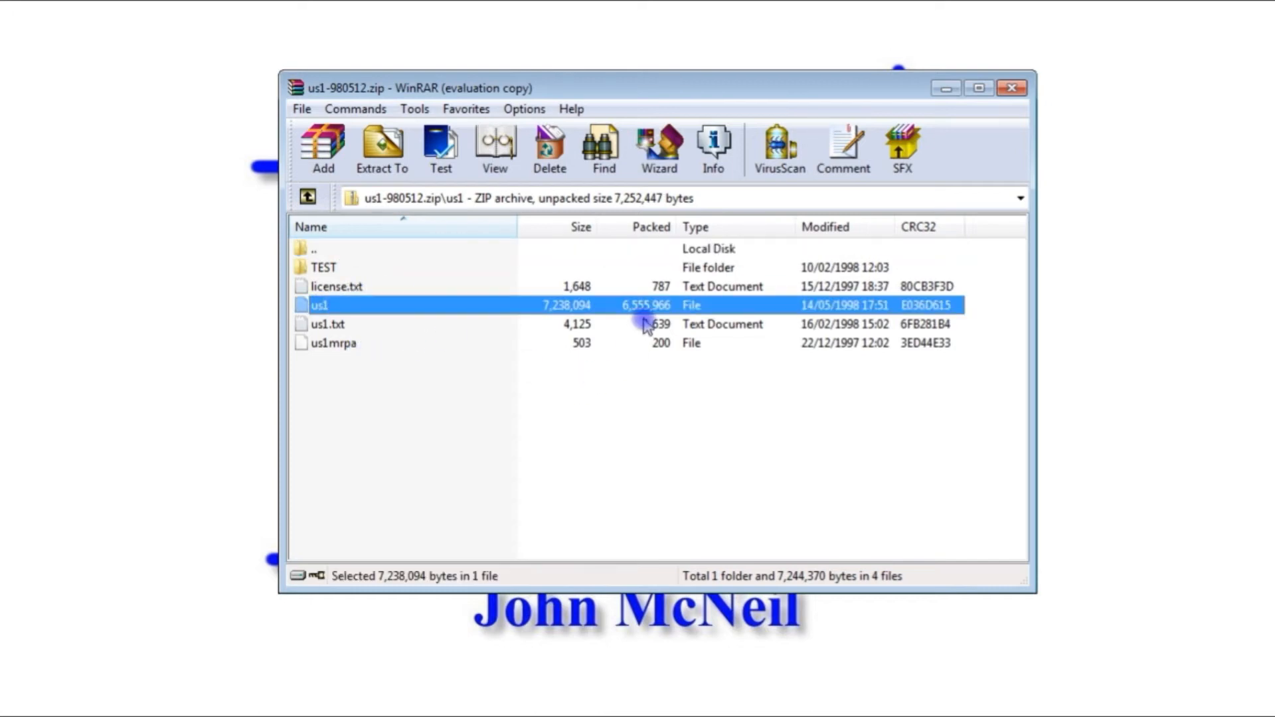
mouse_move(411, 280)
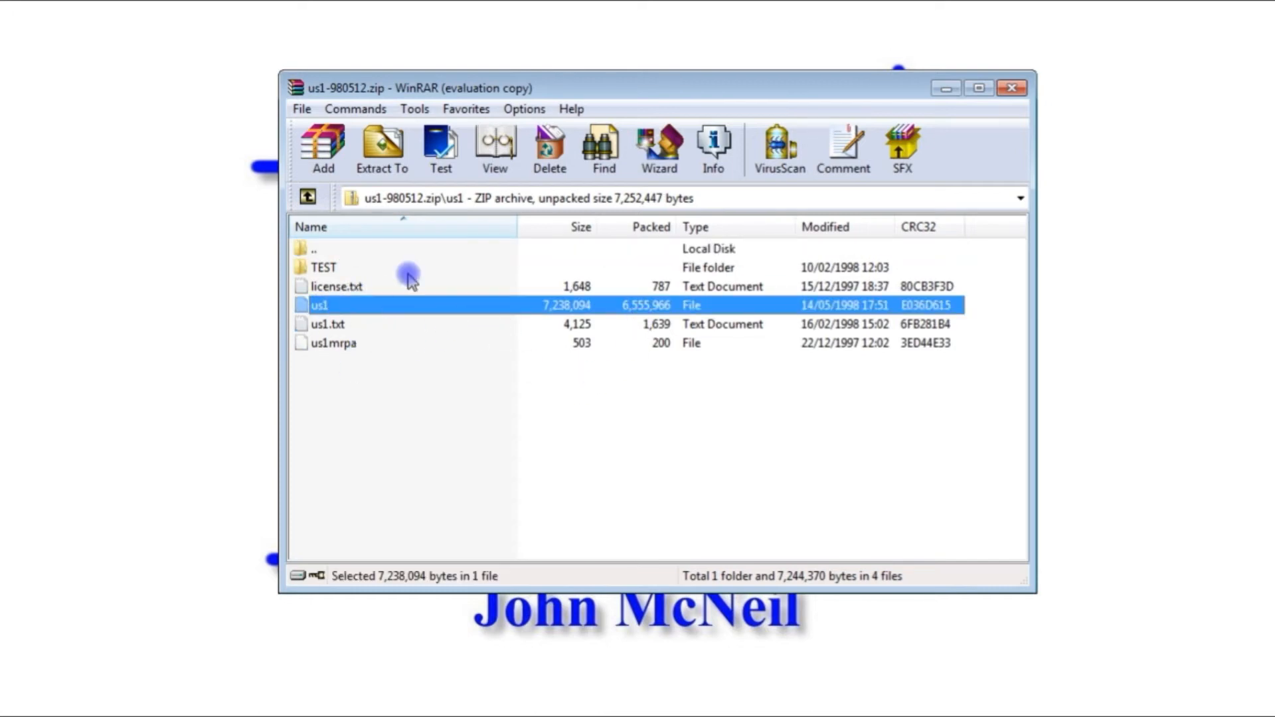
mouse_move(313, 257)
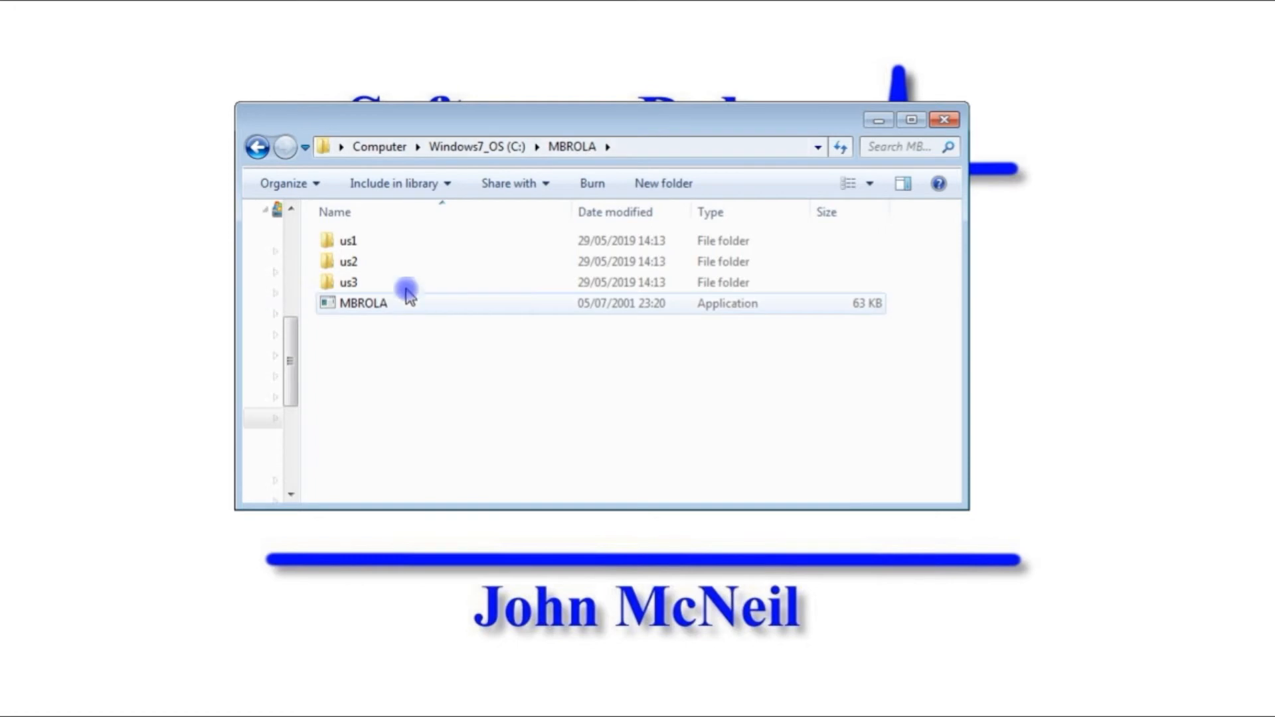
mouse_move(399, 256)
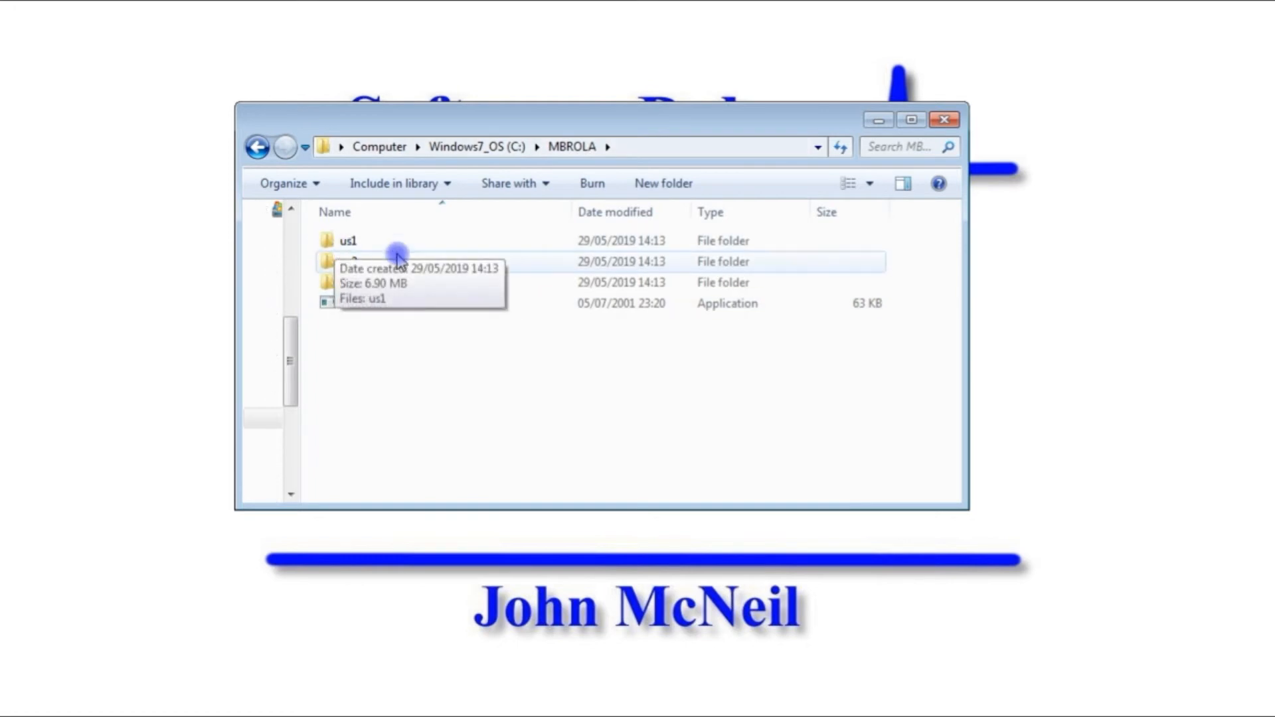
double_click(350, 261)
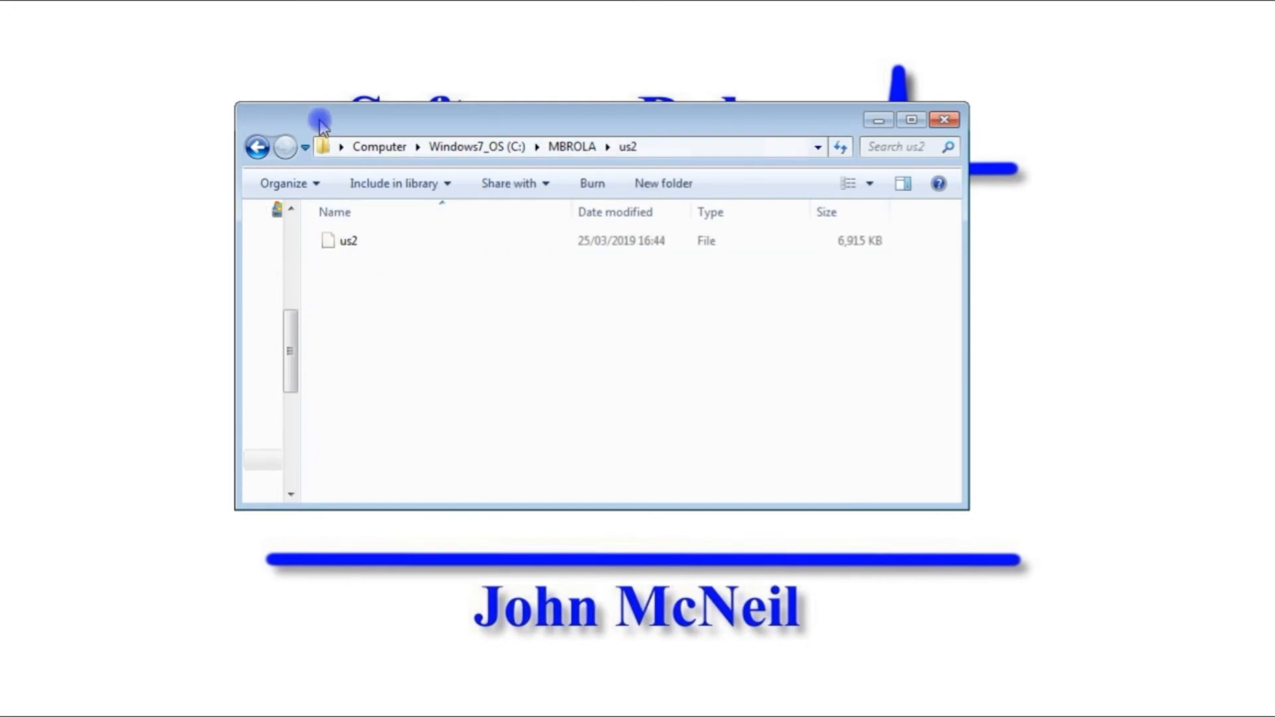
left_click(257, 148)
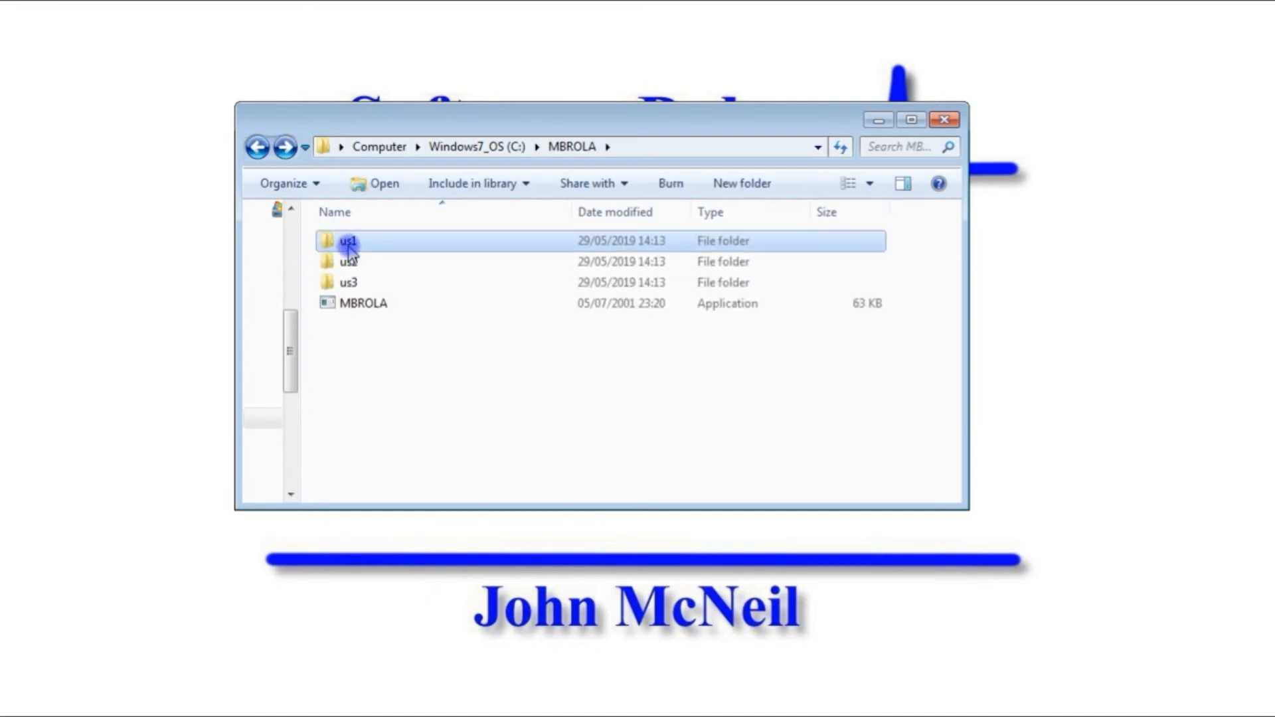
double_click(348, 241)
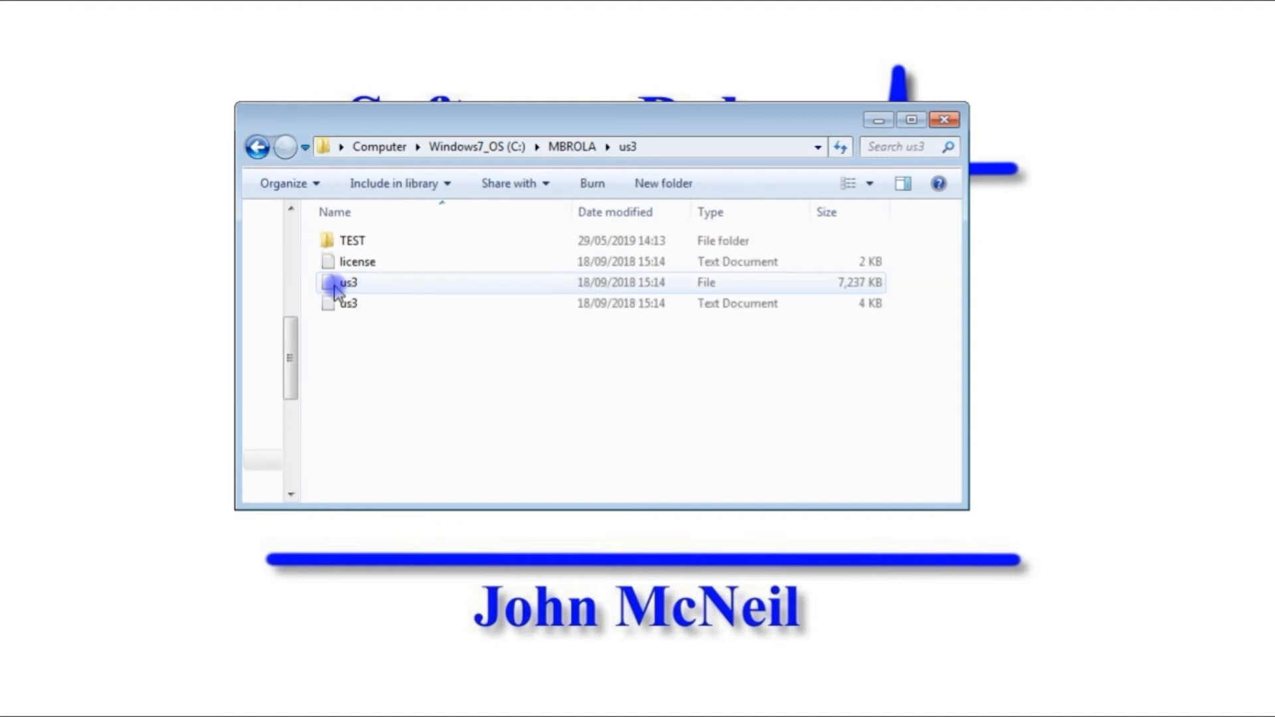
left_click(357, 261)
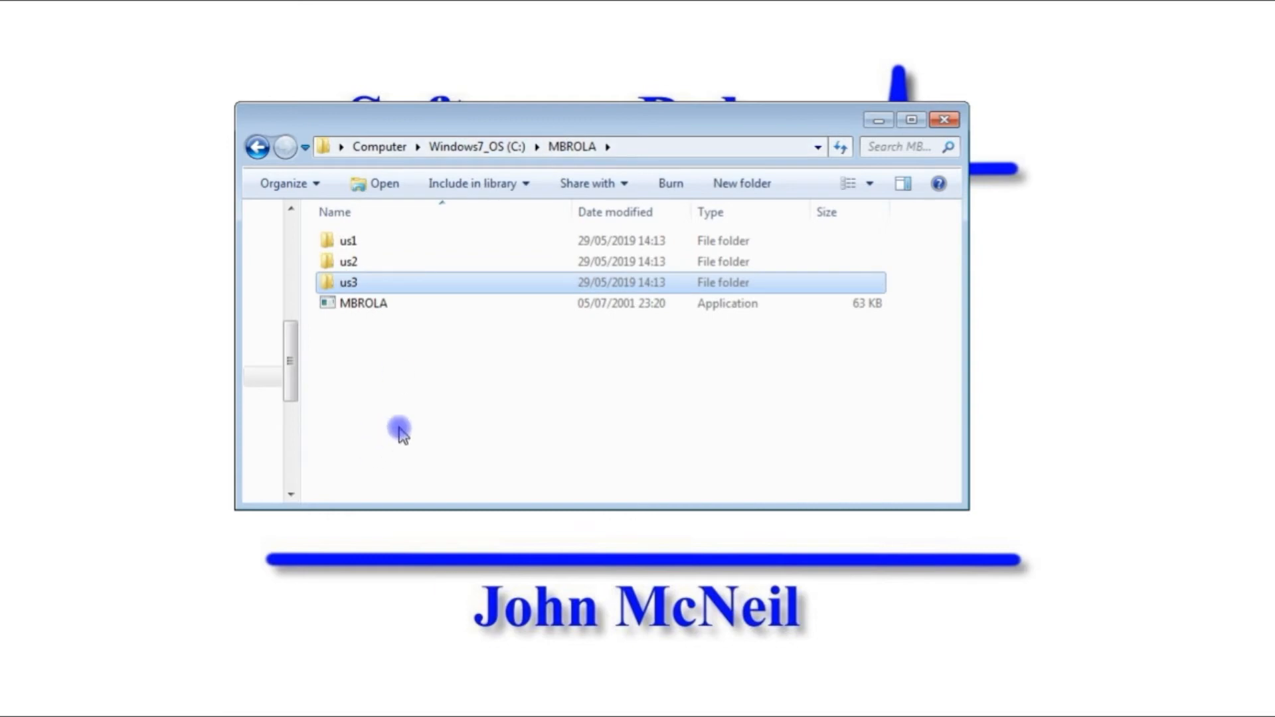
left_click(431, 367)
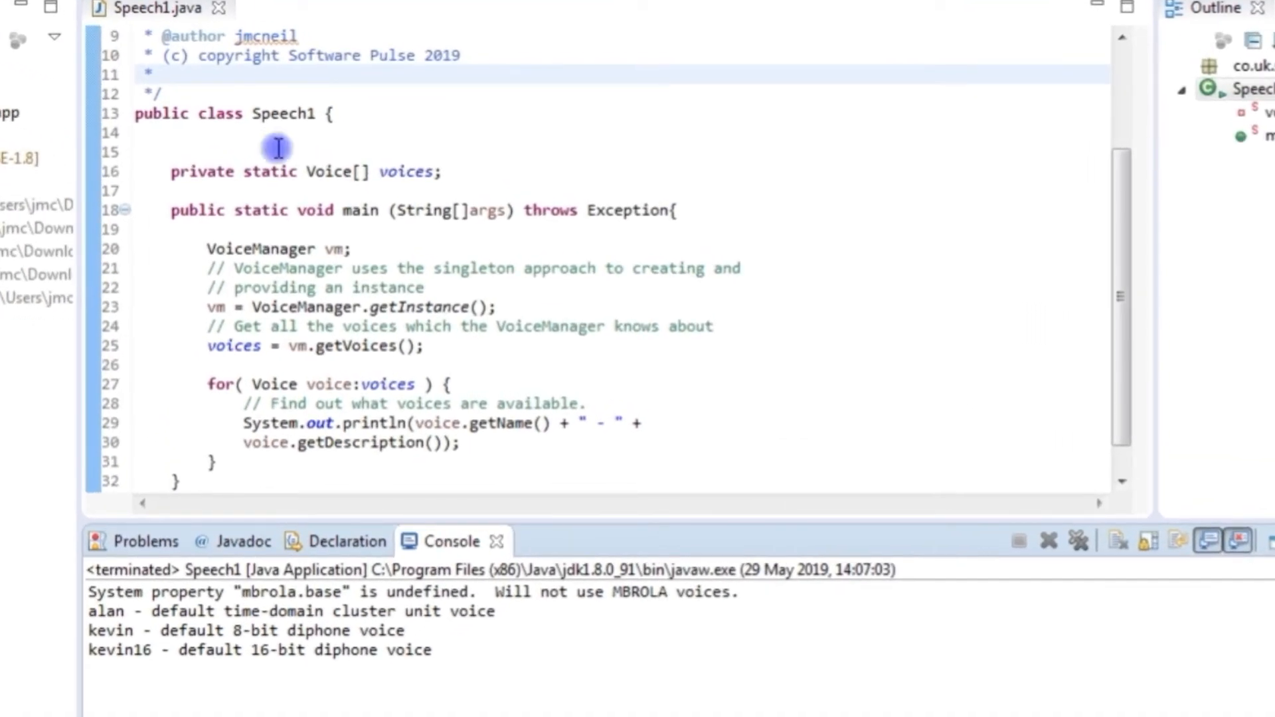
mouse_move(372, 233)
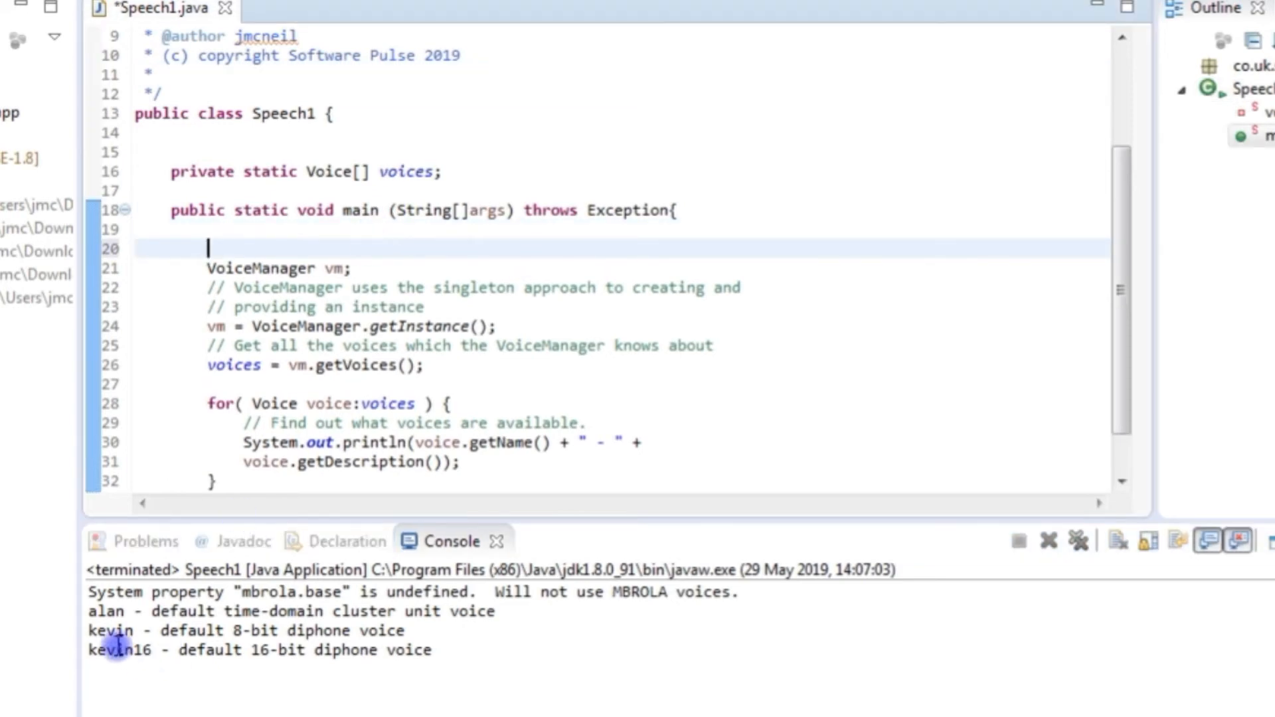
mouse_move(303, 554)
type("System.setProperty(\"mbrola.base\", \"c:\\\\mbrola\");")
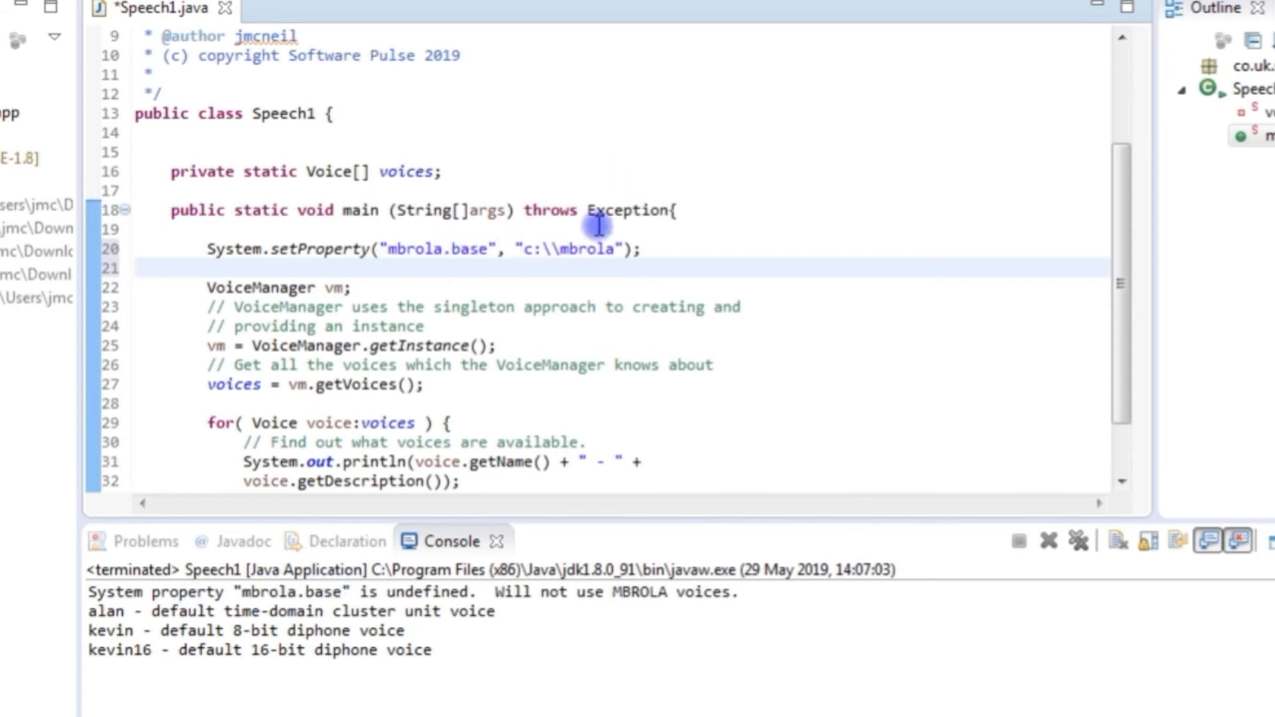
- Check the c:\\mbrola path value in the mbrola.base setProperty line
double_click(573, 249)
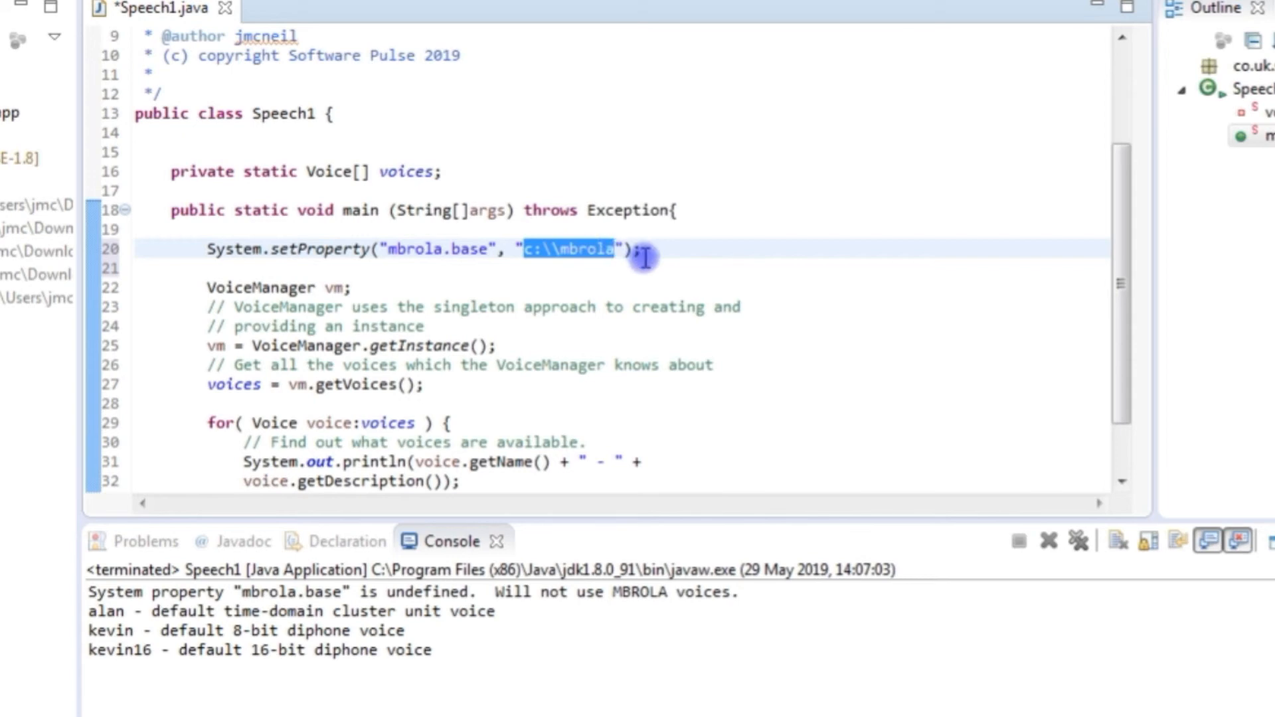
left_click(540, 249)
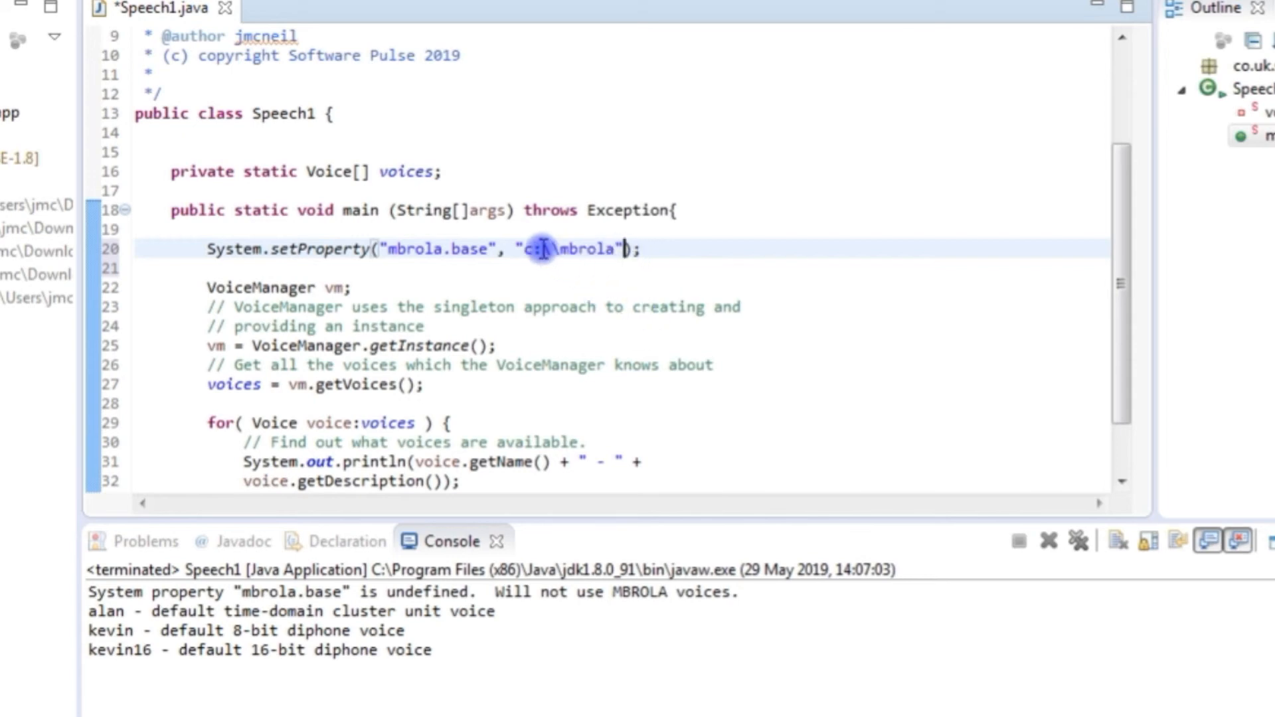
mouse_move(717, 202)
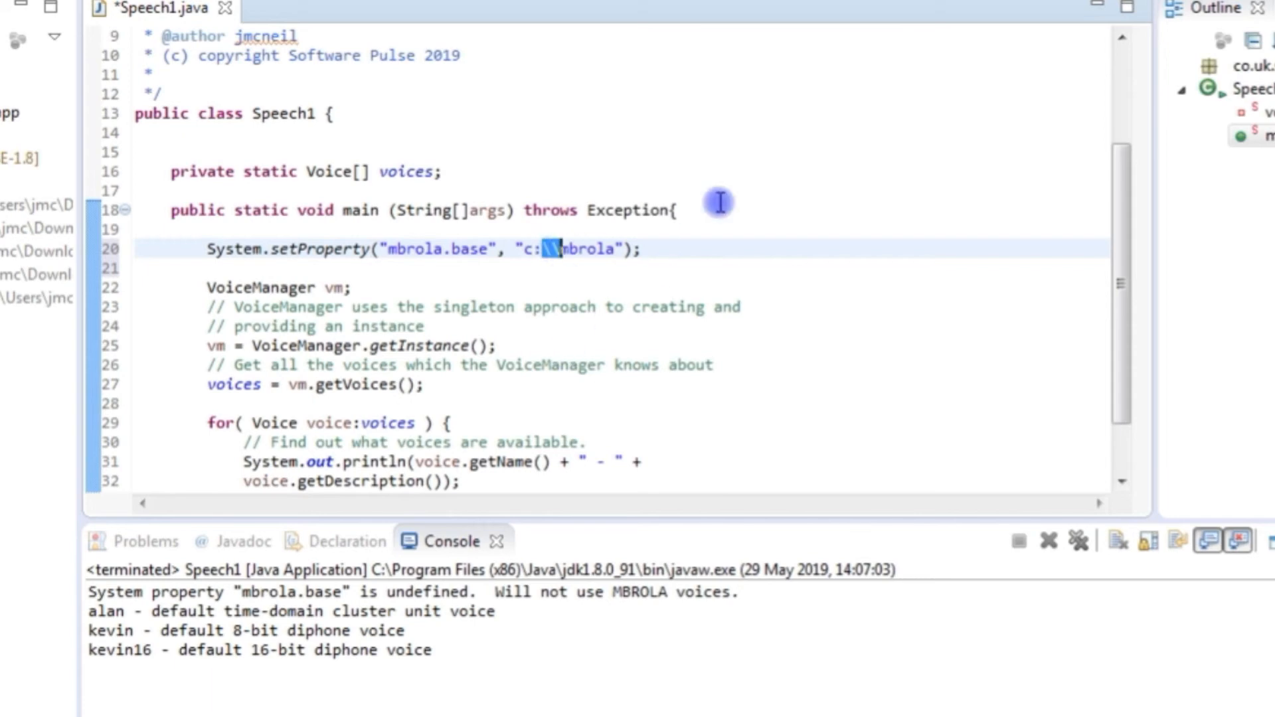
mouse_move(605, 282)
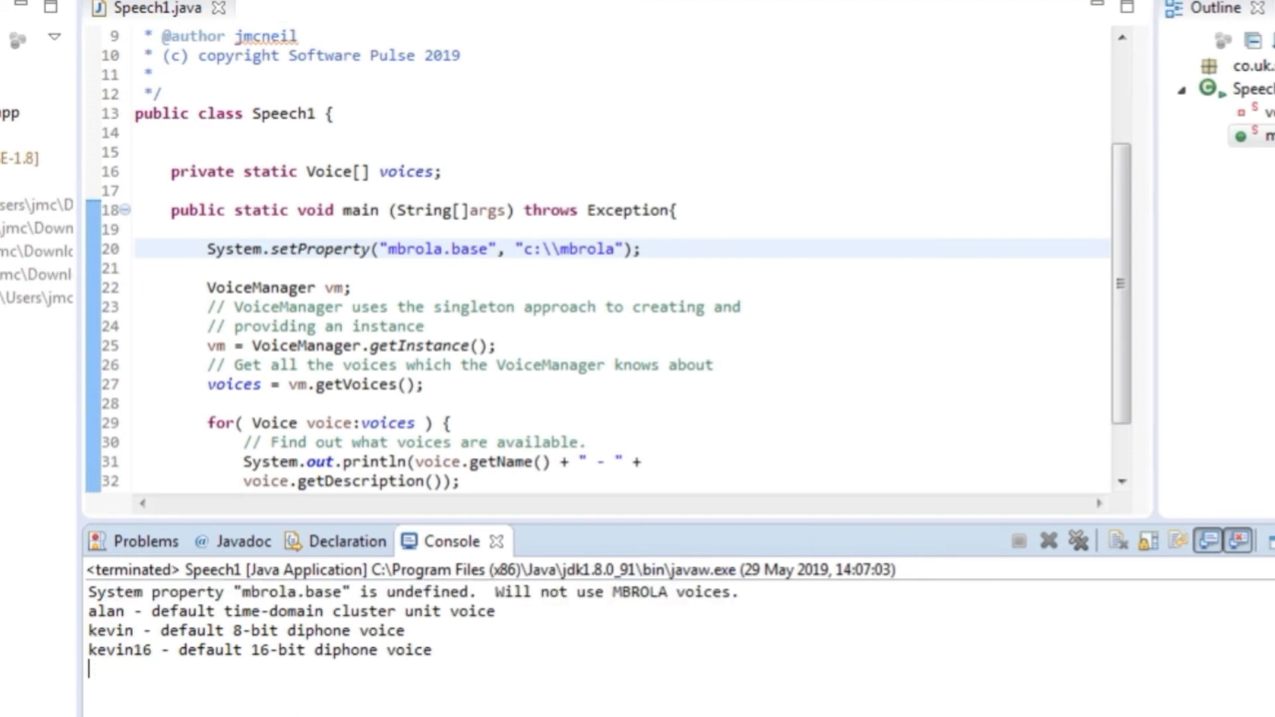
mouse_move(387, 709)
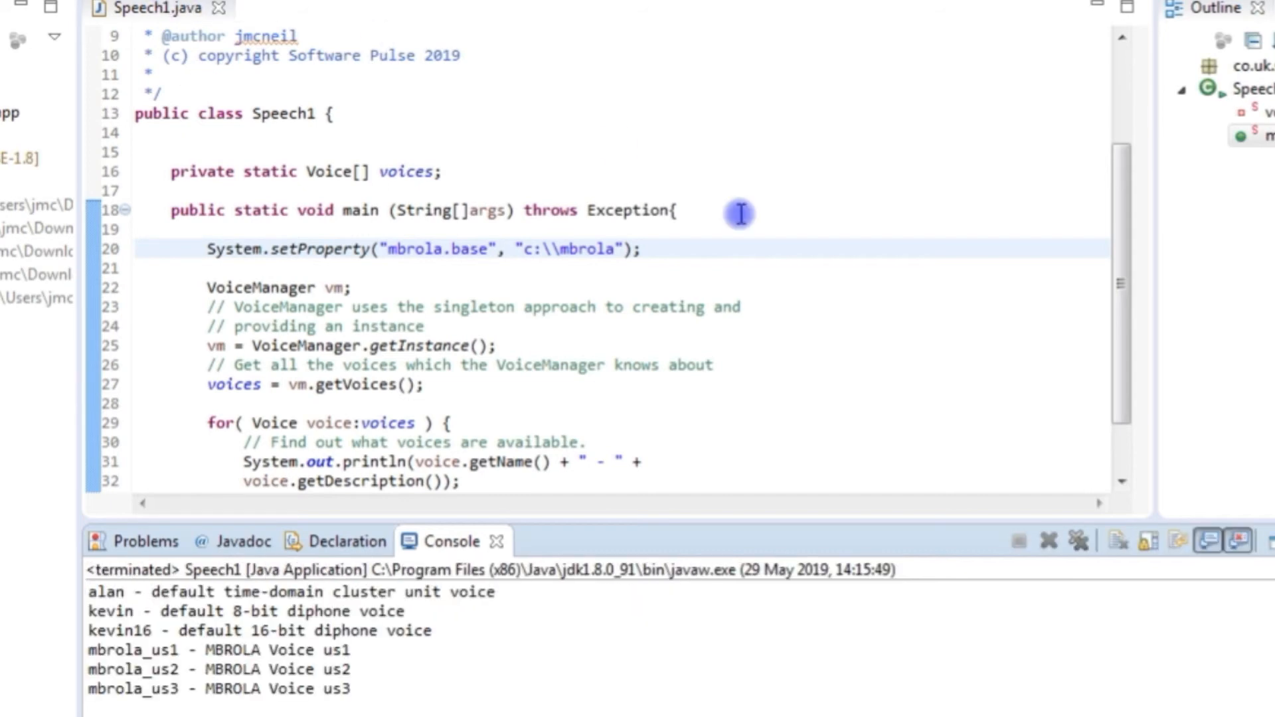
mouse_move(307, 688)
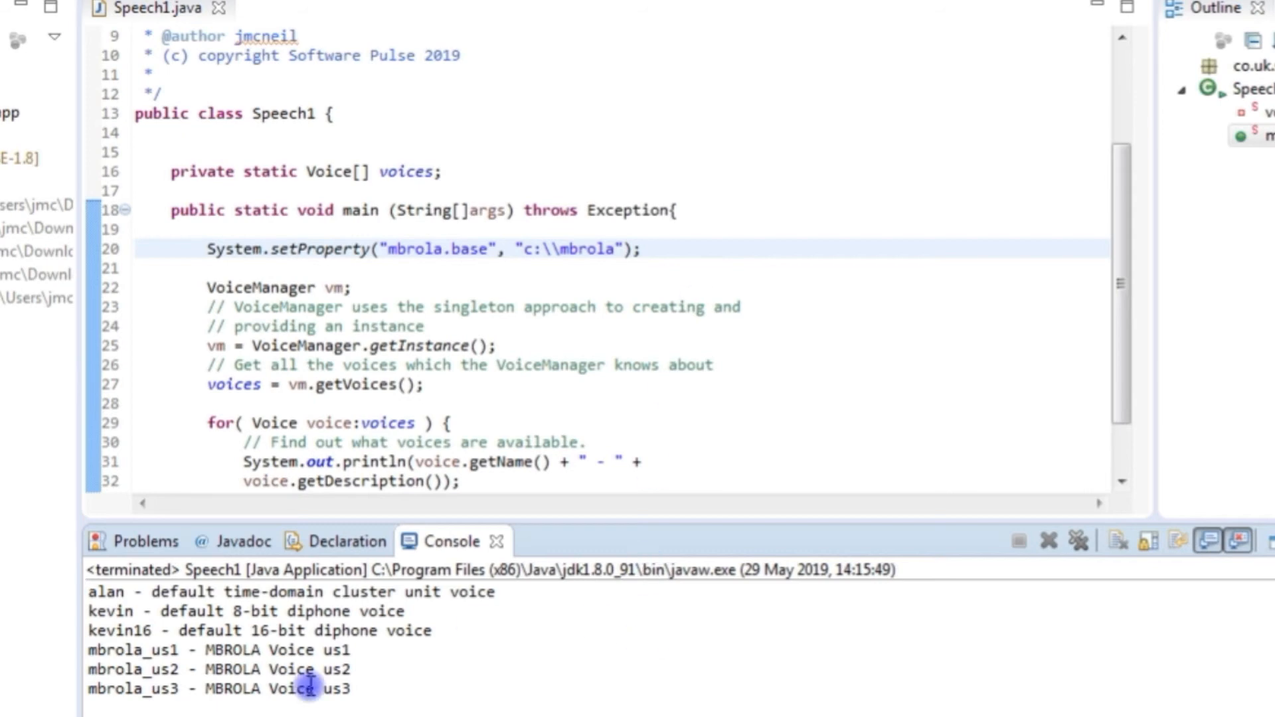
mouse_move(641, 322)
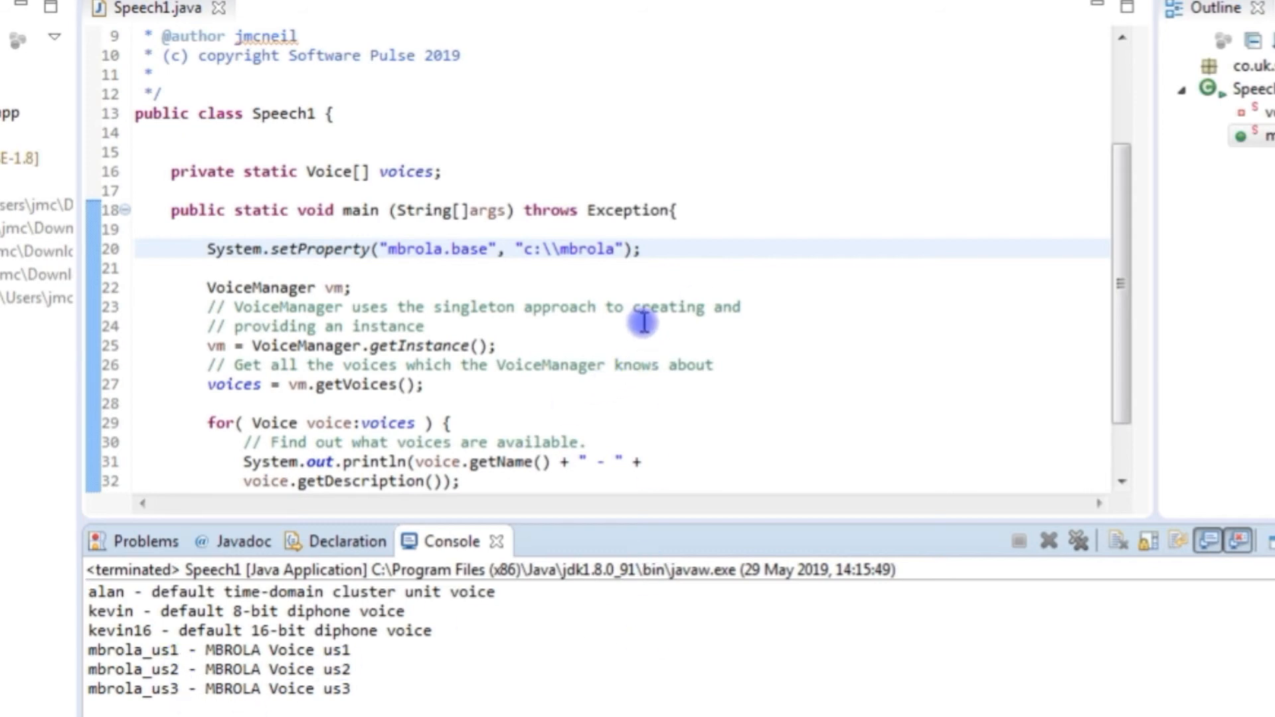
- Run Speech1 to list mbrola_us1, us2, us3 alongside alan, kevin and kevin16
left_click(642, 326)
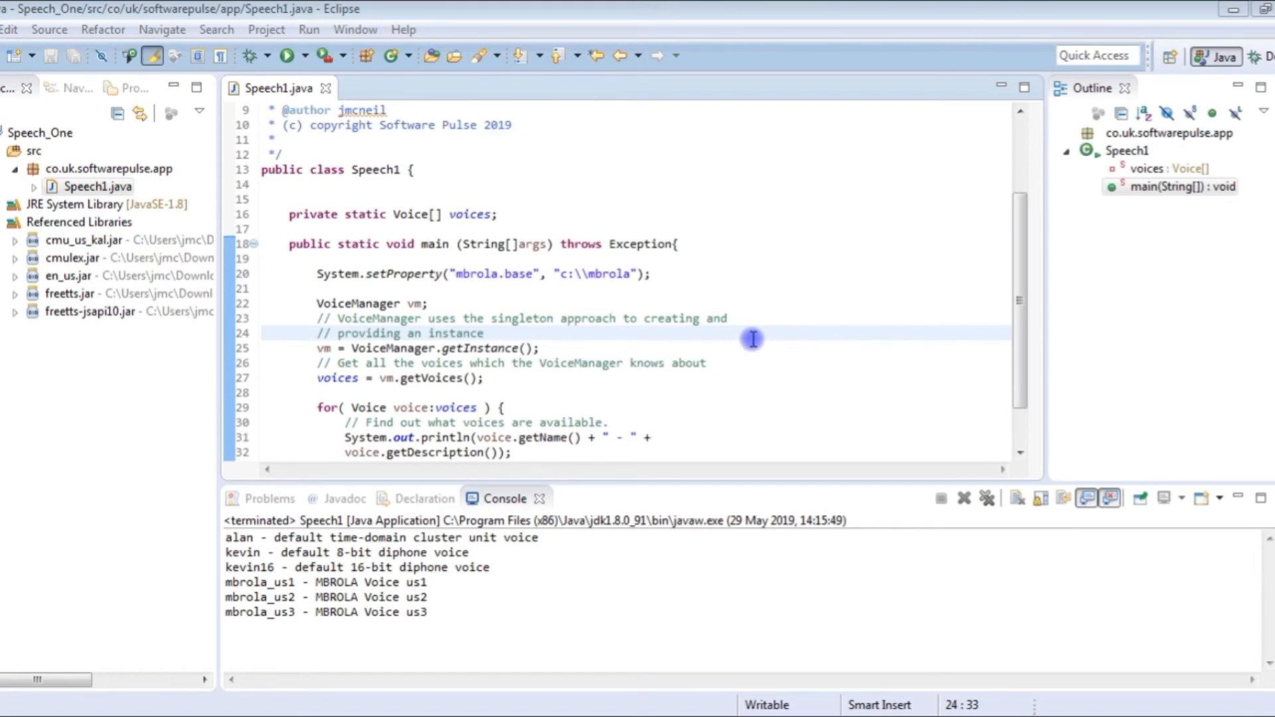
mouse_move(620, 371)
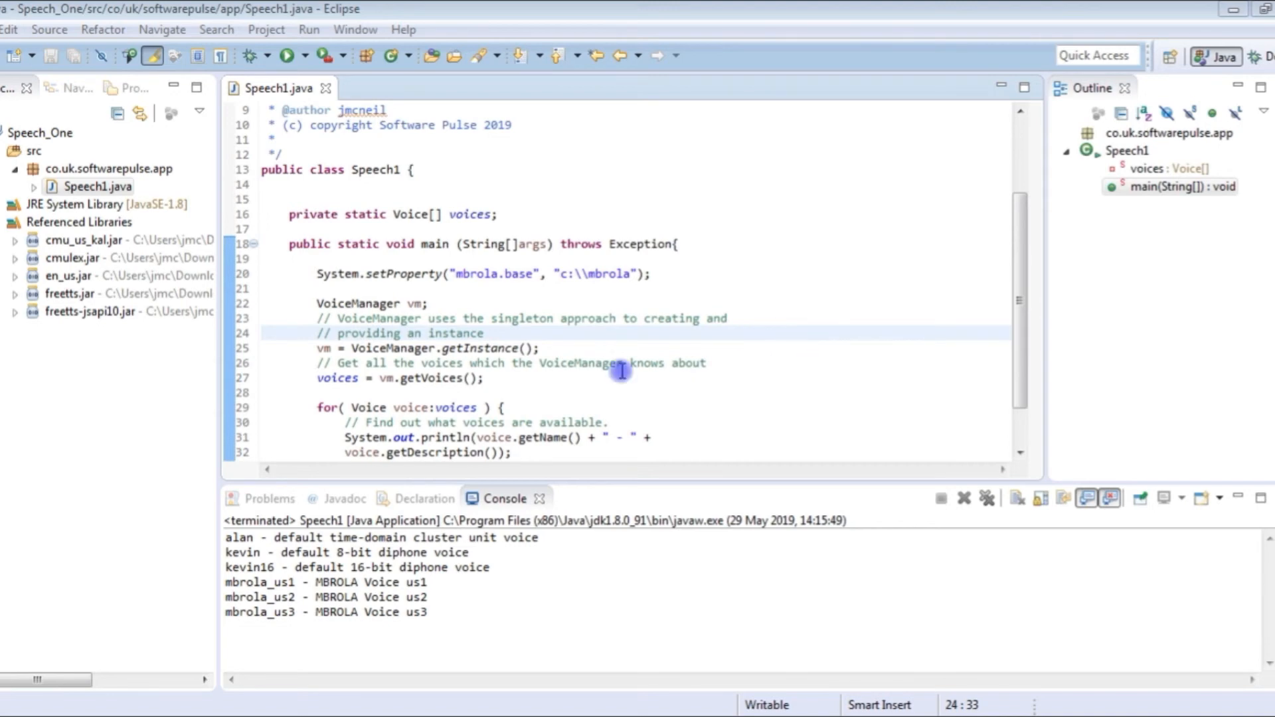
left_click(283, 407)
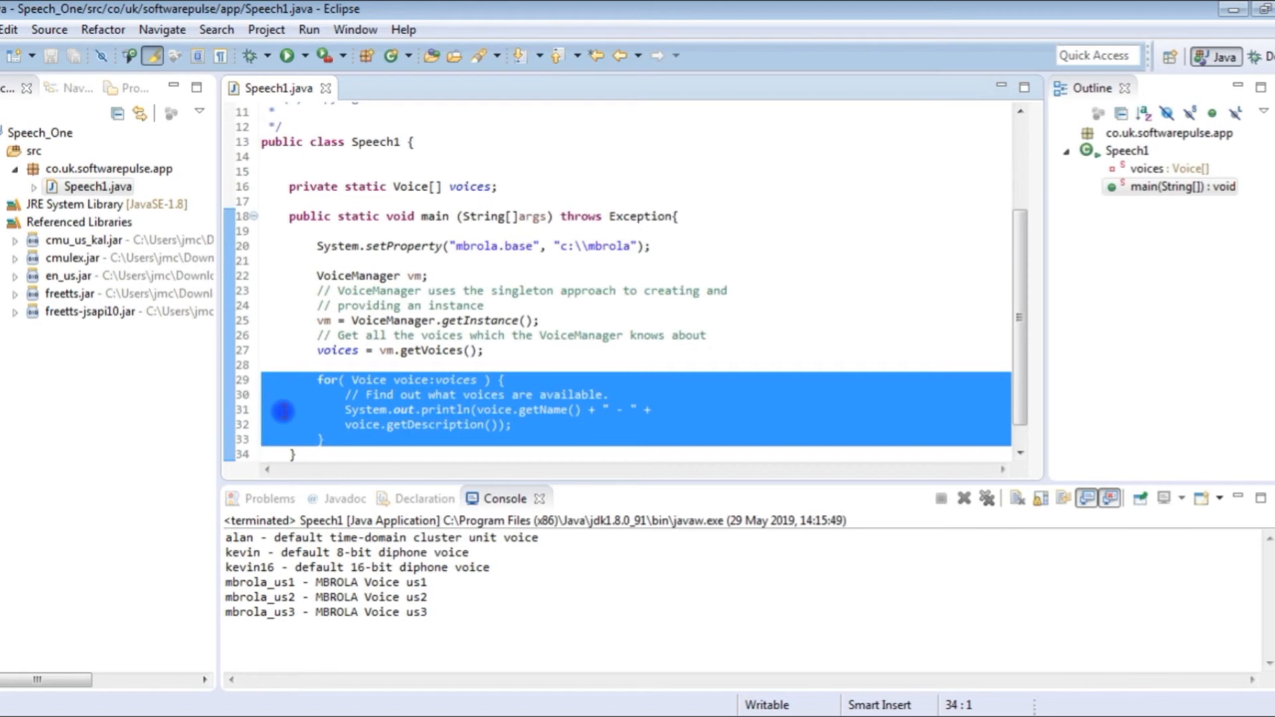
- Replace the voice loop with kevin getVoice, allocate, speak, deallocate code plus a blank line
key("Delete")
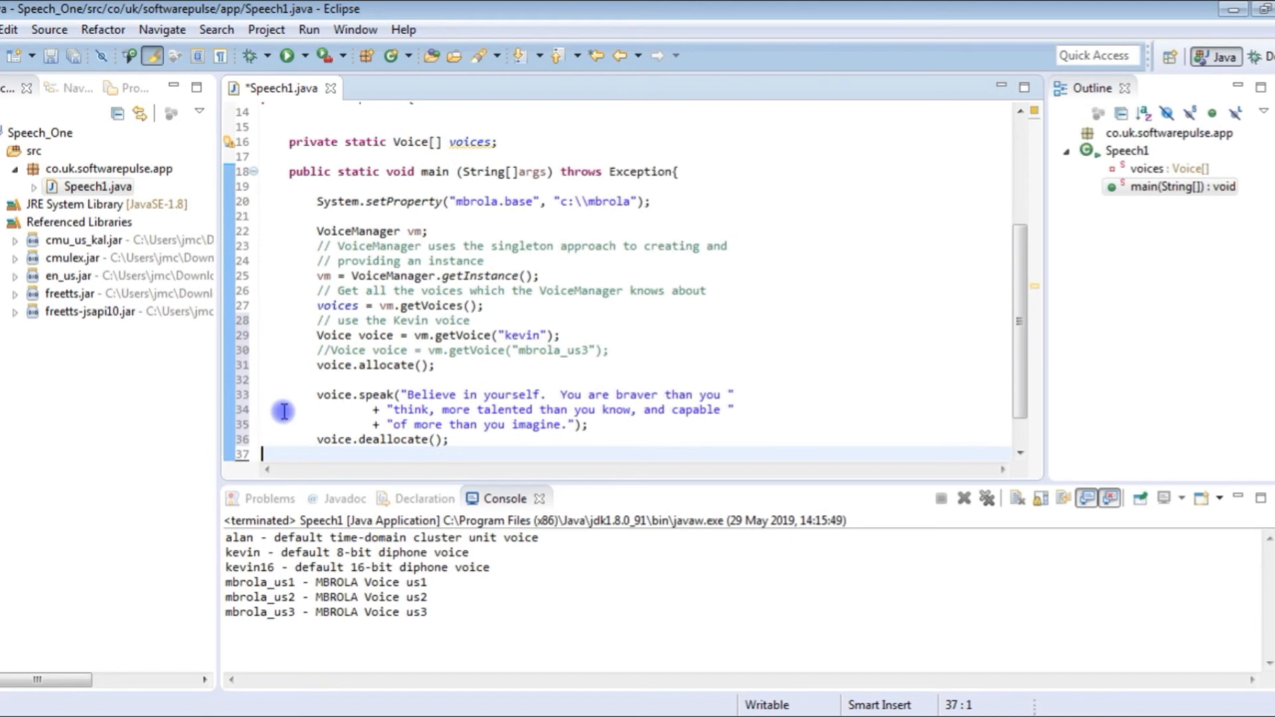
mouse_move(515, 324)
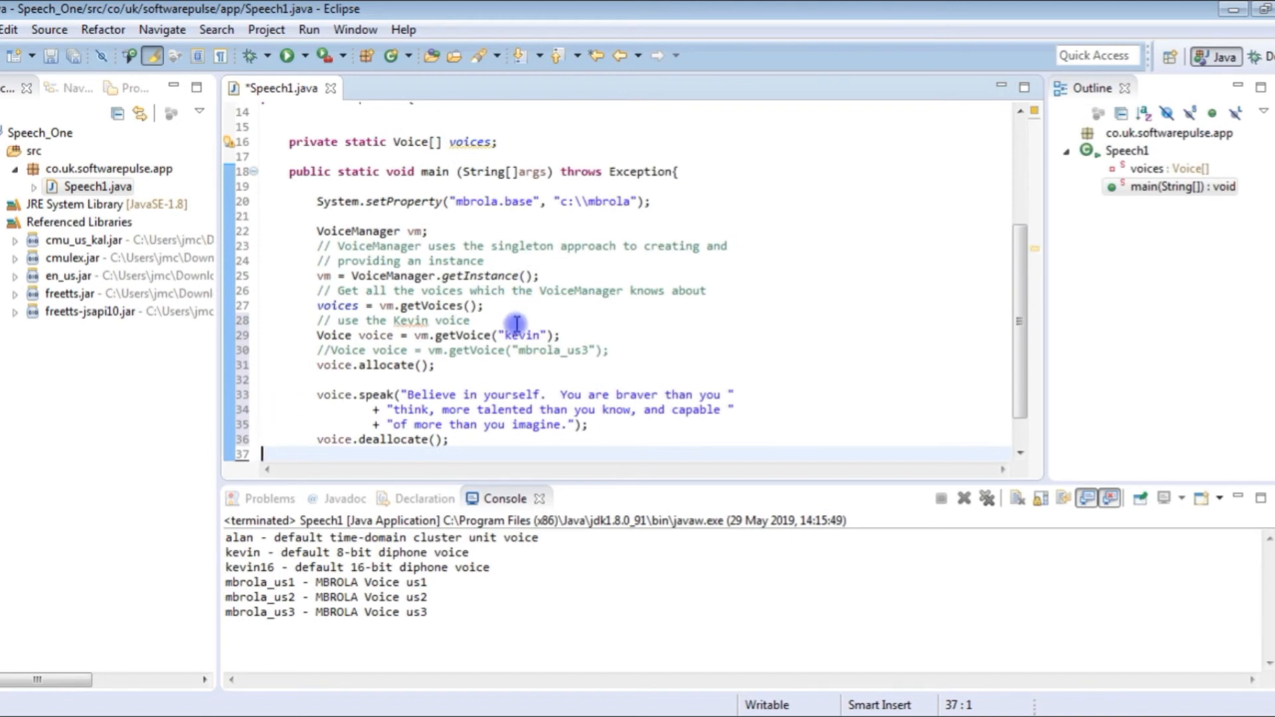
left_click(512, 309)
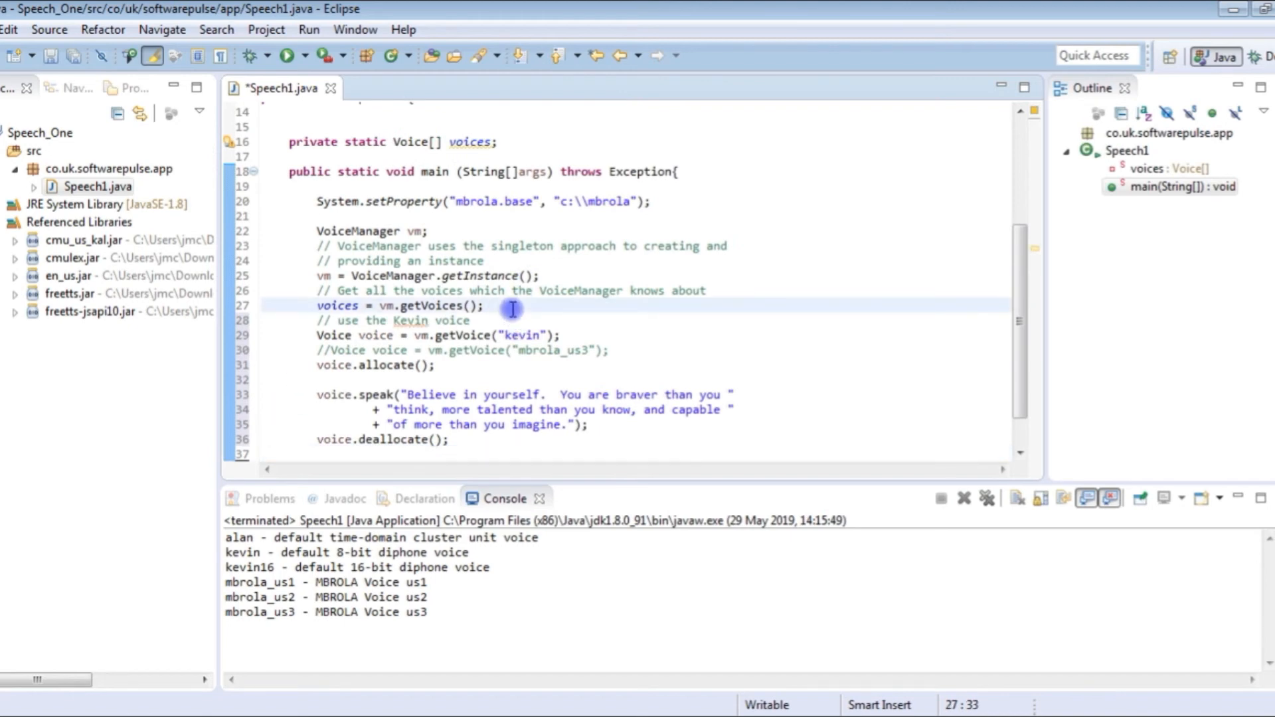
key("Return")
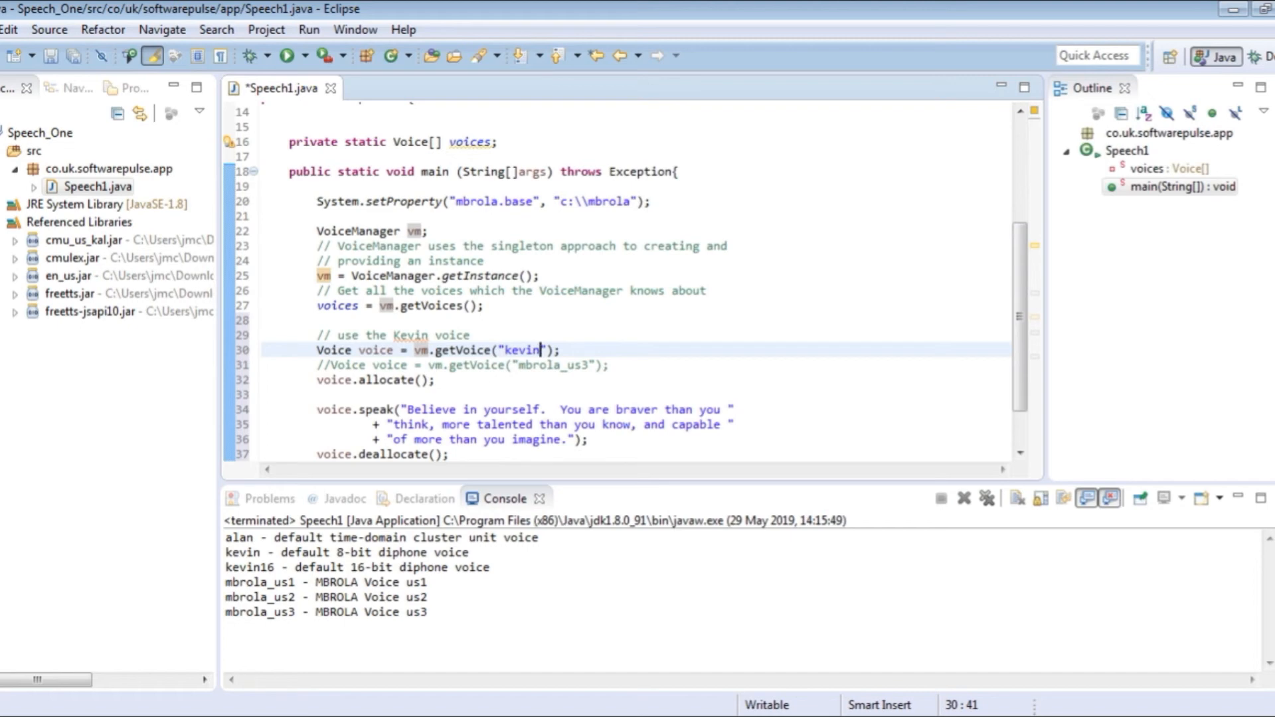
left_click(539, 366)
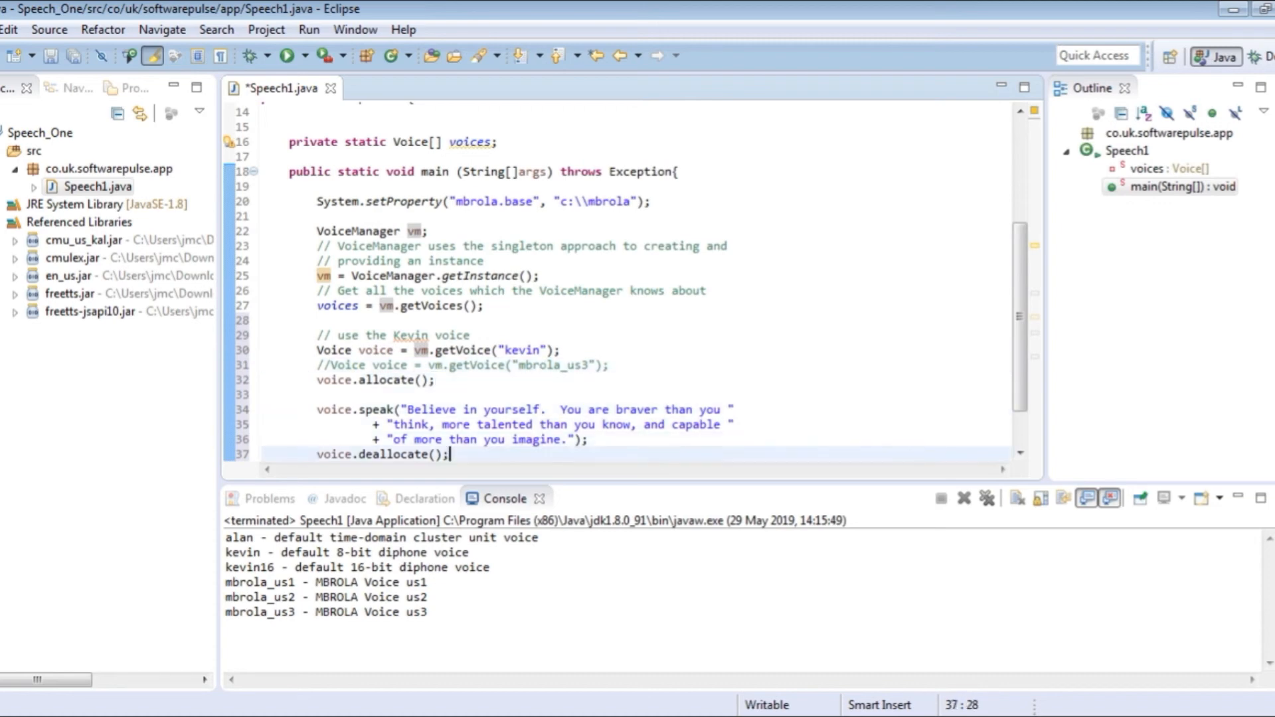
left_click(542, 409)
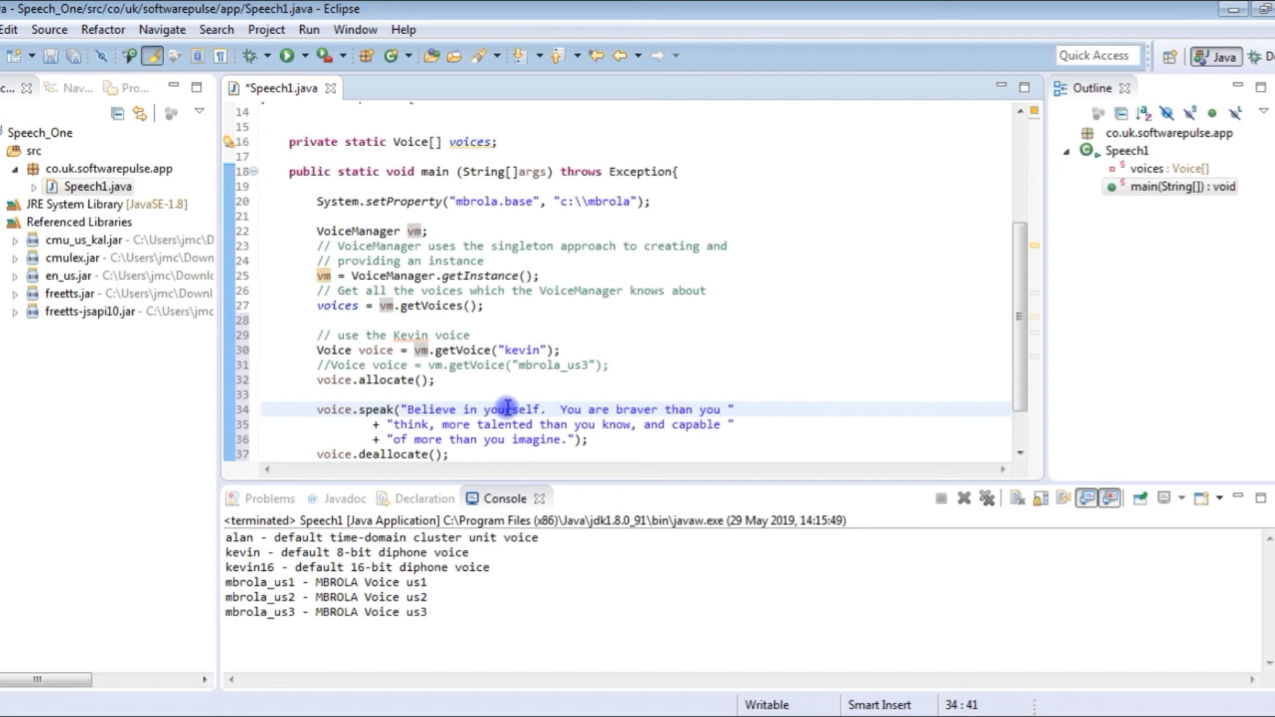
mouse_move(660, 447)
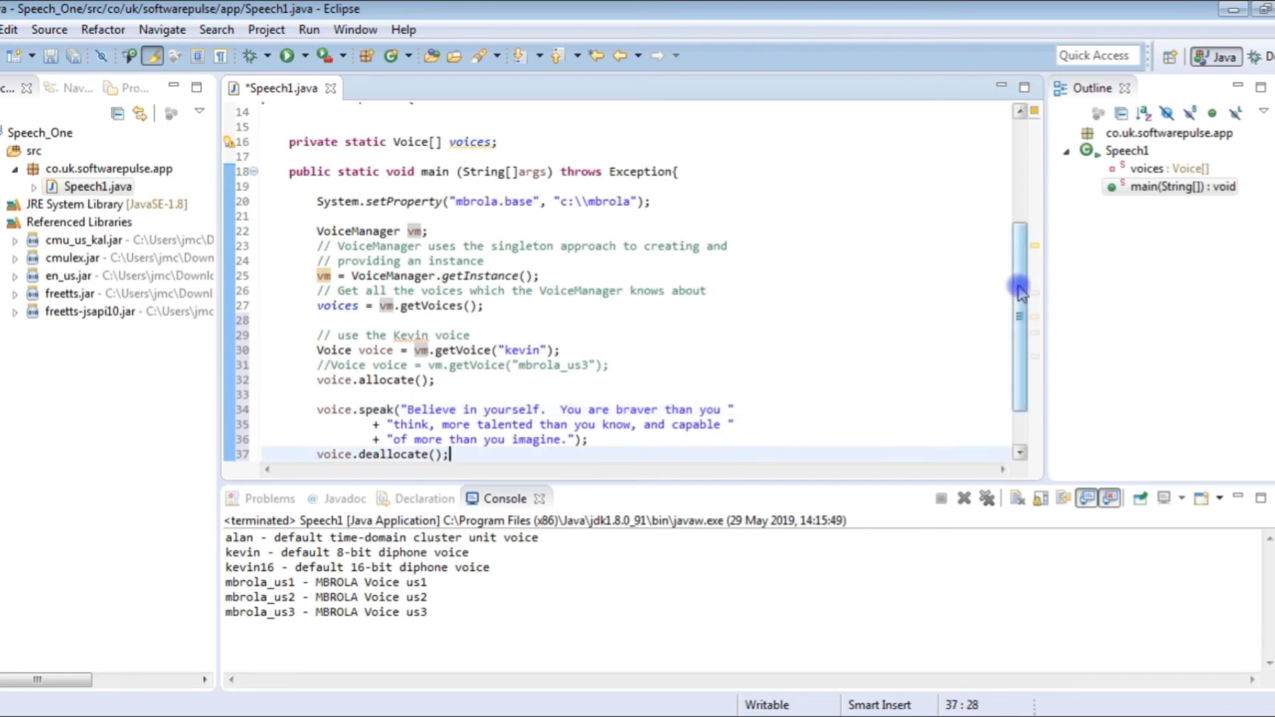
scroll("down", 3)
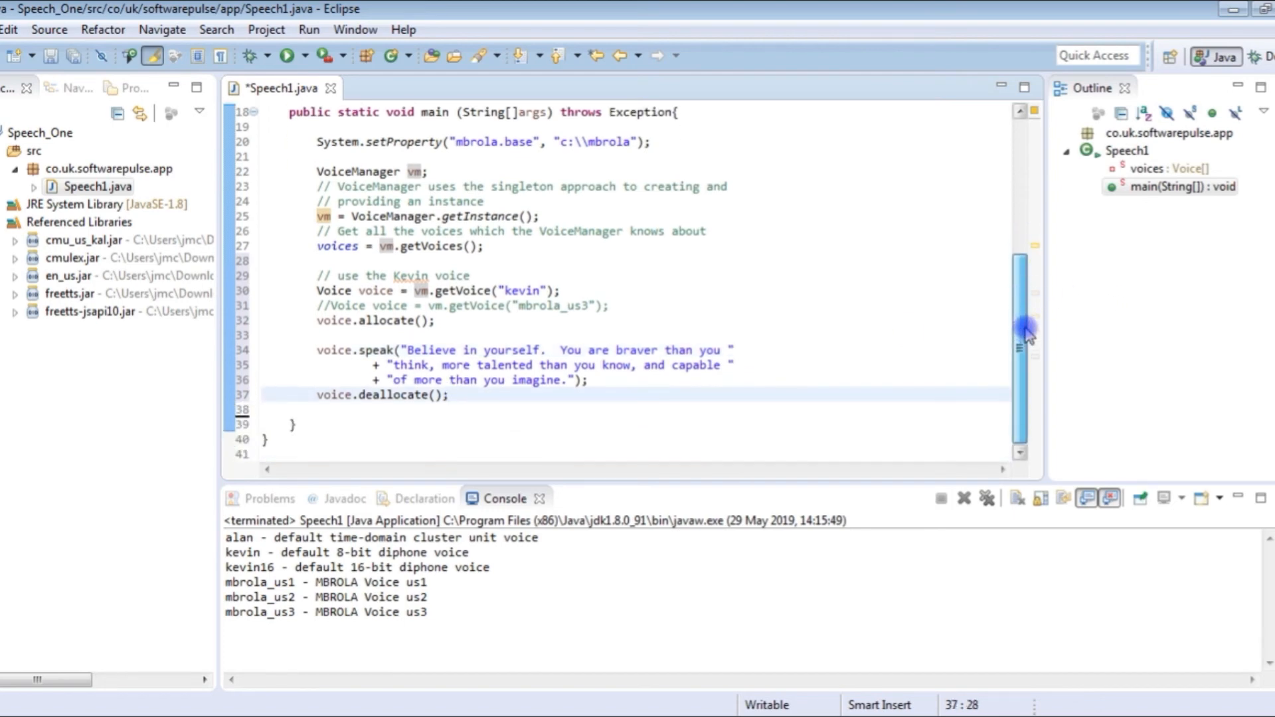
scroll("up", 3)
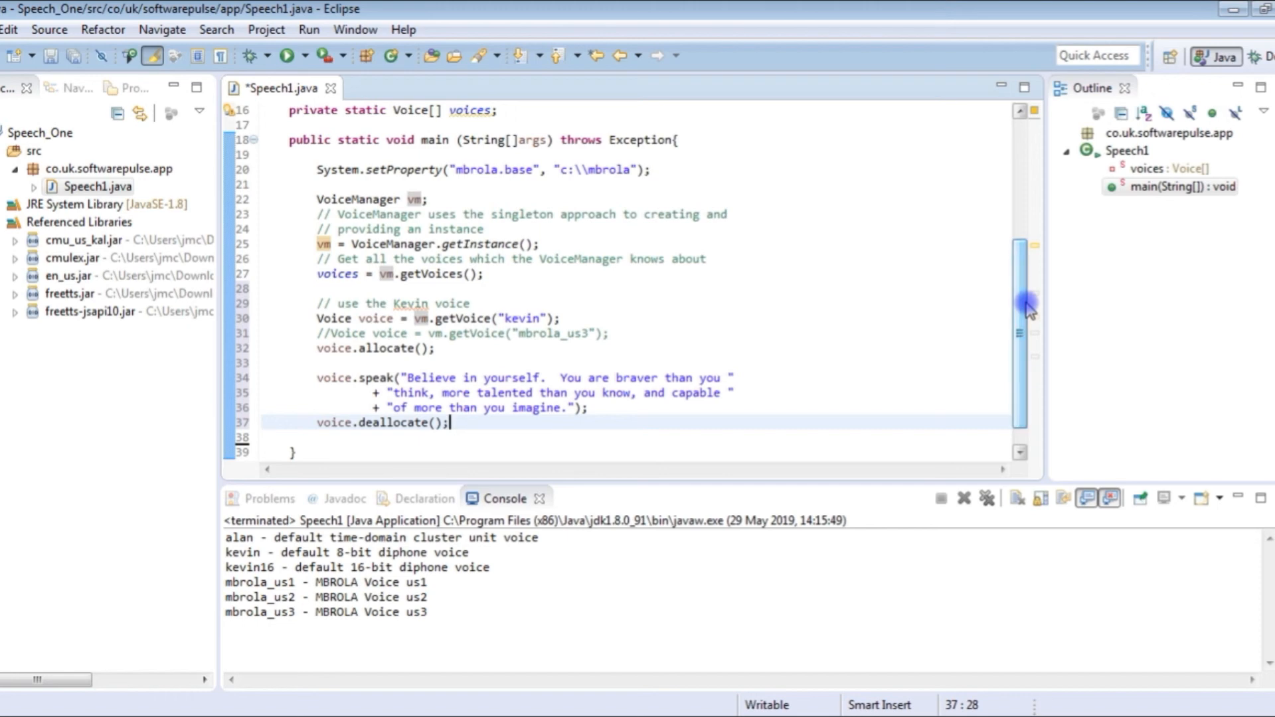
mouse_move(808, 271)
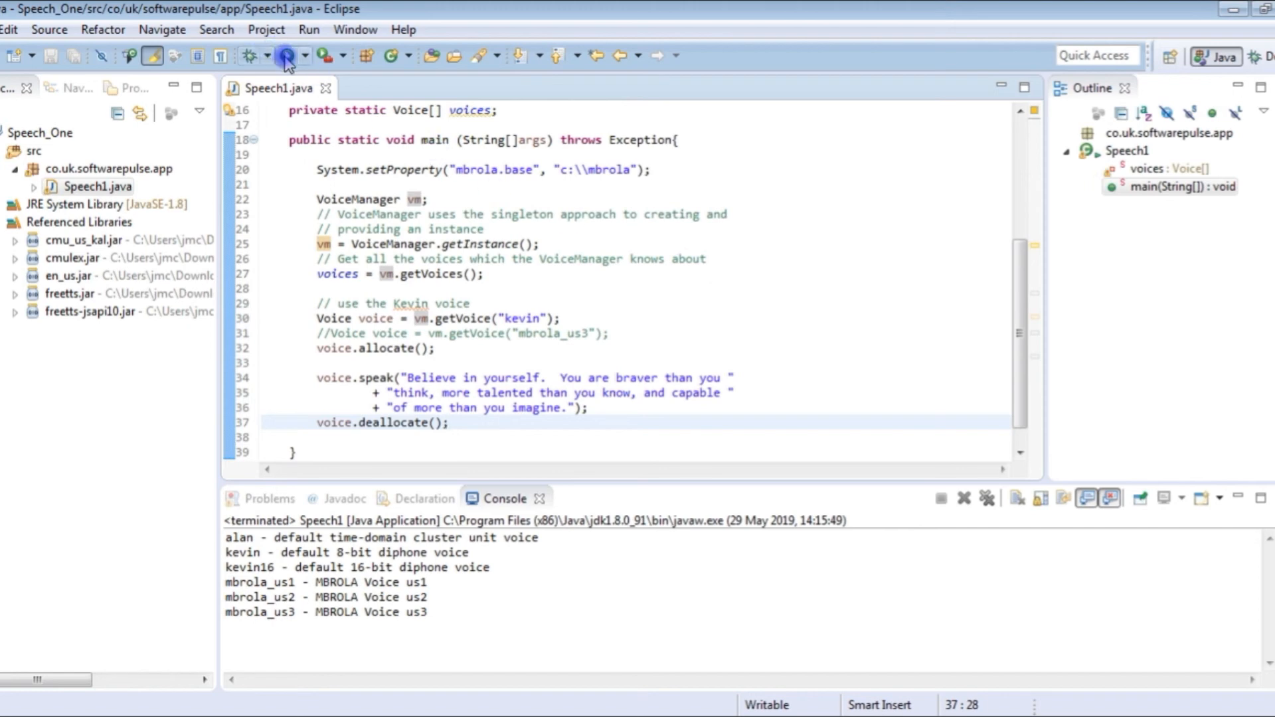
- Run Speech1, switch the voice to mbrola_us3, and comment out the kevin line
left_click(285, 55)
type("1")
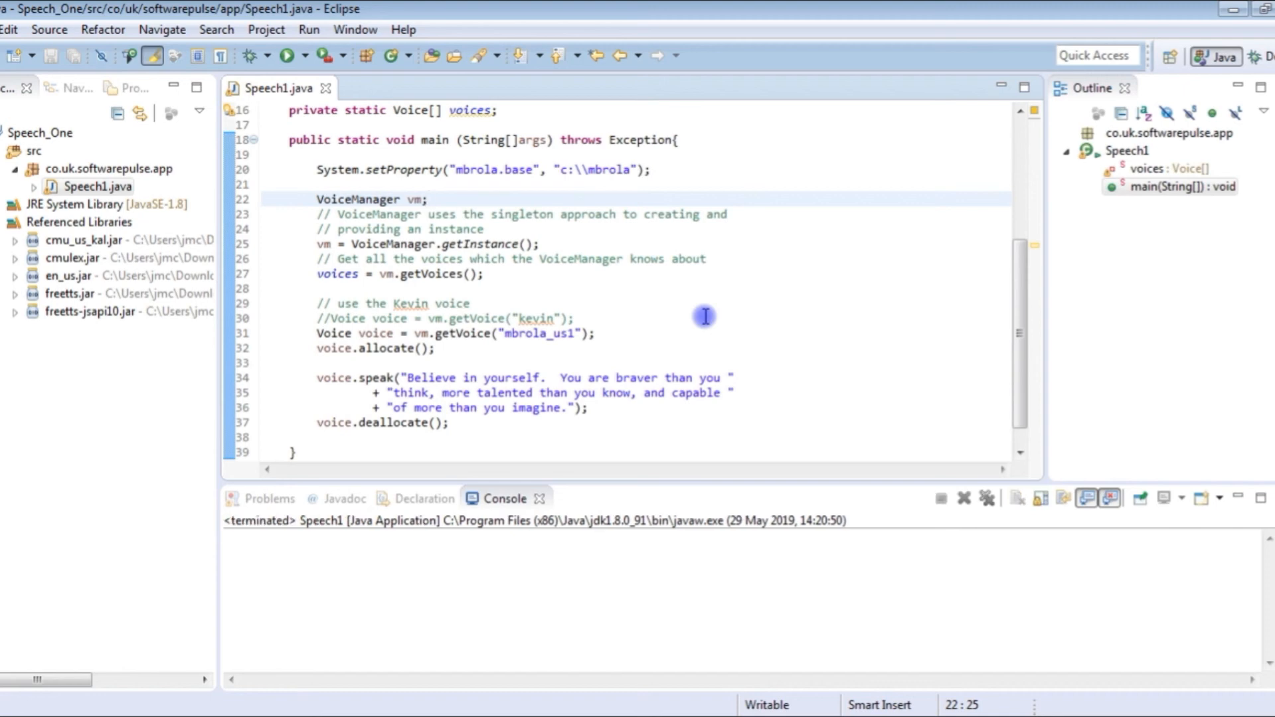
left_click(576, 333)
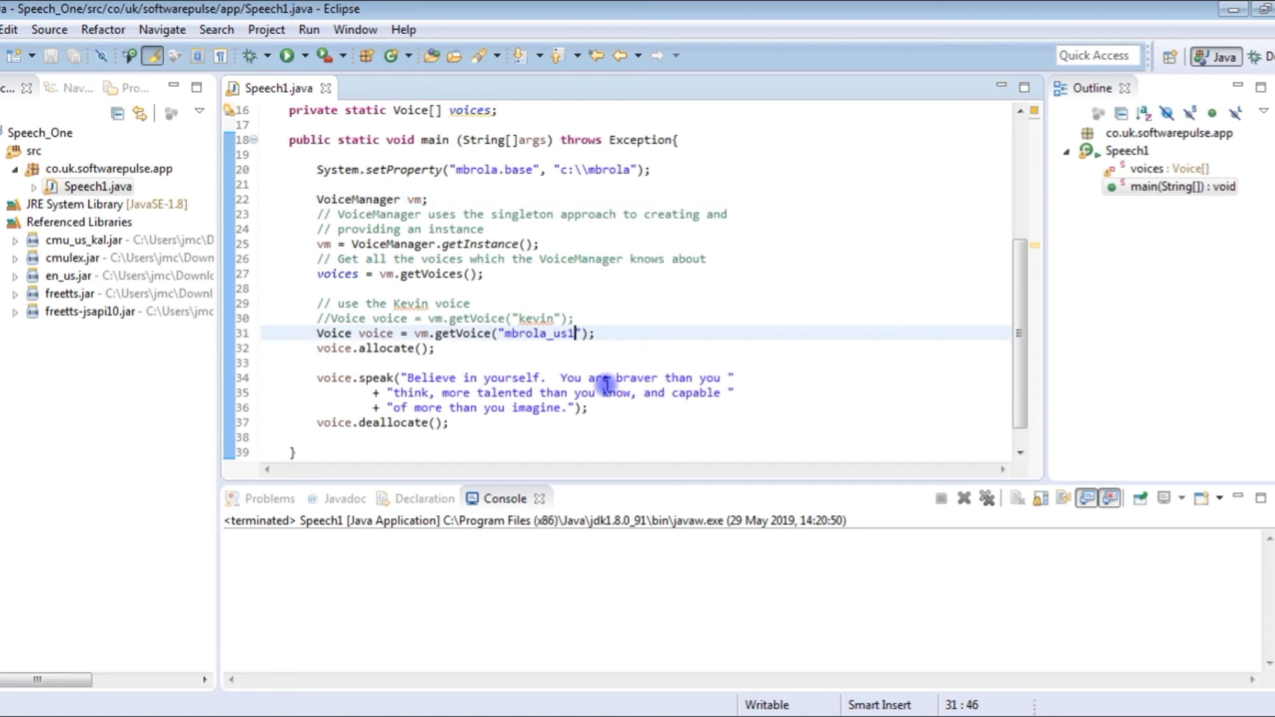
type("3")
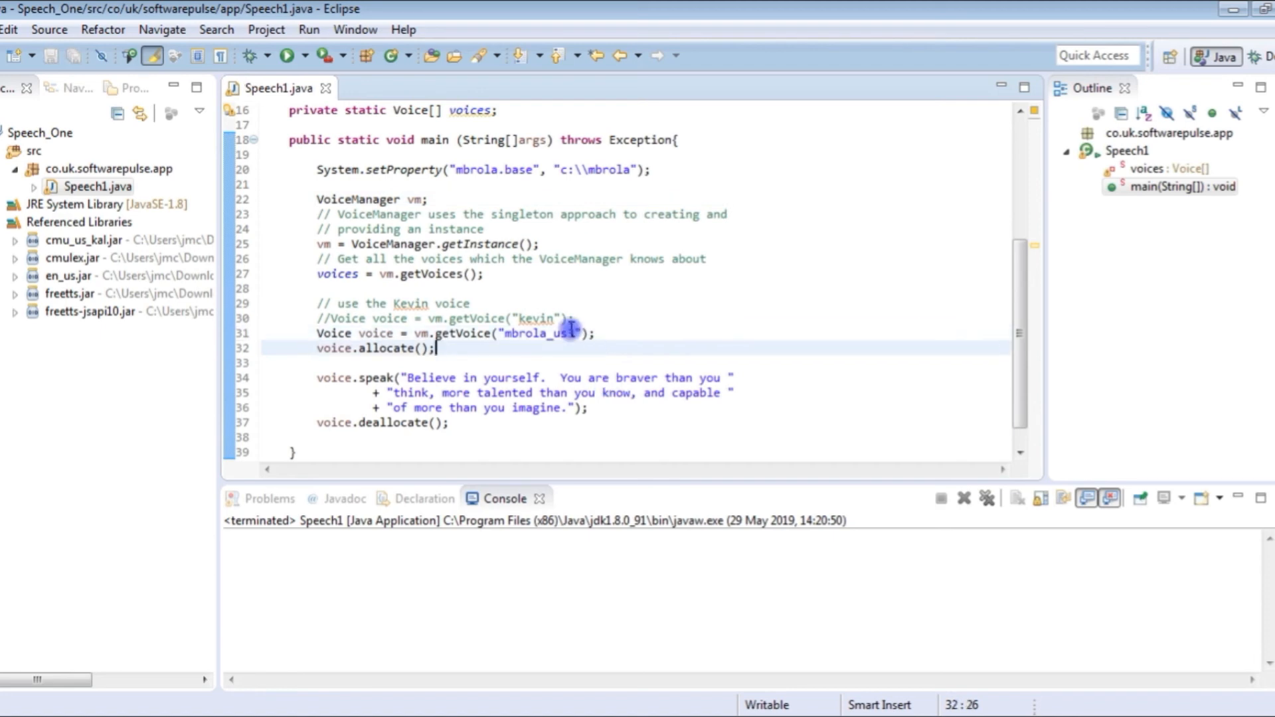
left_click(285, 55)
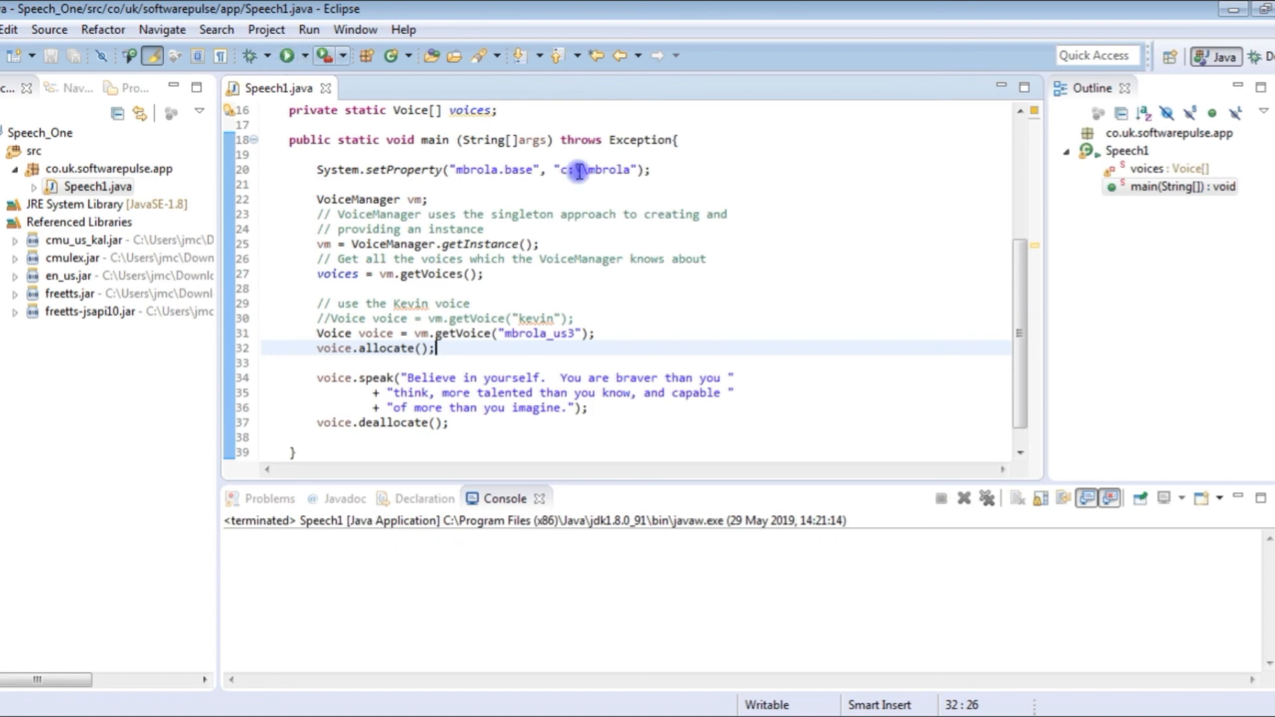
left_click(632, 305)
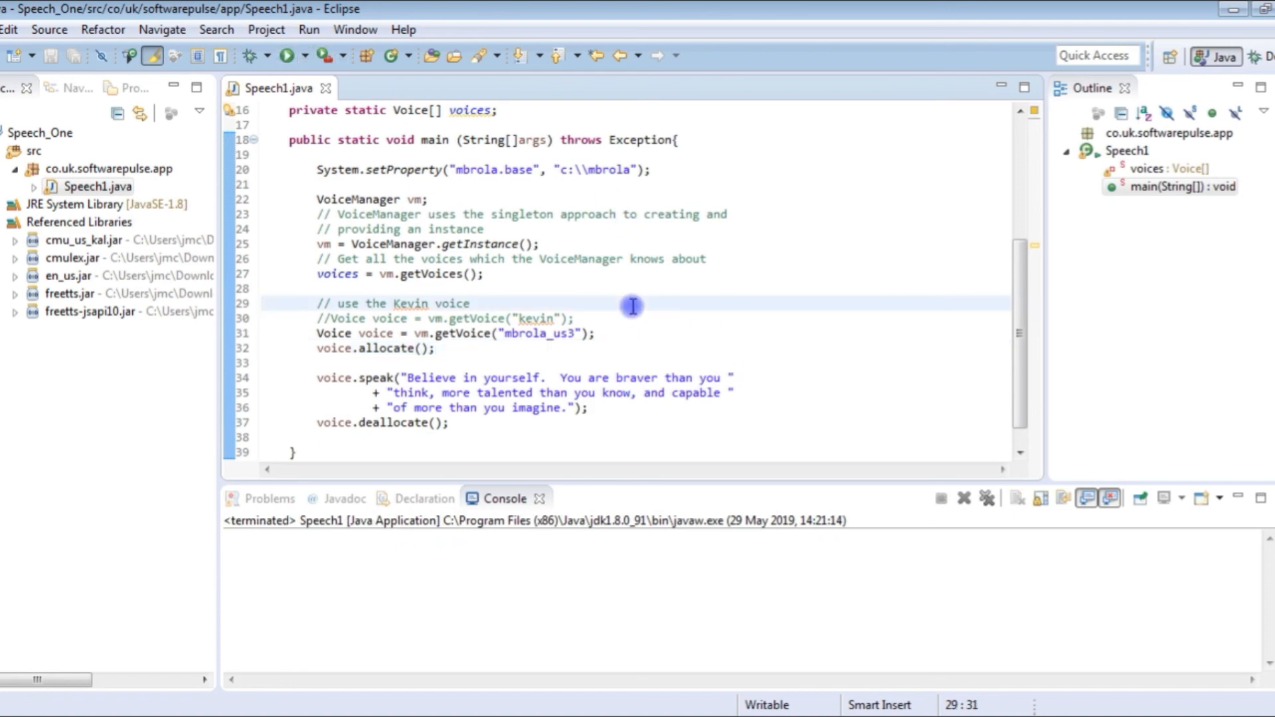
left_click(470, 304)
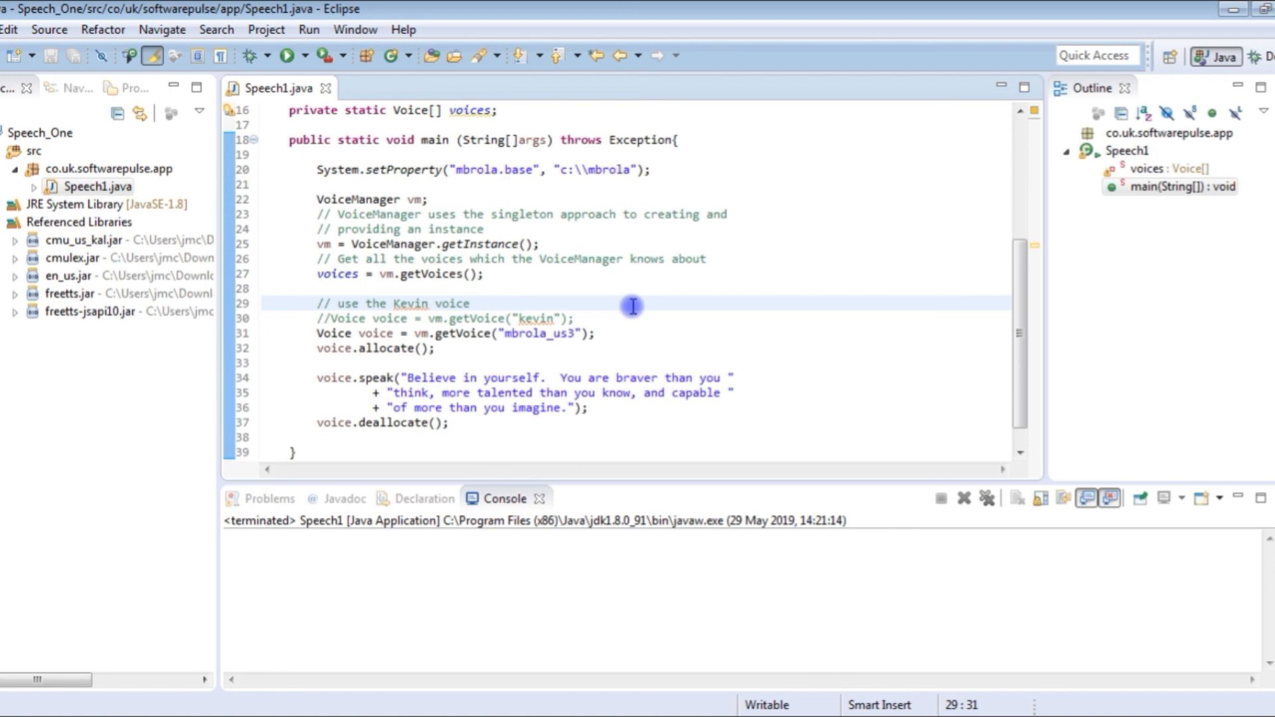
mouse_move(1126, 140)
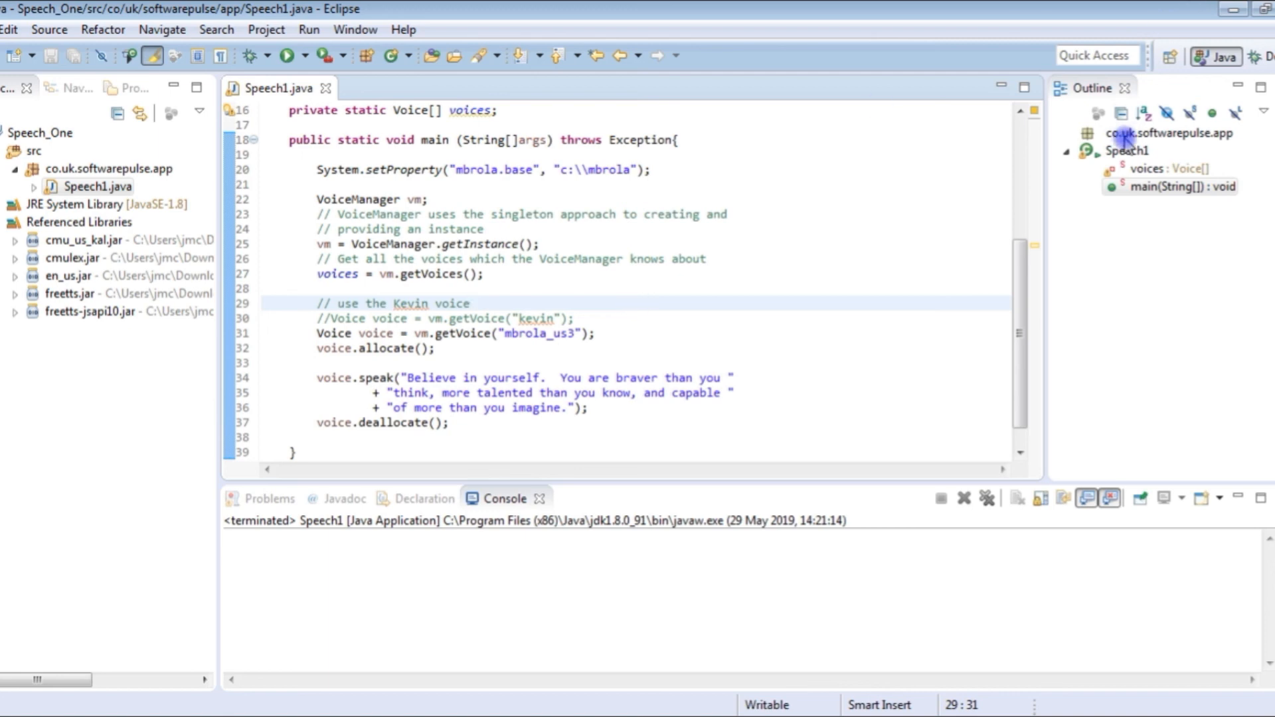